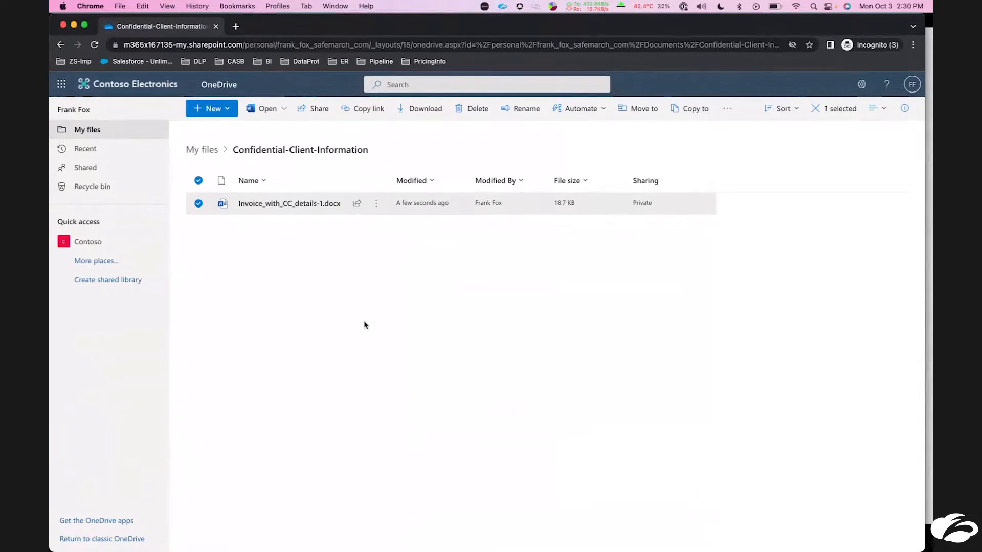
pyautogui.moveTo(344, 255)
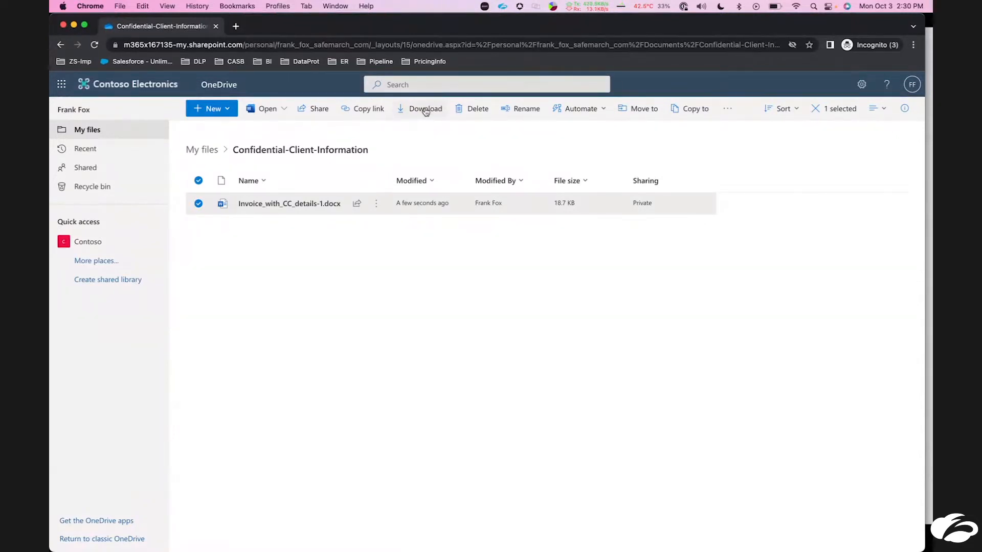
# Step: Download Invoice_with_CC_details-1.docx from the Confidential-Client-Information folder
pyautogui.click(425, 109)
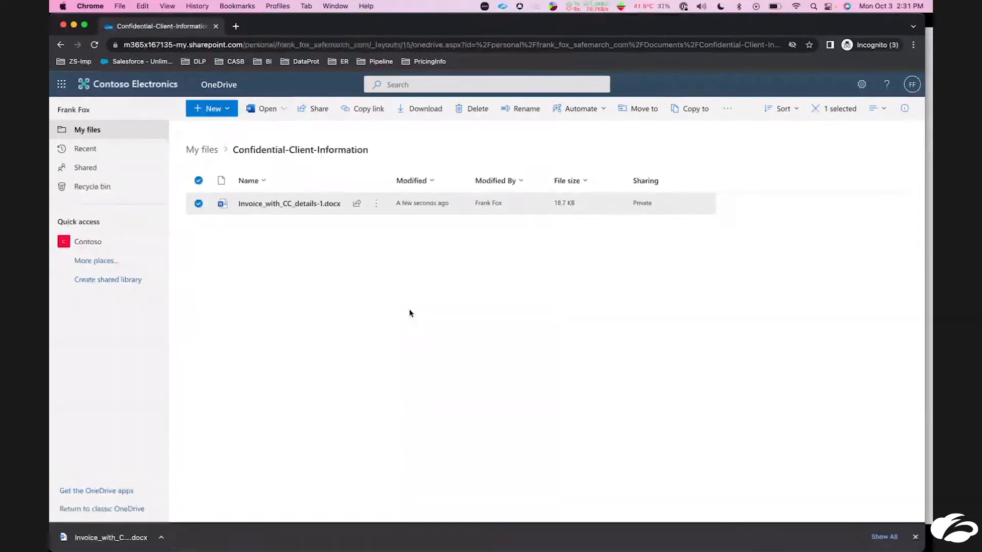
# Step: Upload Invoice_with_CC_details-1.docx to personal OneDrive My files, then return to the ZWA incident list
pyautogui.click(395, 26)
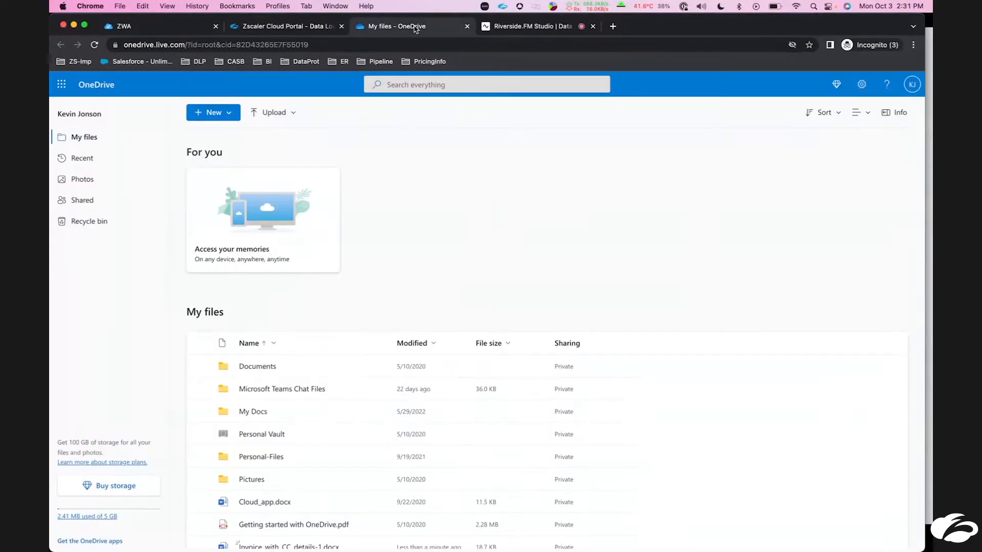
pyautogui.moveTo(447, 277)
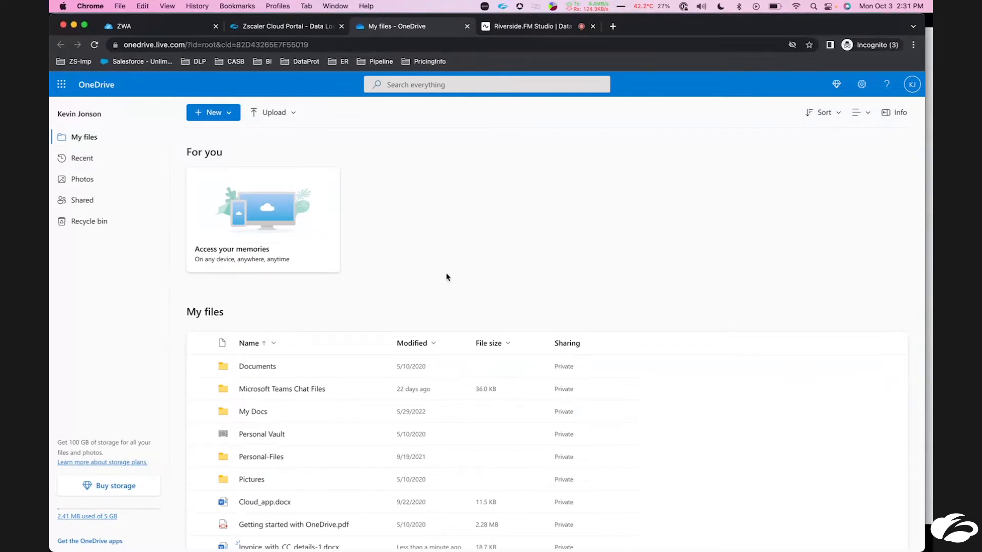
pyautogui.moveTo(273, 113)
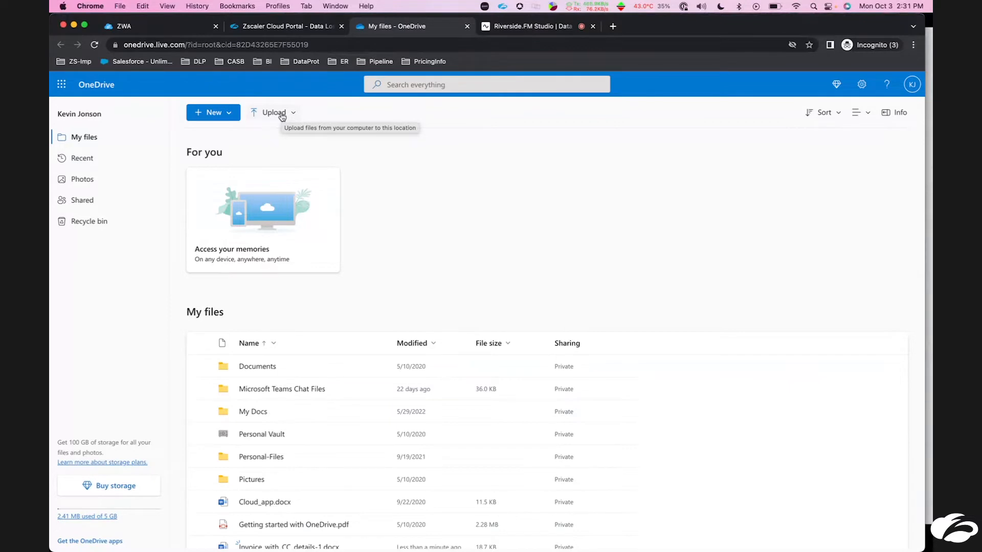
pyautogui.click(274, 113)
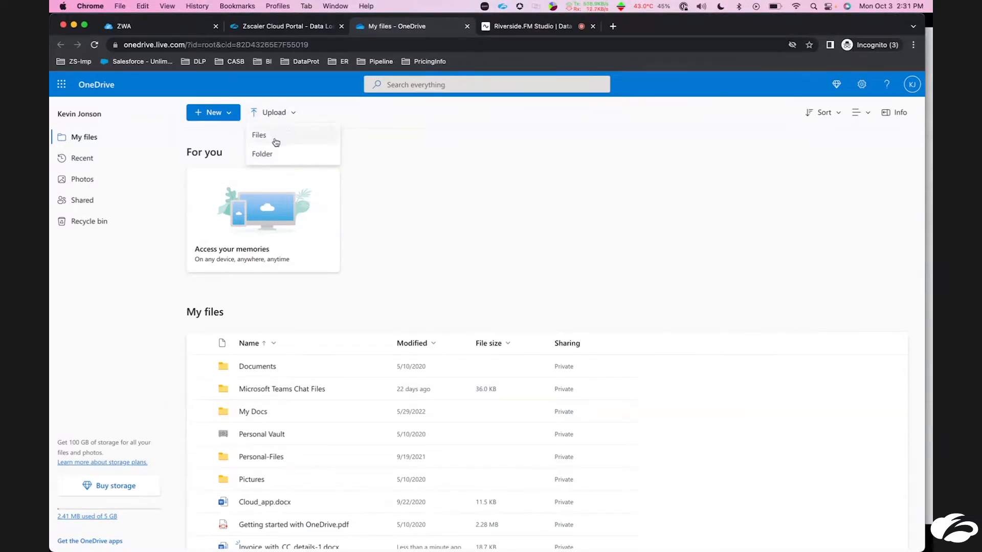
pyautogui.click(274, 141)
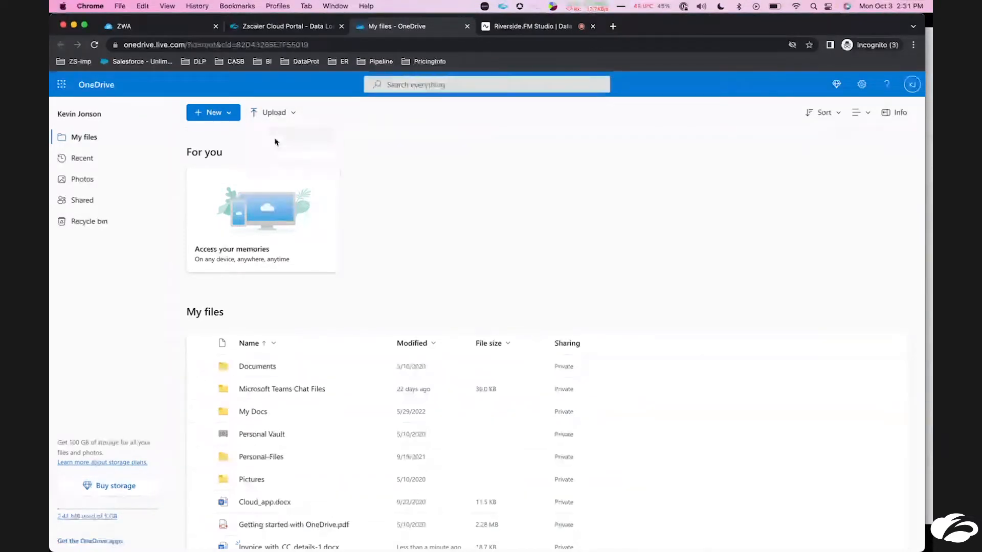
pyautogui.click(275, 112)
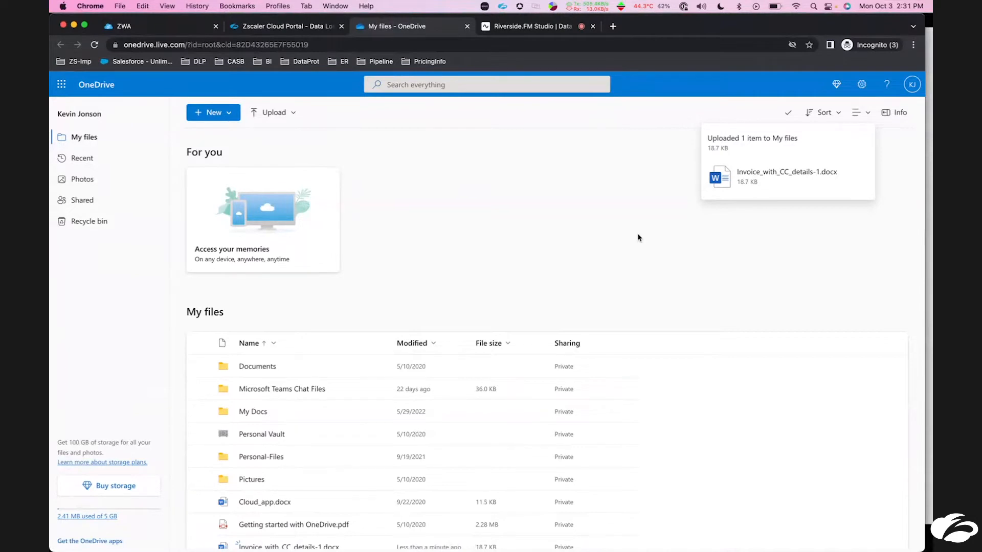
pyautogui.moveTo(420, 138)
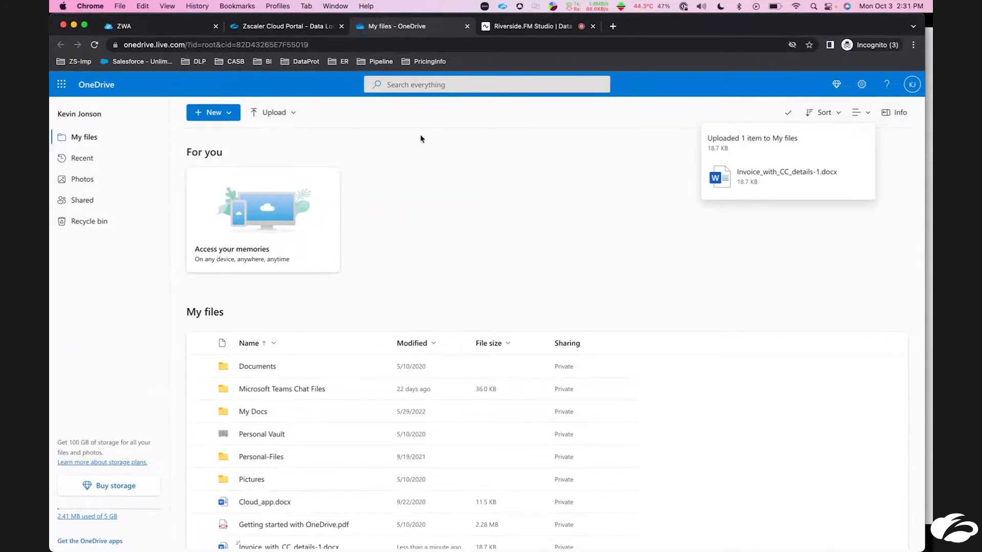
pyautogui.click(117, 25)
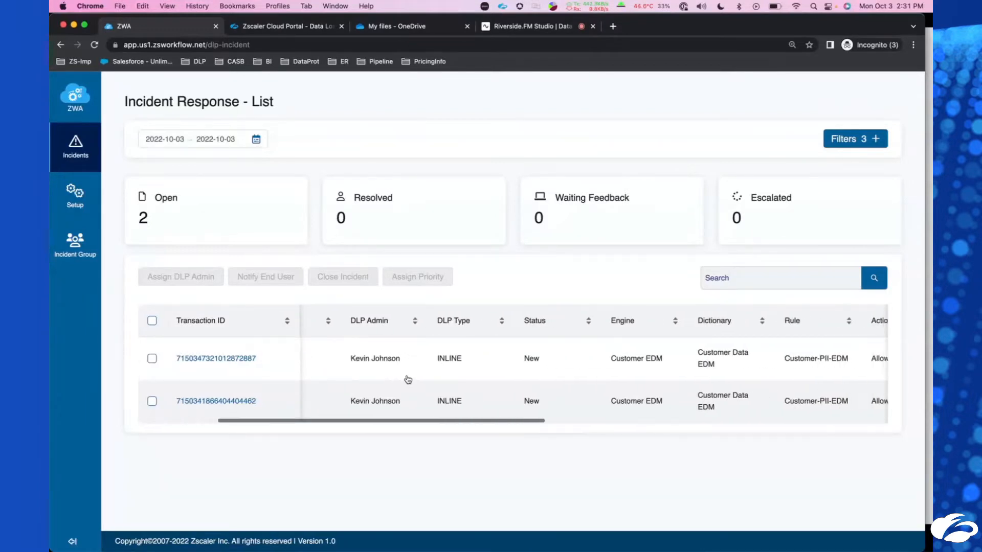
pyautogui.hscroll(3)
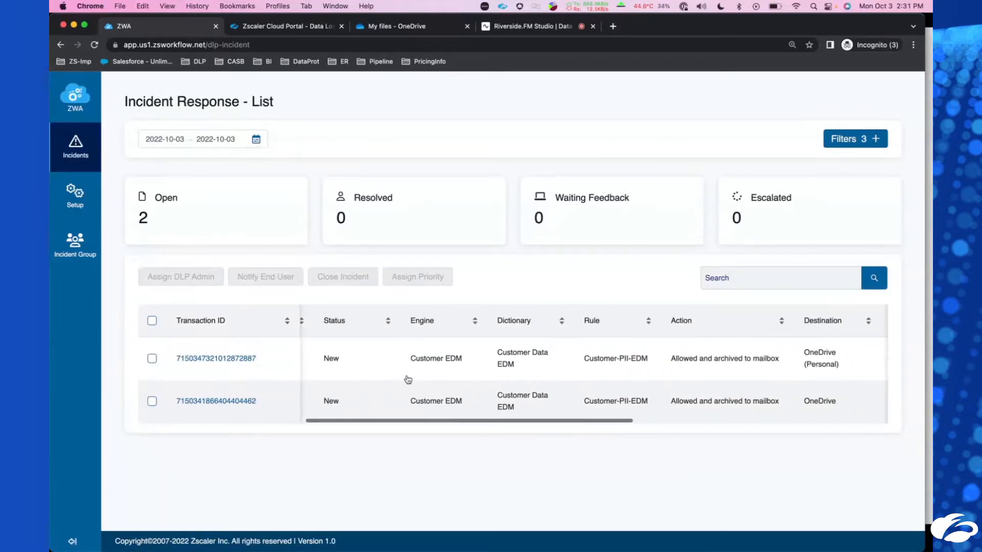
pyautogui.hscroll(-3)
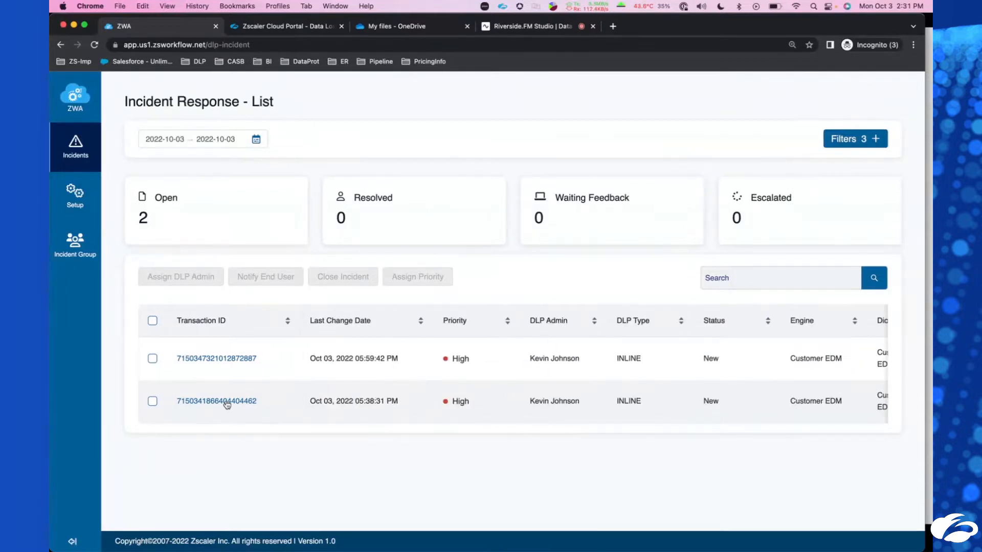
pyautogui.click(216, 401)
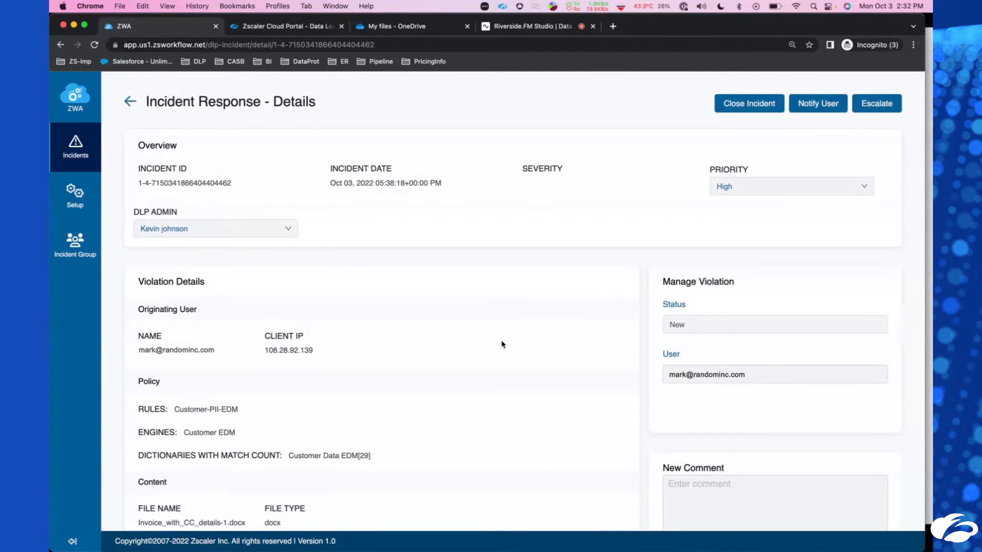
pyautogui.moveTo(536, 338)
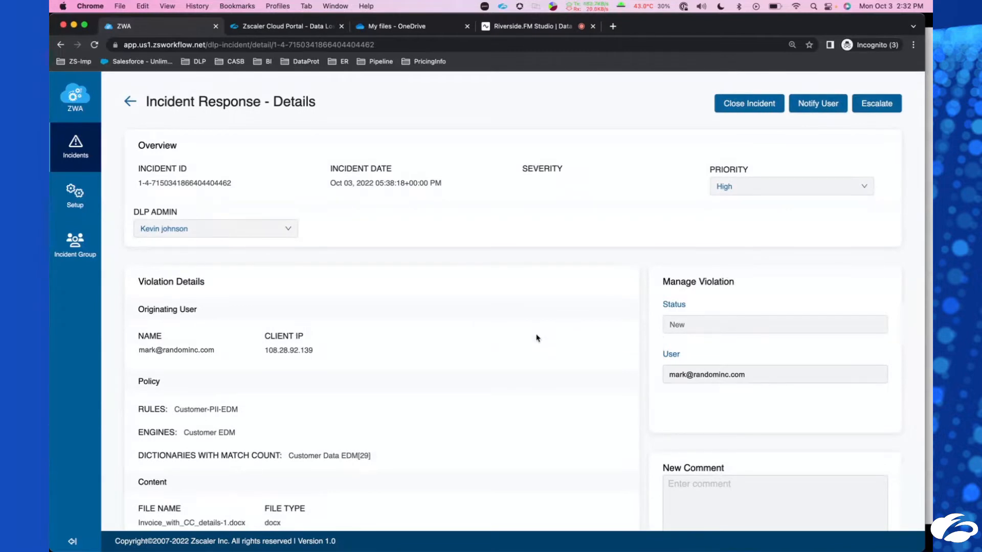
pyautogui.scroll(-3)
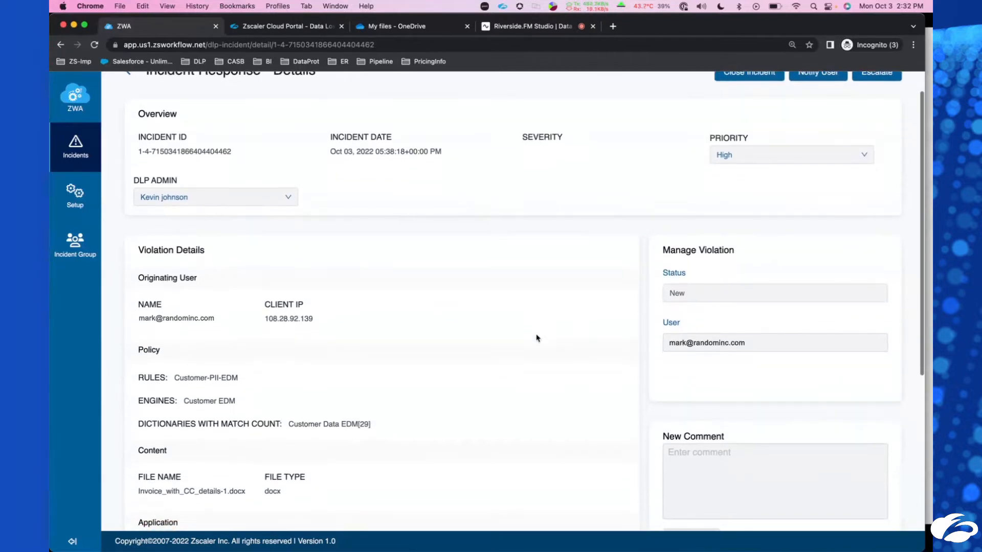
pyautogui.scroll(-3)
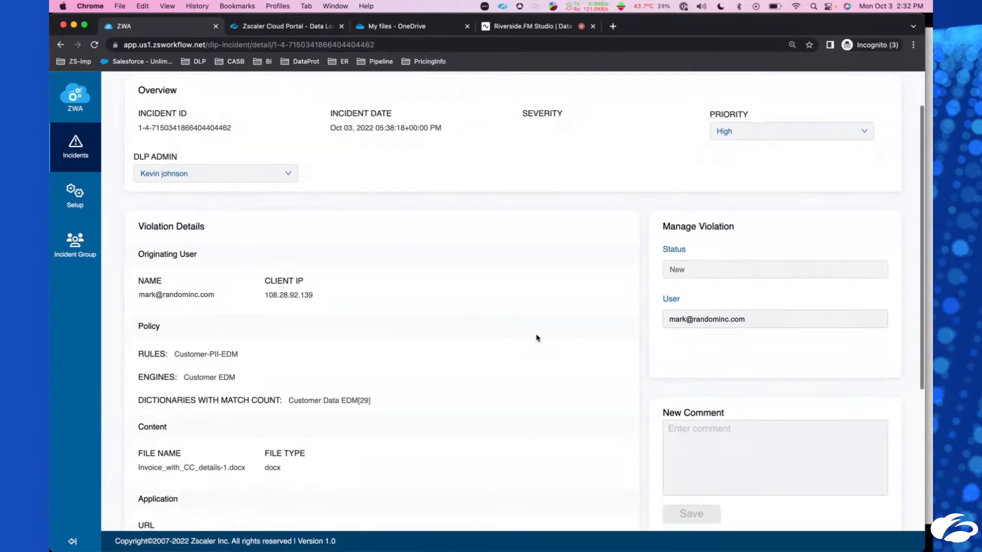
pyautogui.scroll(-3)
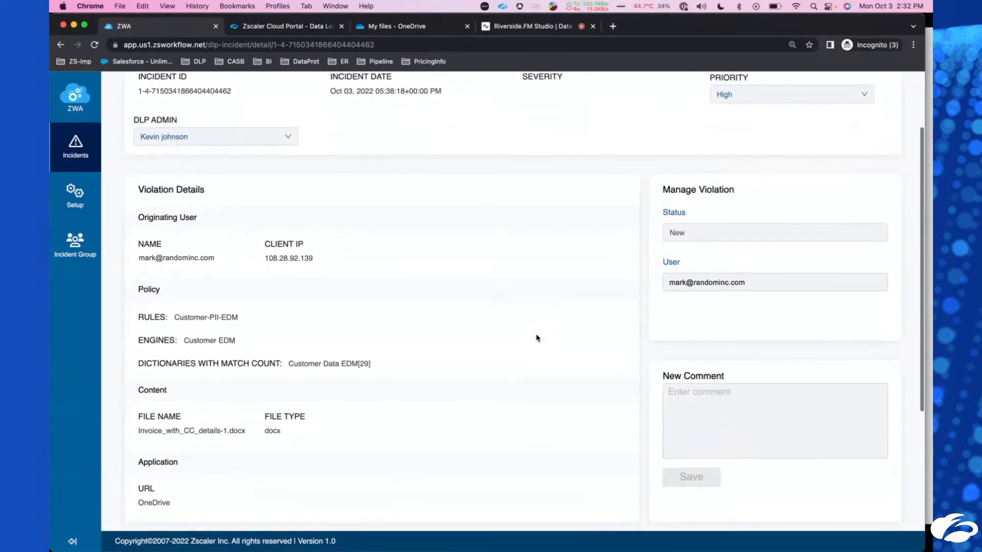
pyautogui.scroll(-3)
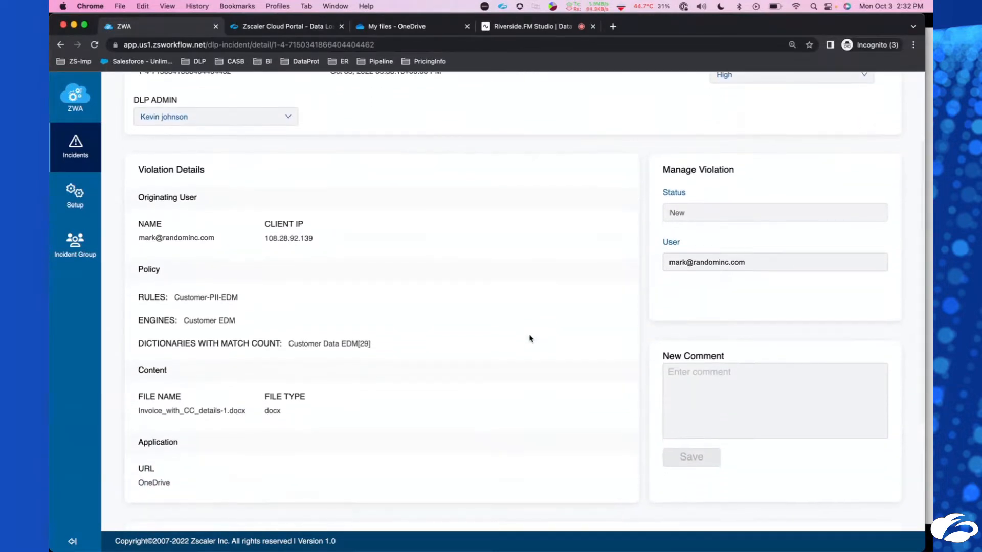
pyautogui.doubleClick(328, 343)
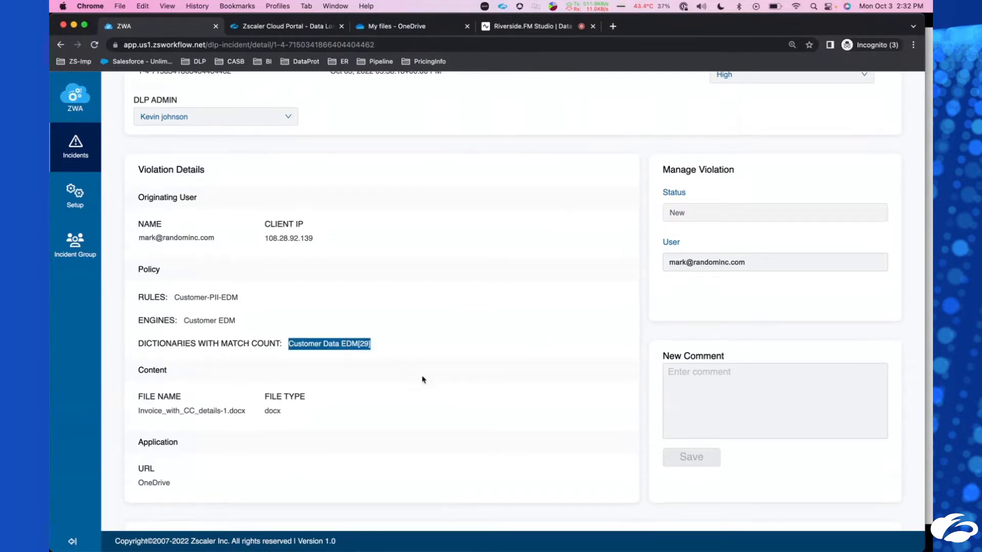
pyautogui.scroll(-3)
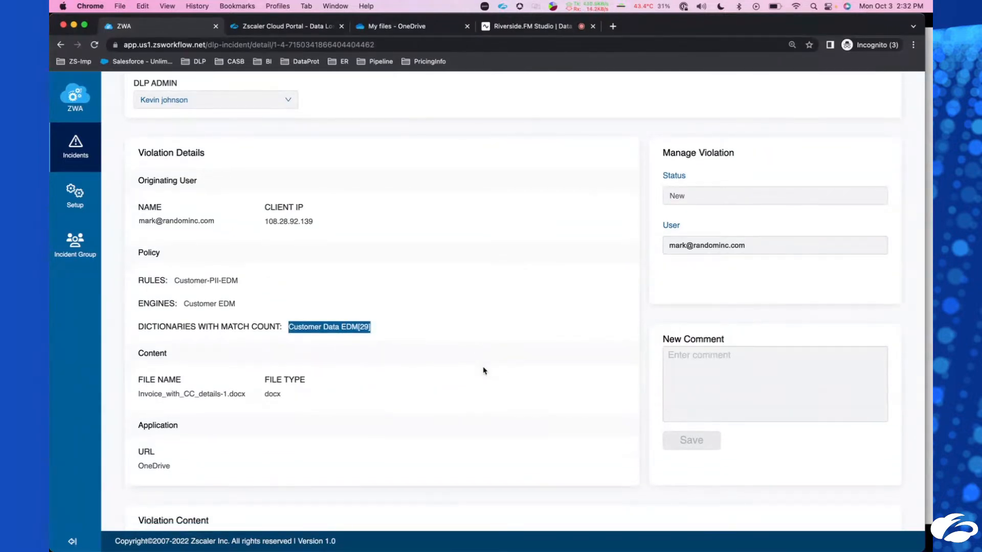
pyautogui.scroll(-3)
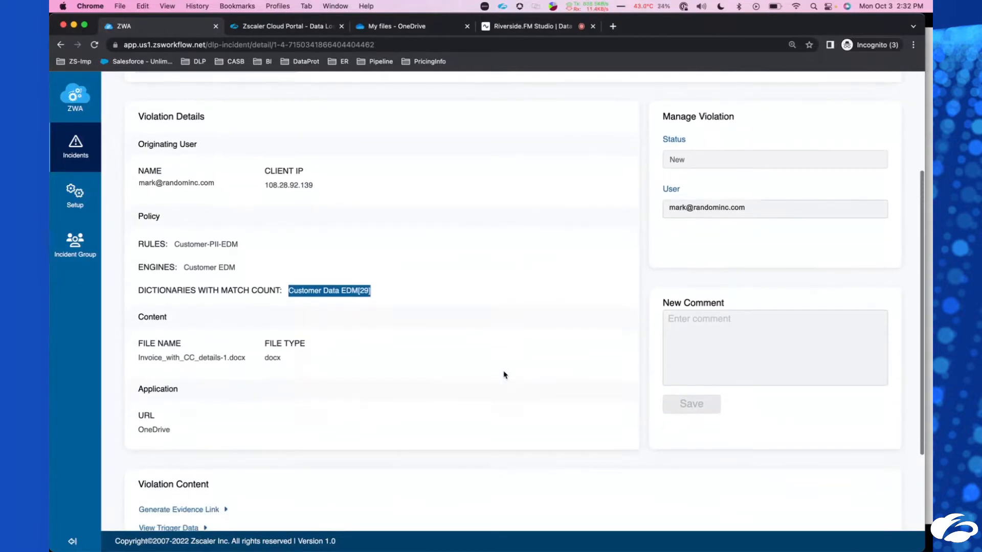
pyautogui.scroll(-3)
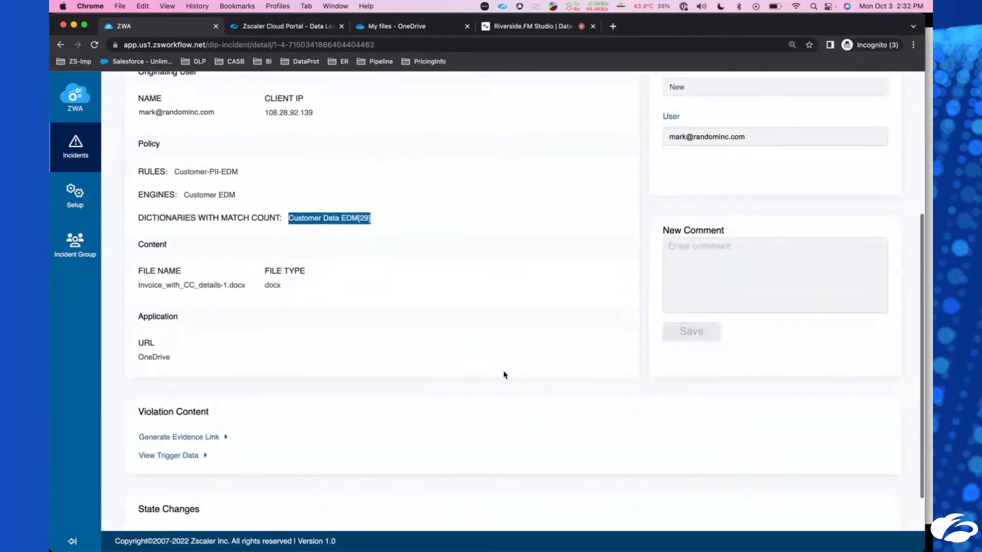
pyautogui.moveTo(256, 370)
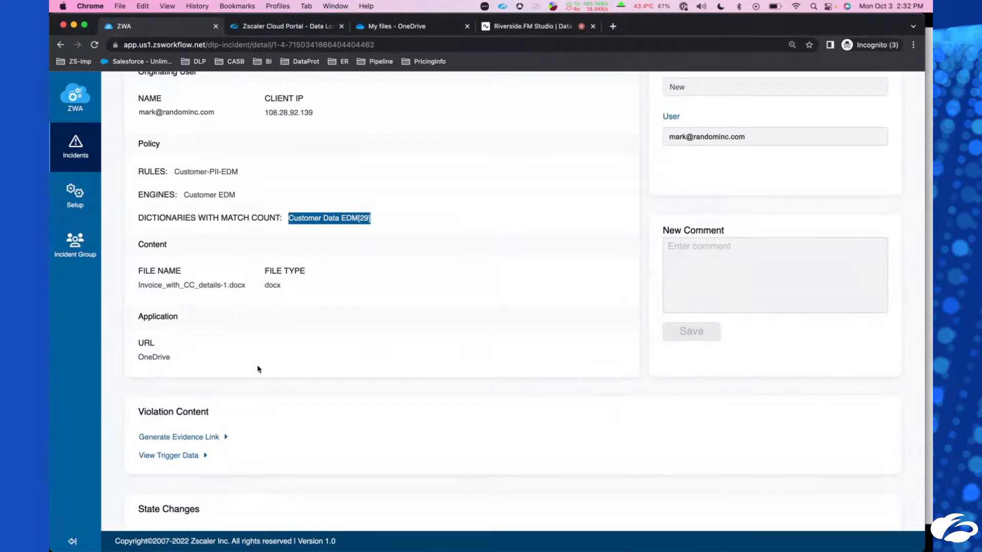
pyautogui.moveTo(428, 372)
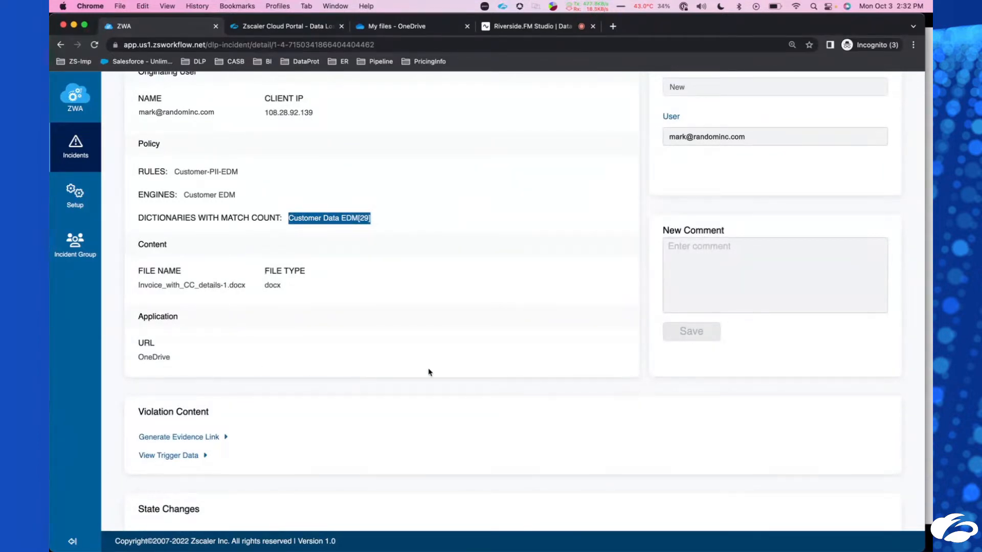
# Step: Reveal the trigger data under Violation Content for the Customer-PII-EDM incident
pyautogui.click(168, 455)
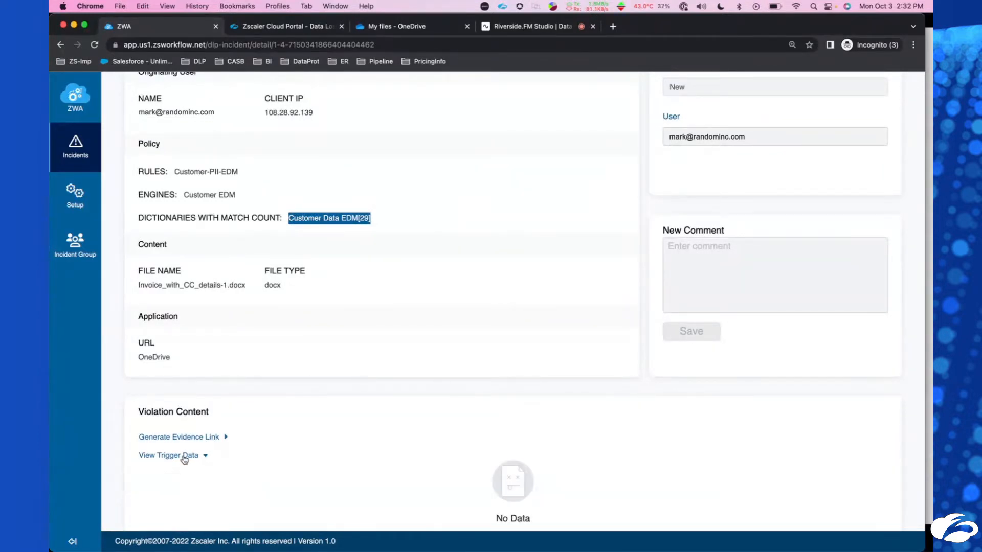
pyautogui.scroll(-3)
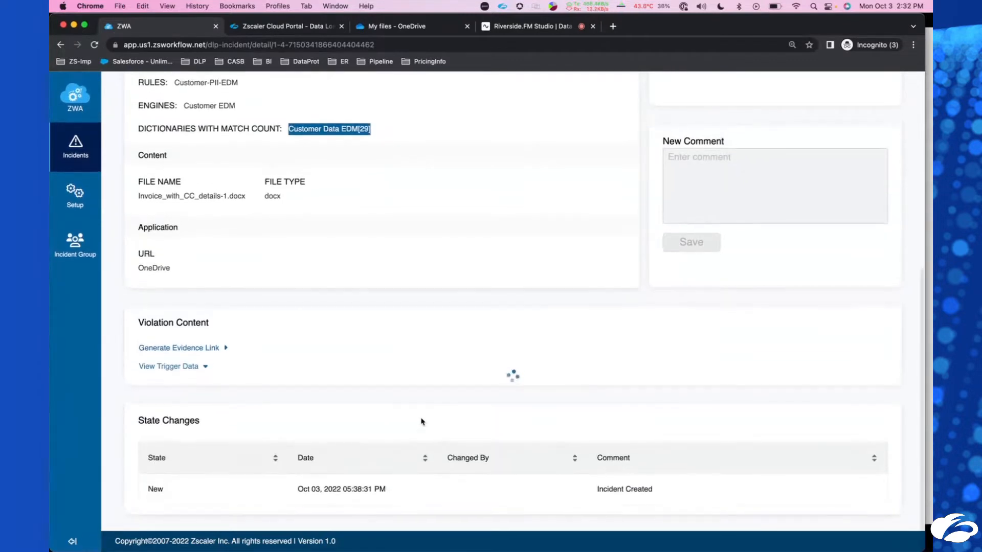
pyautogui.click(167, 366)
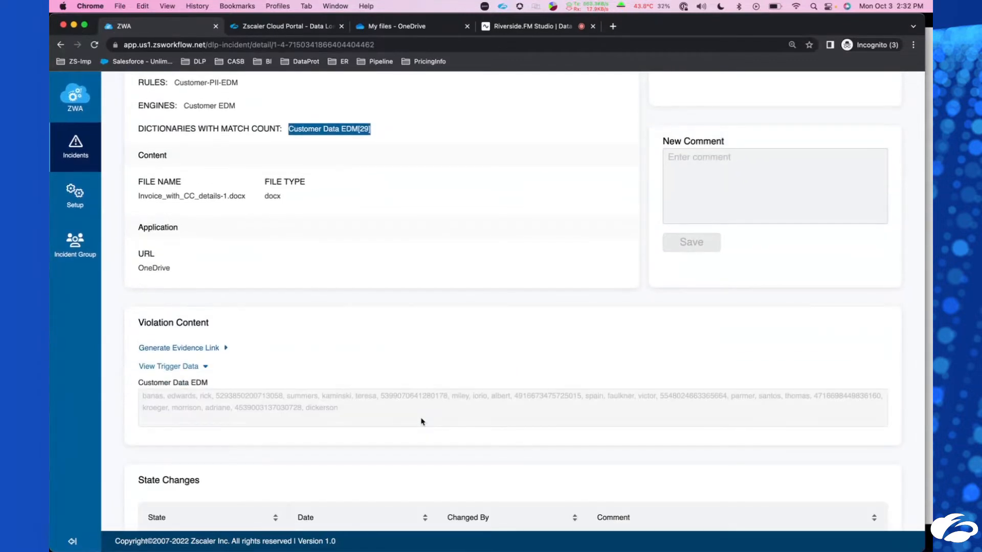
pyautogui.moveTo(389, 423)
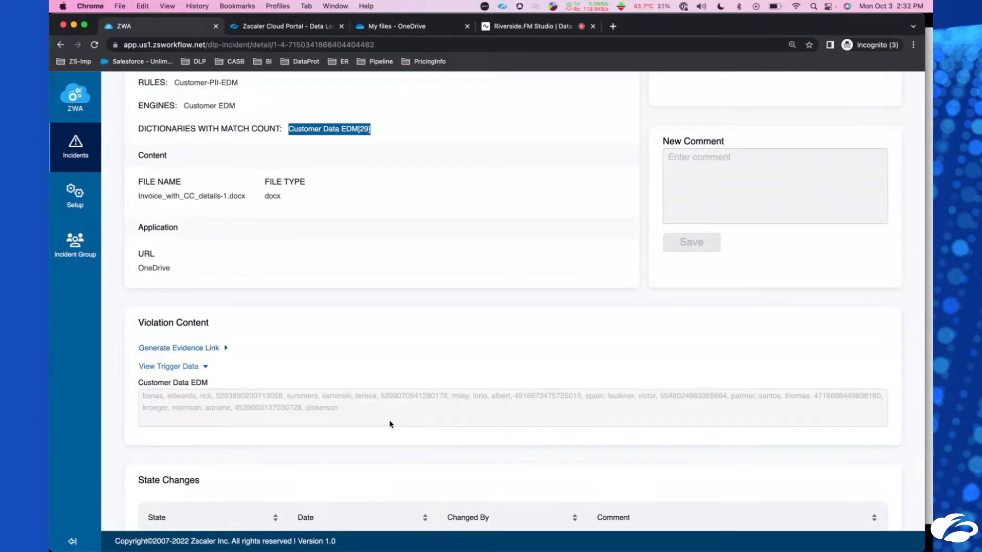
pyautogui.scroll(3)
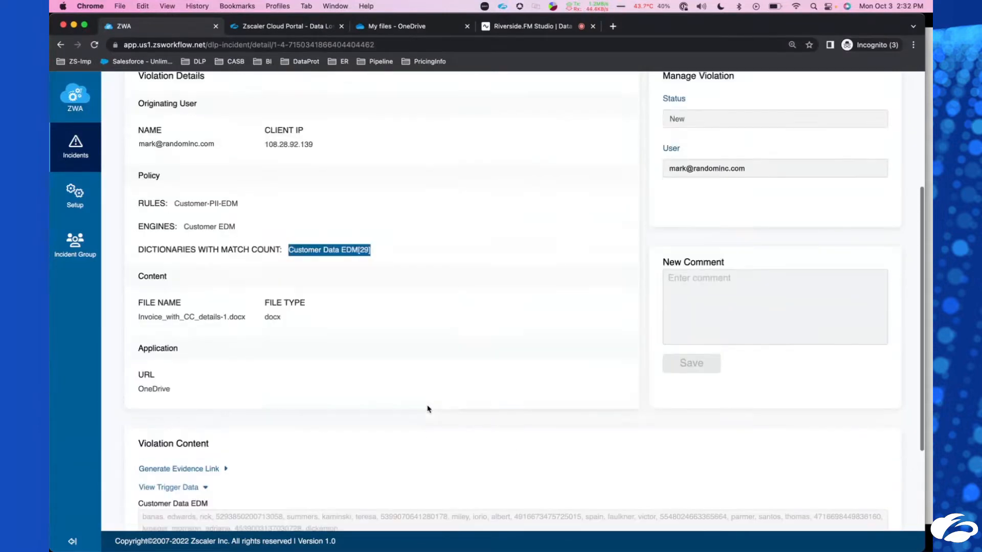
pyautogui.scroll(-3)
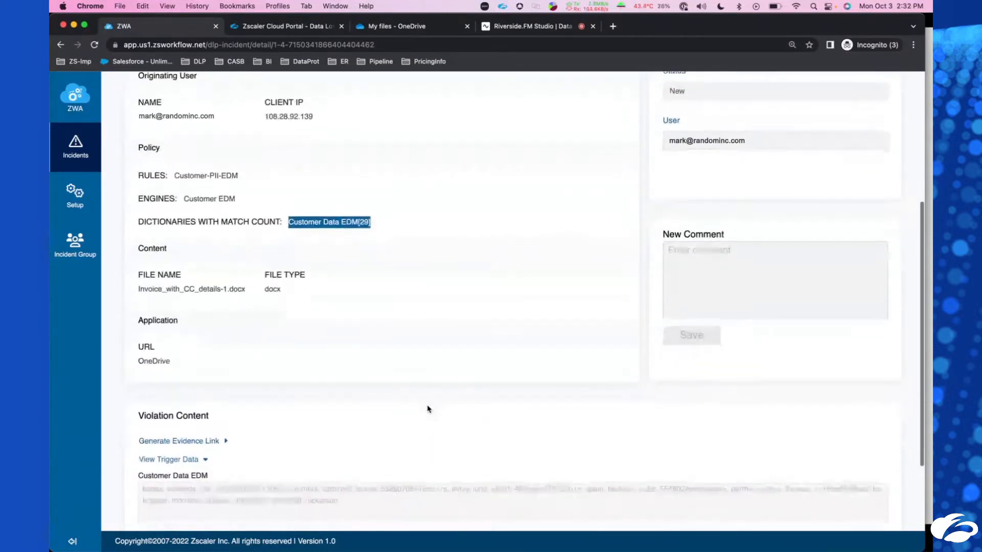
pyautogui.scroll(-3)
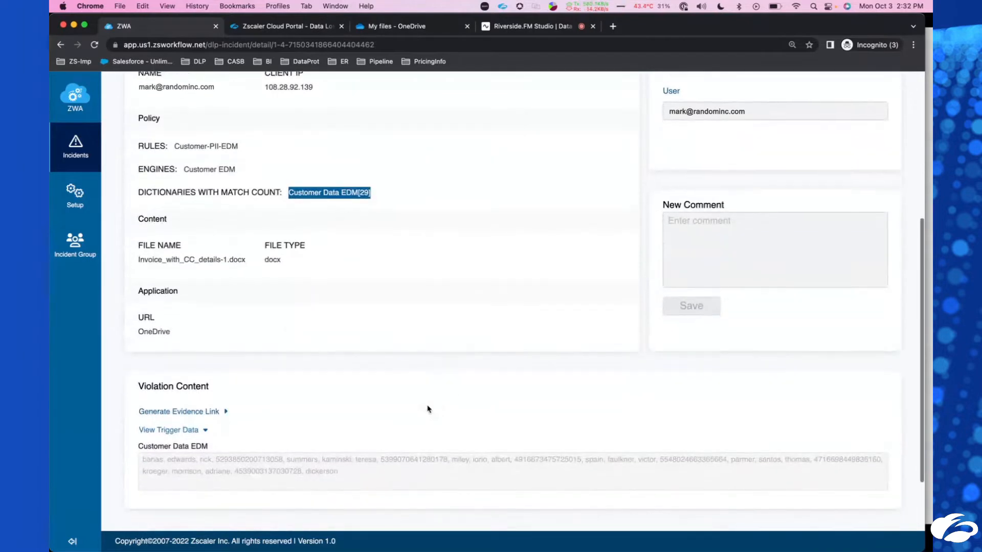
pyautogui.scroll(-3)
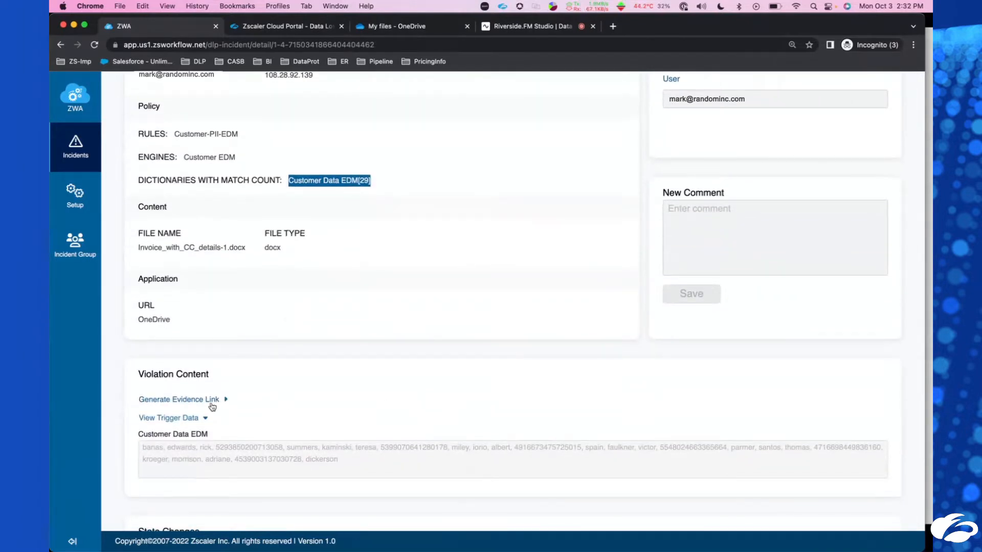
# Step: Generate a temporary S3 evidence link and download the evidence .docx file
pyautogui.click(178, 399)
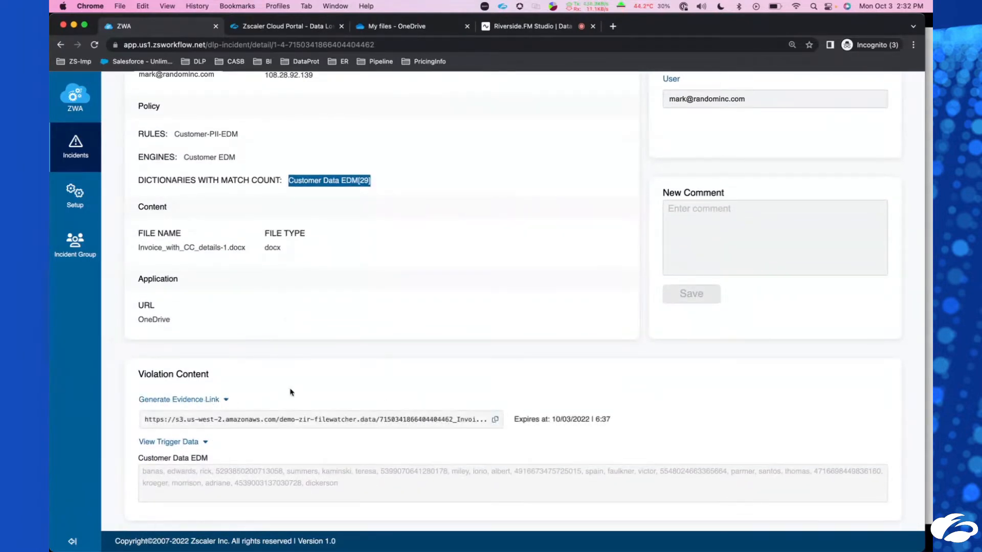
pyautogui.click(613, 27)
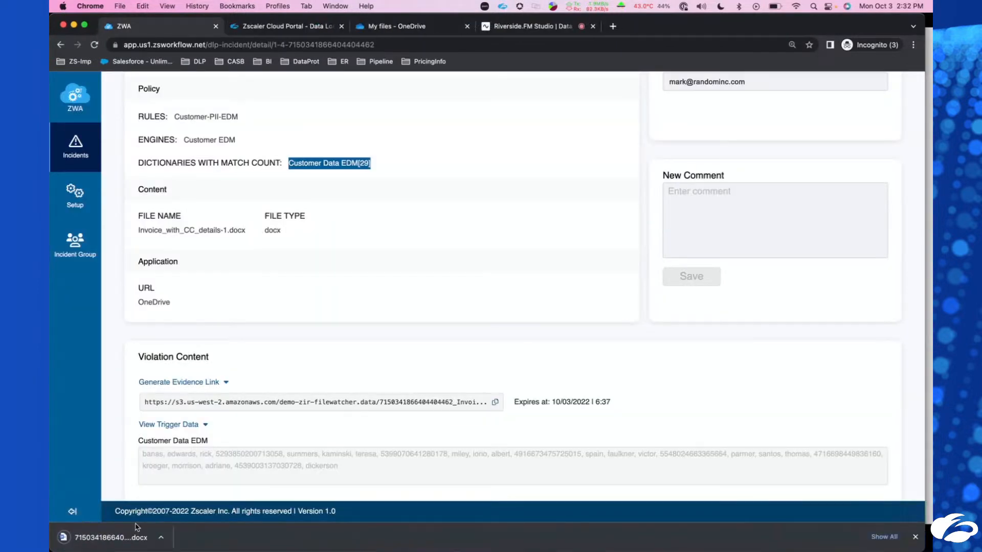
# Step: View the downloaded evidence document and return to the top of the incident details
pyautogui.click(109, 537)
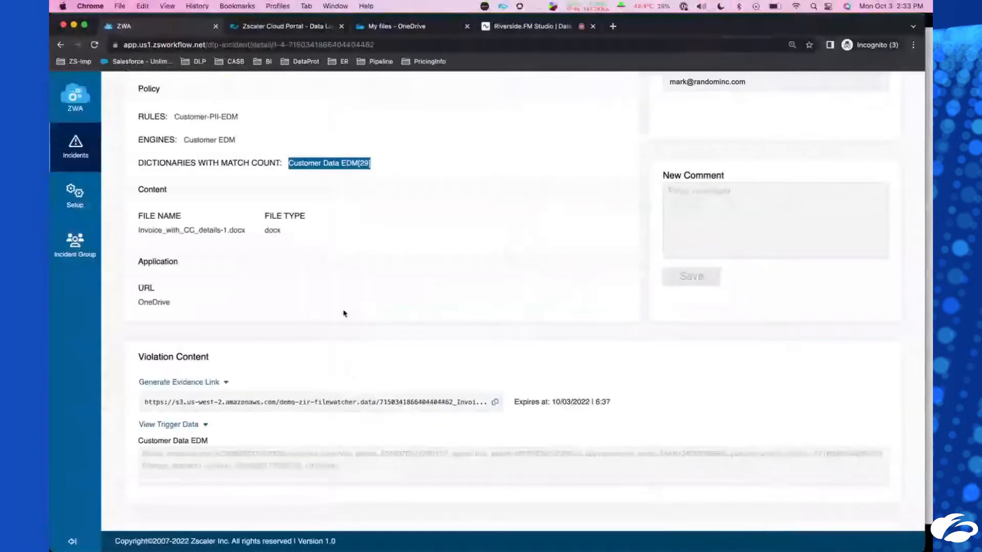
pyautogui.scroll(3)
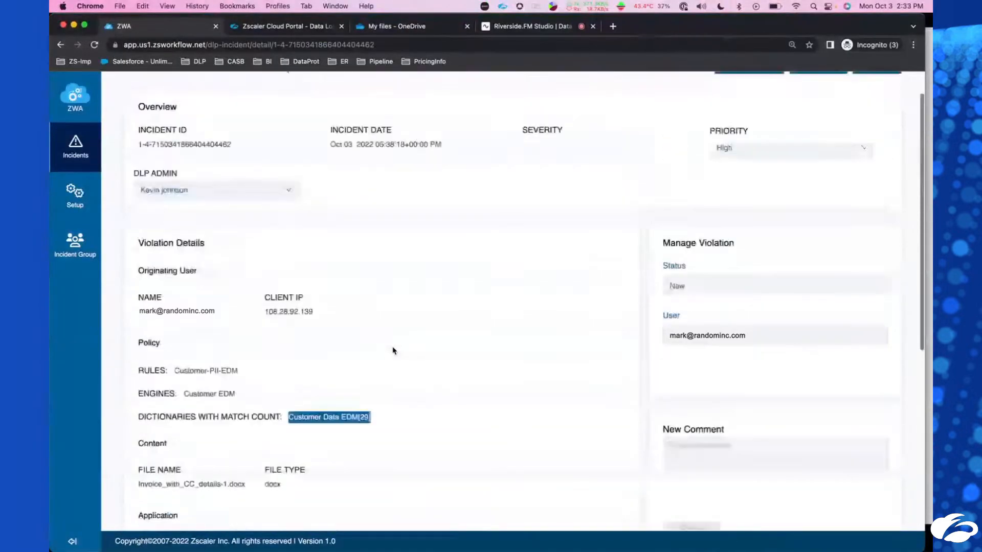
pyautogui.scroll(3)
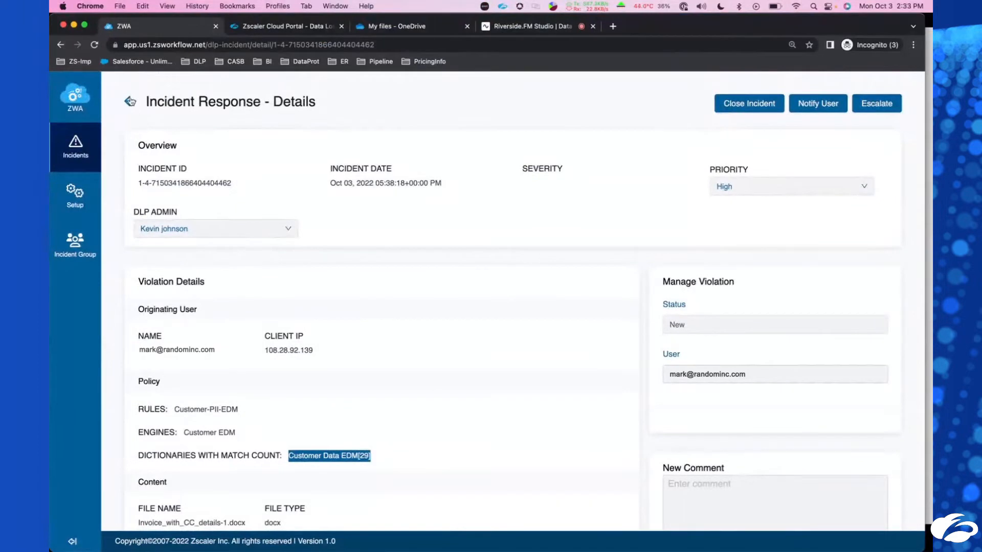
pyautogui.moveTo(589, 180)
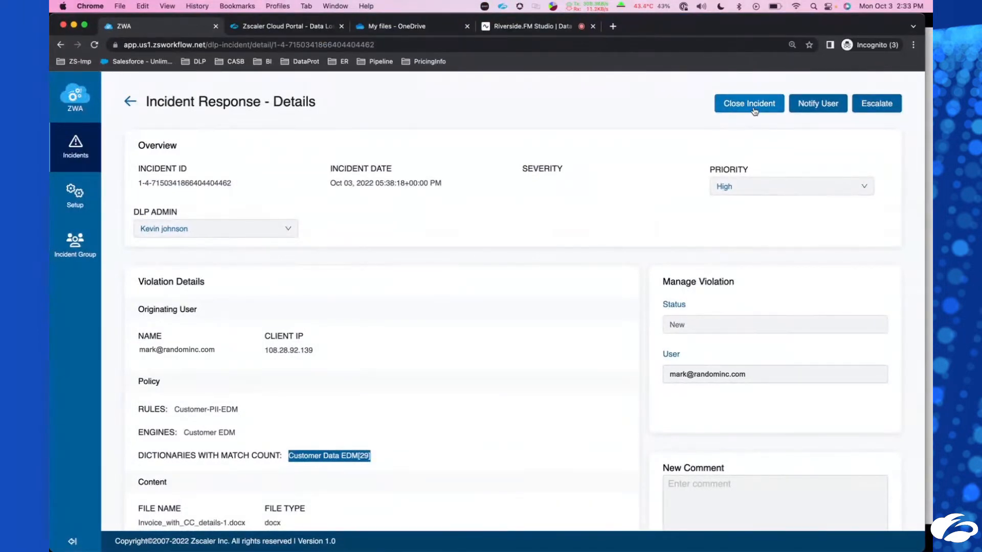
# Step: Close the first Customer-PII-EDM incident, confirm, and return to the Incident Response list
pyautogui.click(749, 103)
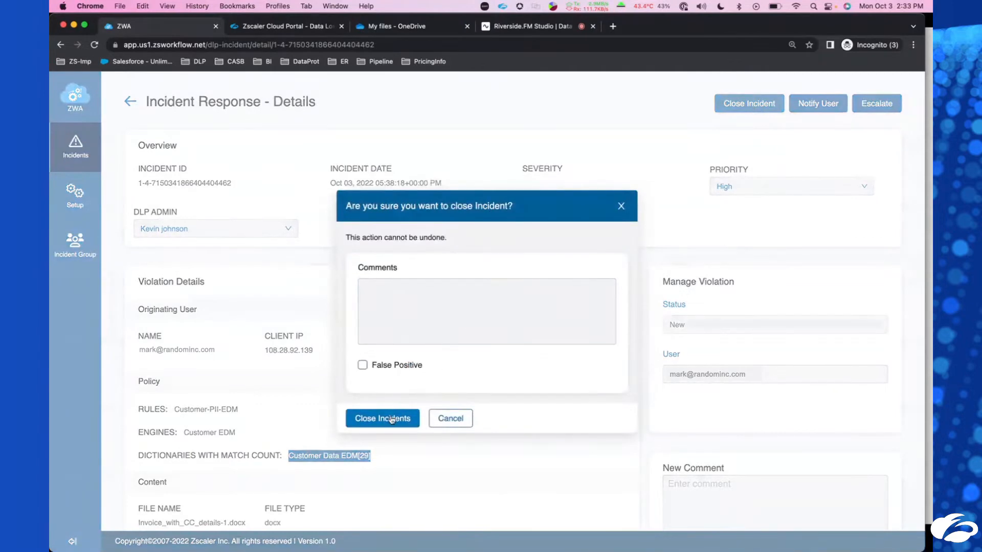
pyautogui.click(381, 418)
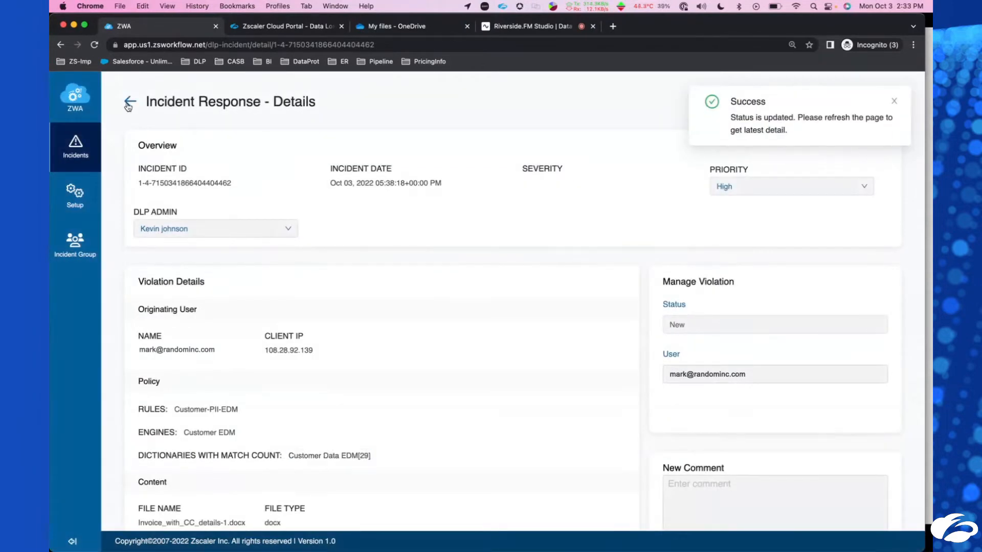
pyautogui.click(130, 101)
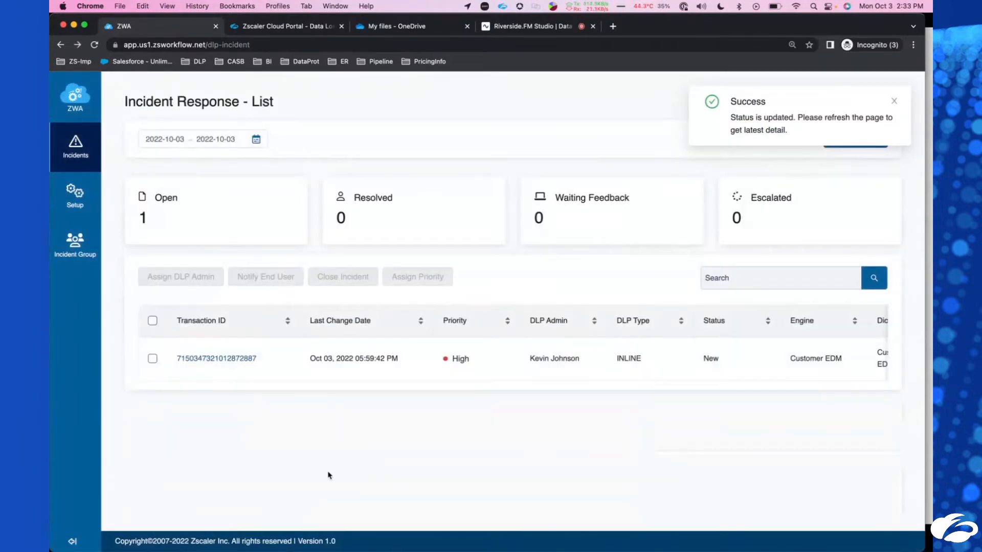
pyautogui.click(216, 358)
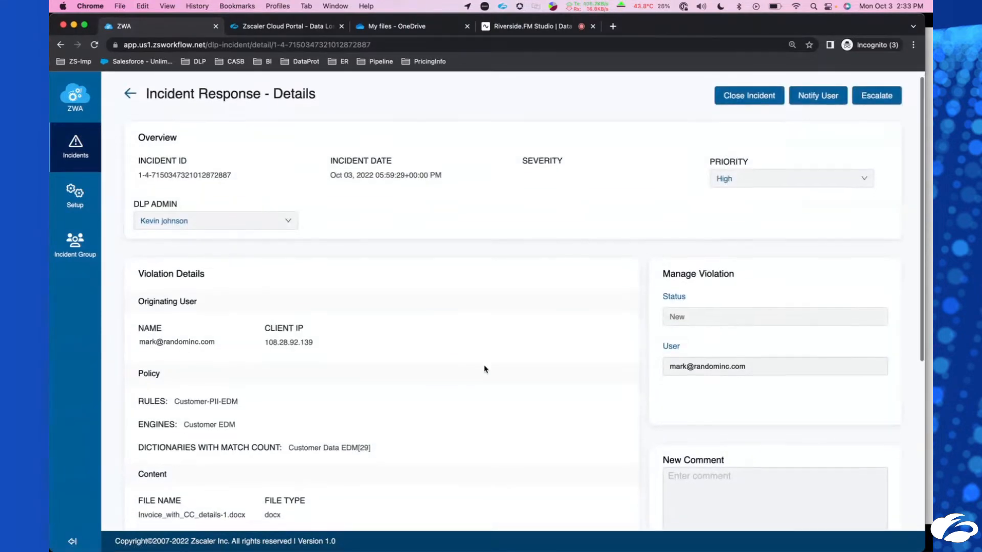
pyautogui.scroll(-3)
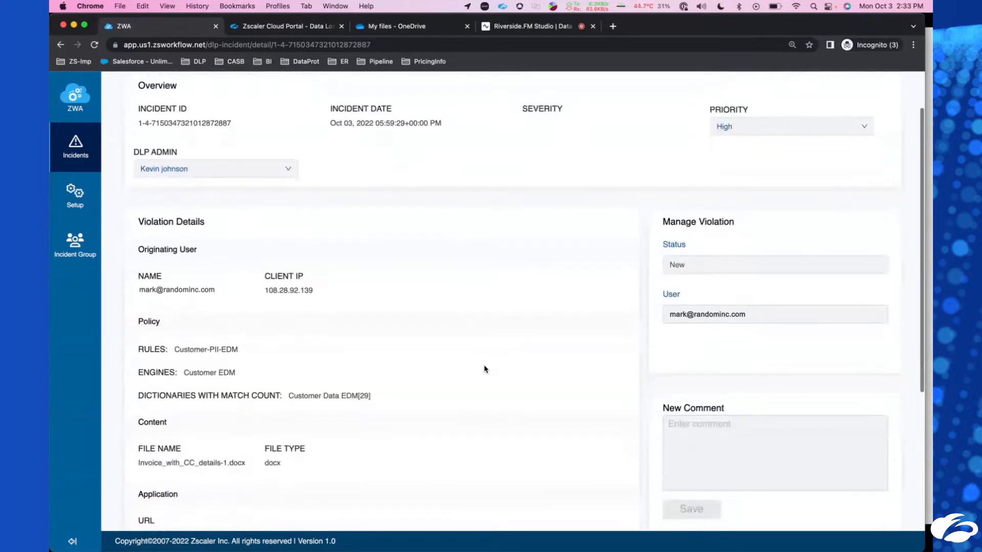
pyautogui.scroll(-3)
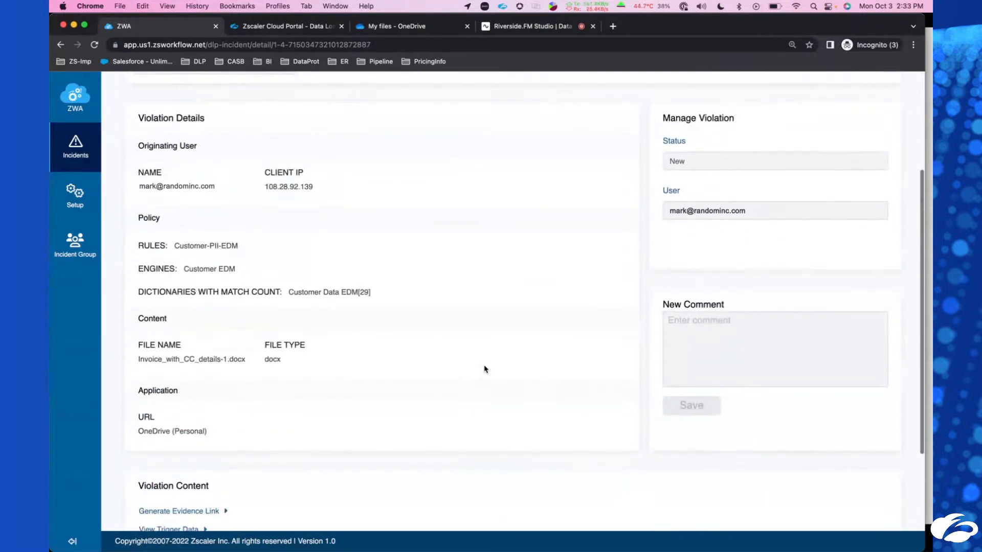
pyautogui.scroll(-3)
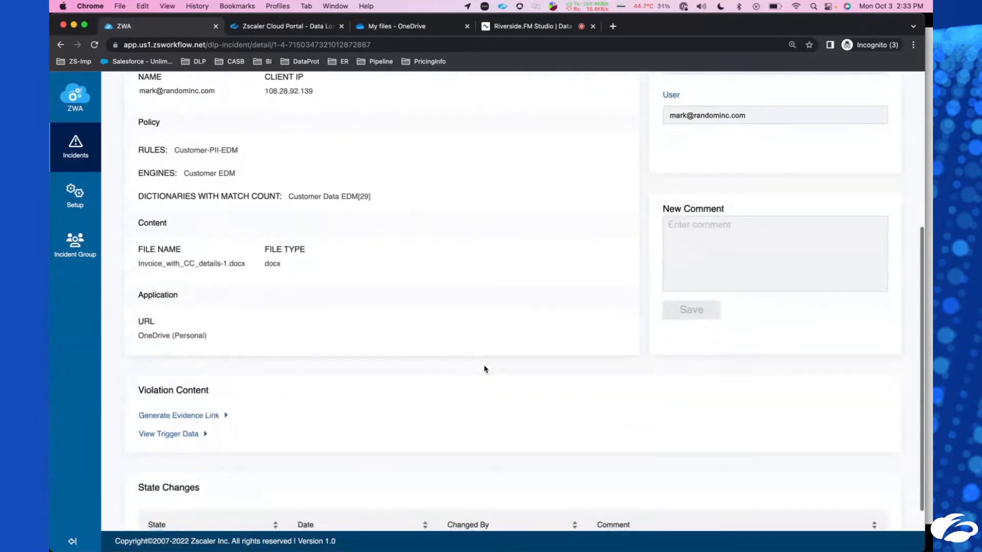
pyautogui.scroll(-3)
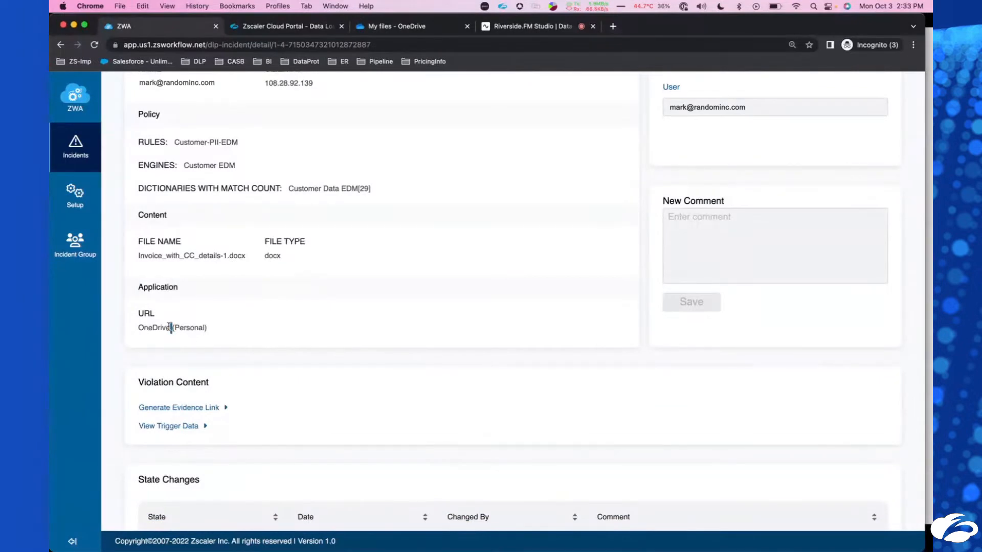
pyautogui.moveTo(278, 333)
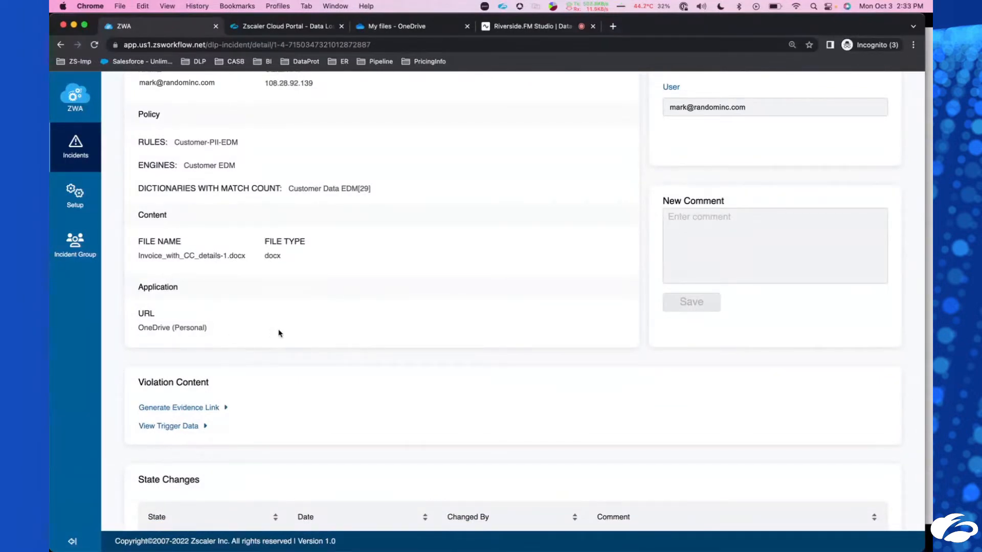
pyautogui.scroll(-3)
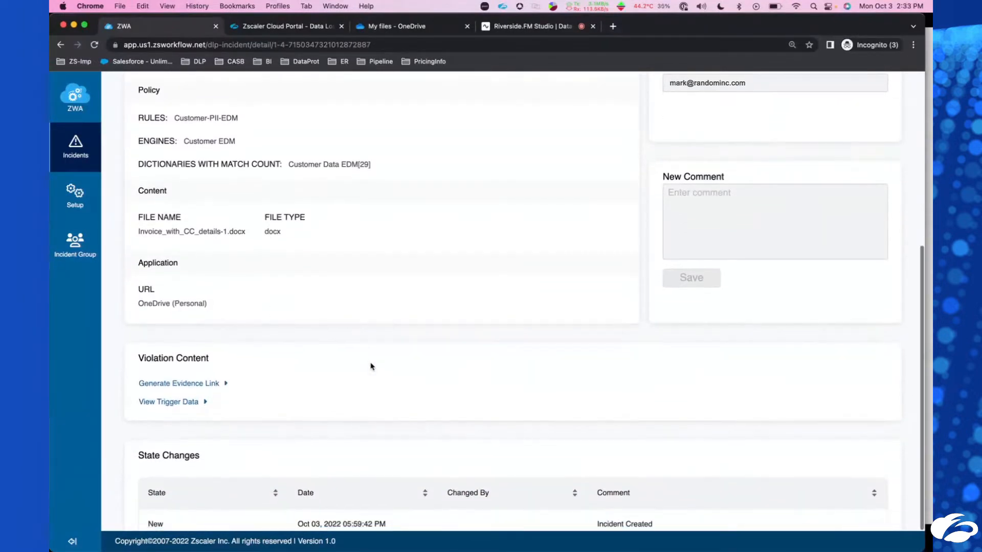
pyautogui.moveTo(347, 380)
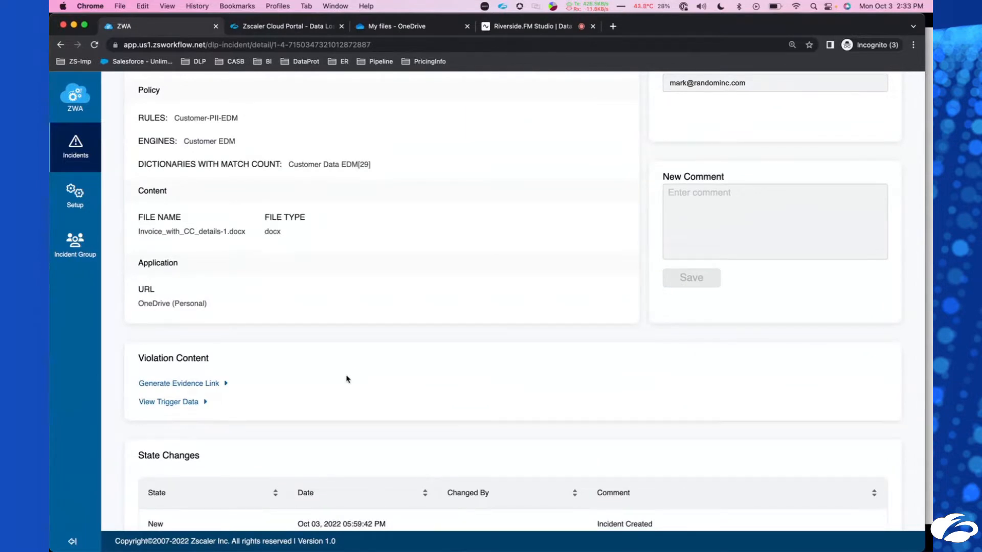
pyautogui.moveTo(178, 406)
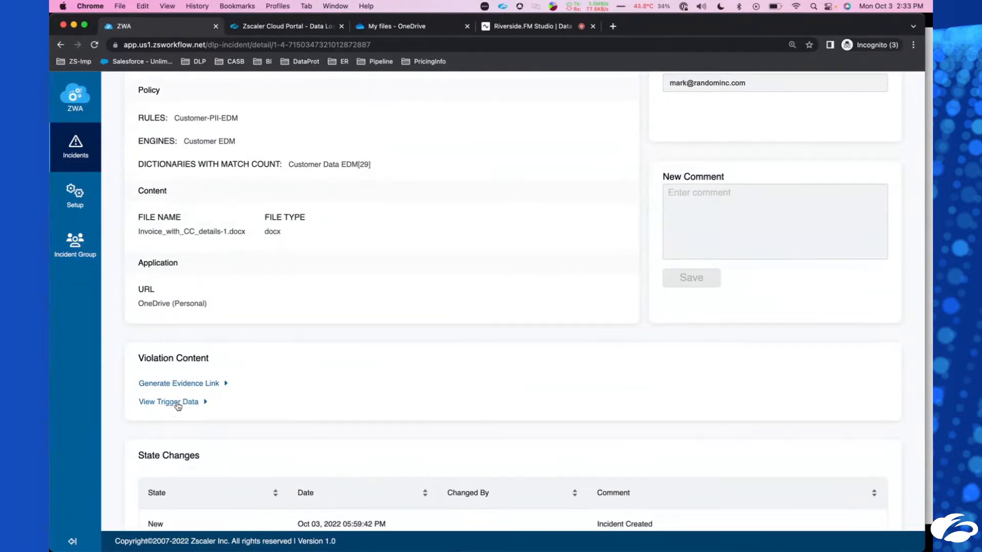
# Step: Reveal the matched customer data via View Trigger Data for the remaining incident
pyautogui.click(168, 401)
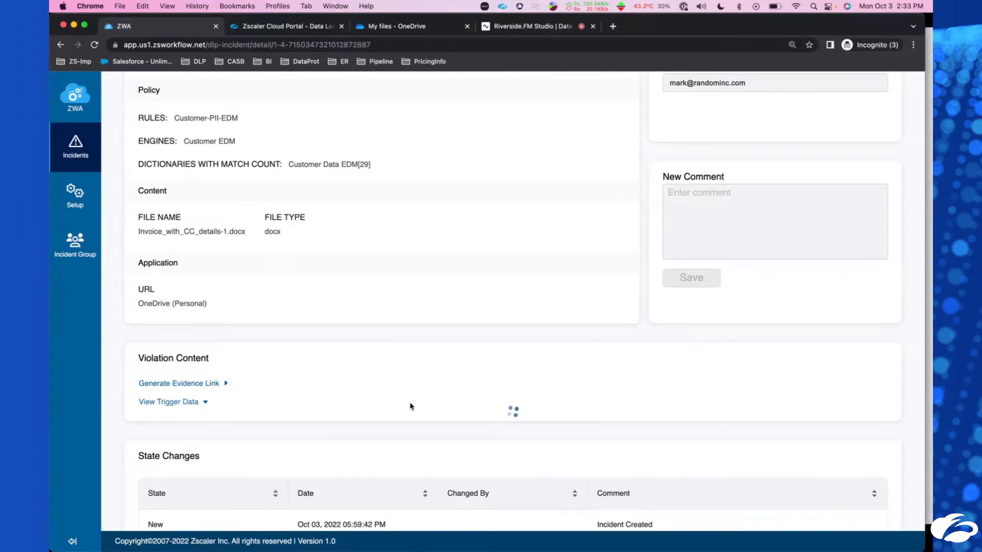
pyautogui.click(169, 401)
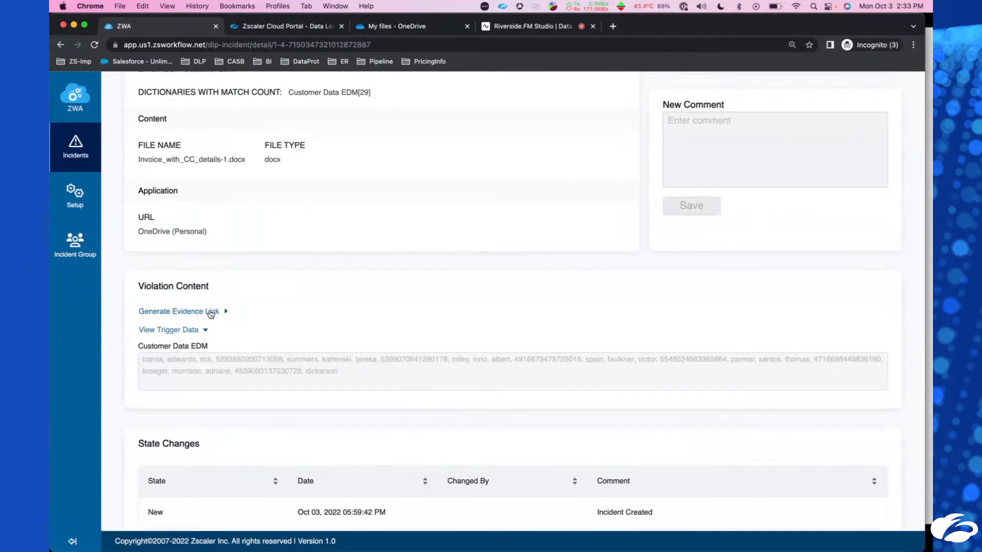
pyautogui.scroll(3)
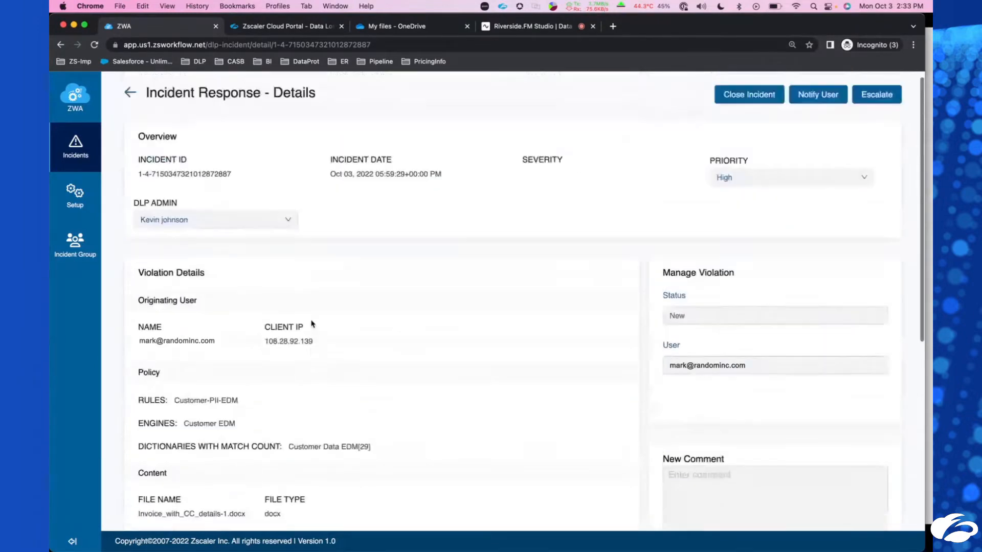
pyautogui.scroll(-3)
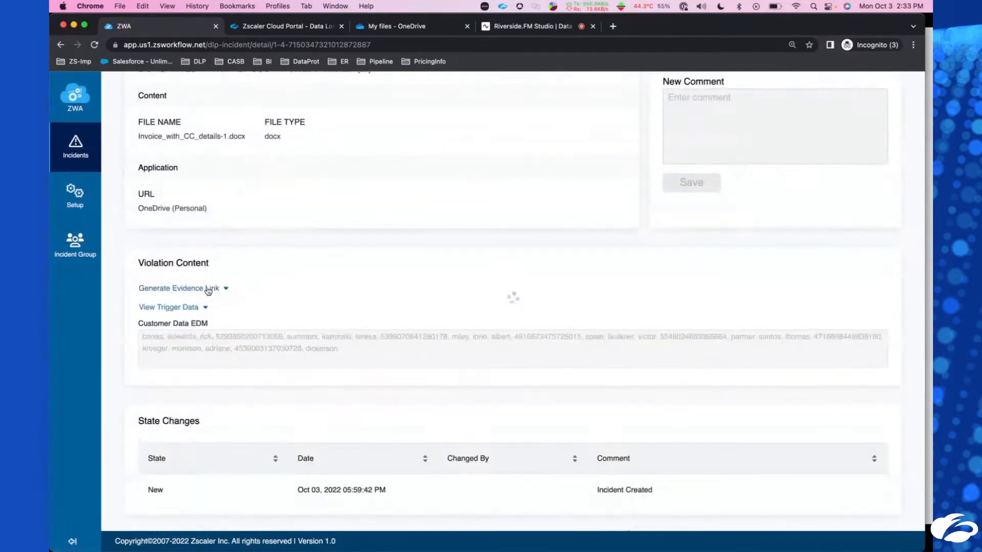
# Step: Generate this incident's evidence link and view the downloaded .docx document
pyautogui.click(178, 288)
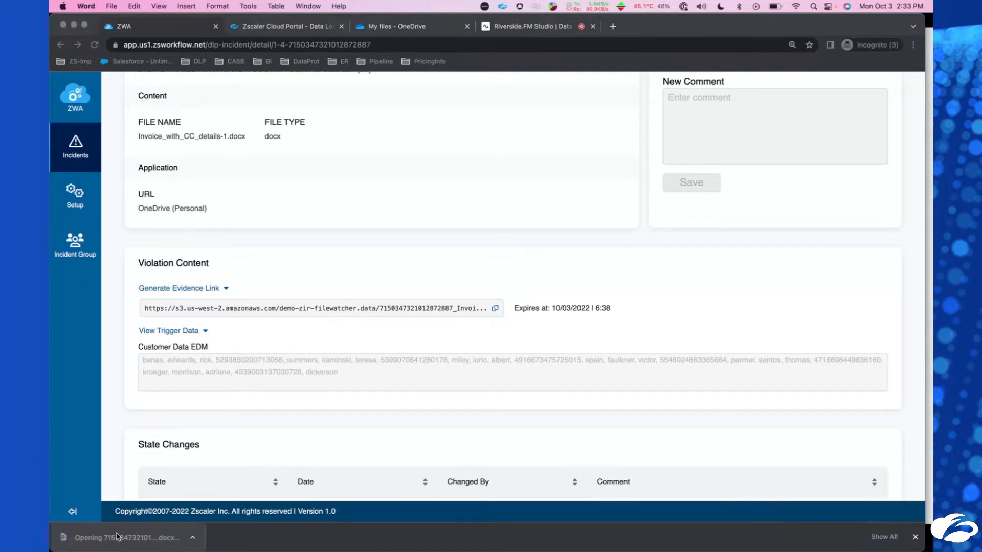
pyautogui.click(124, 537)
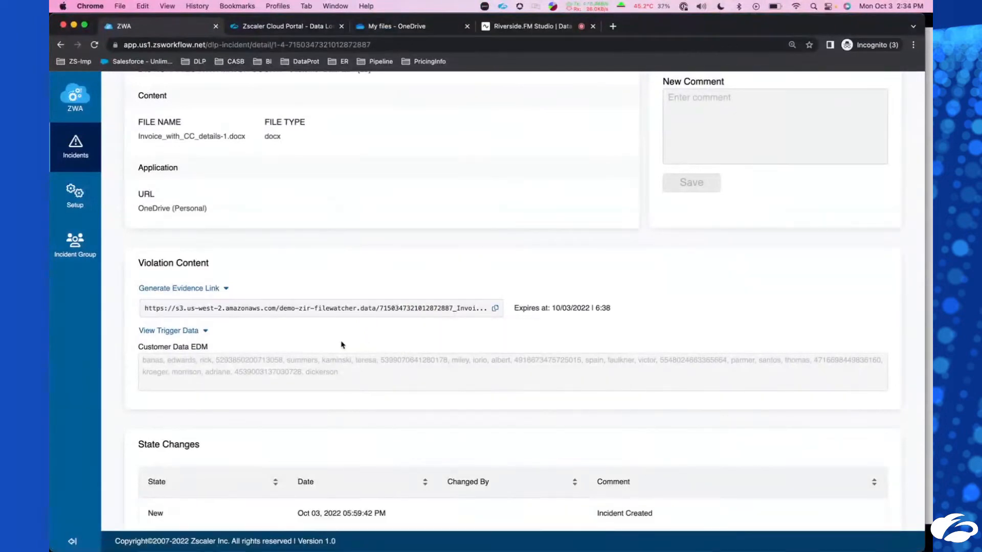
# Step: Scroll through the Incident Response - Details page showing New status and High priority
pyautogui.scroll(3)
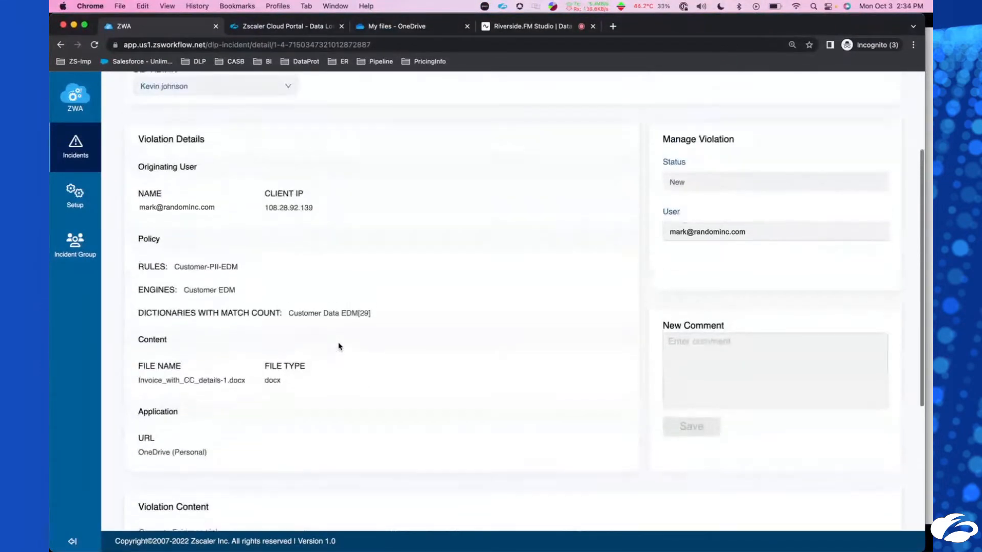
pyautogui.scroll(3)
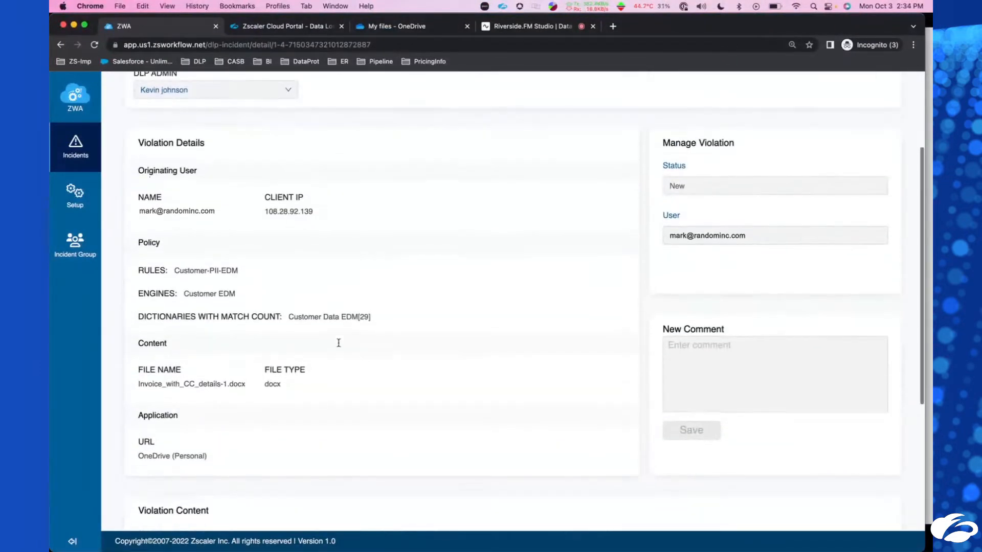
pyautogui.scroll(3)
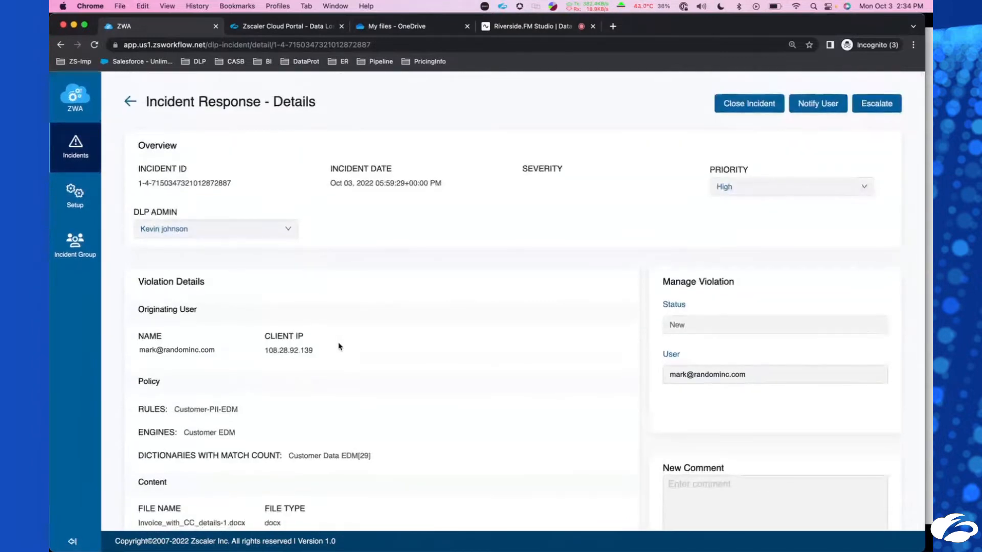
pyautogui.scroll(-3)
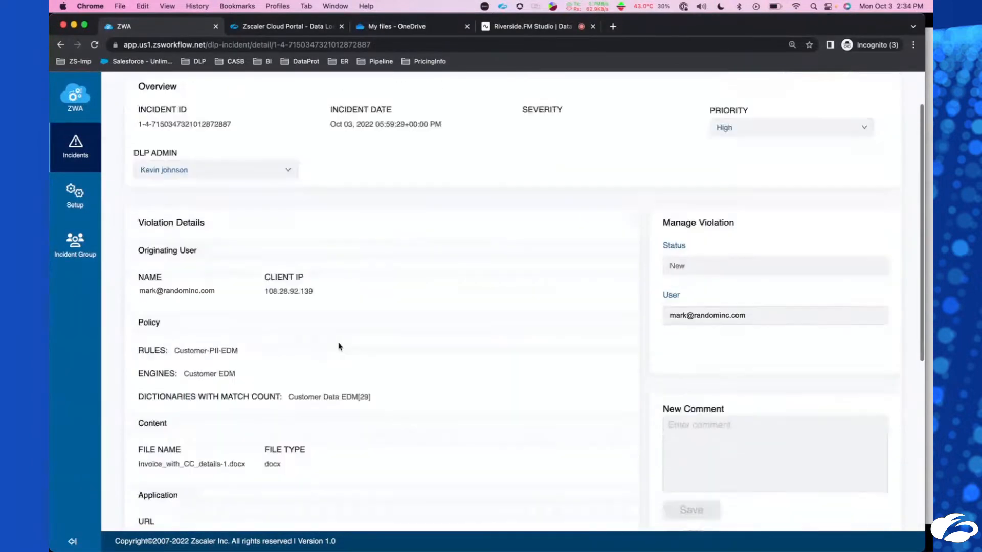
pyautogui.scroll(-3)
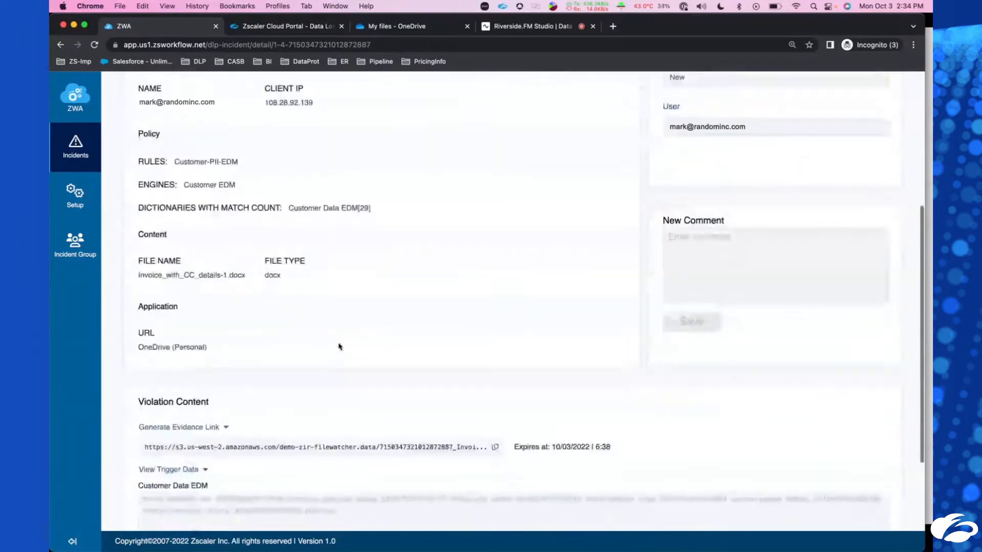
pyautogui.scroll(3)
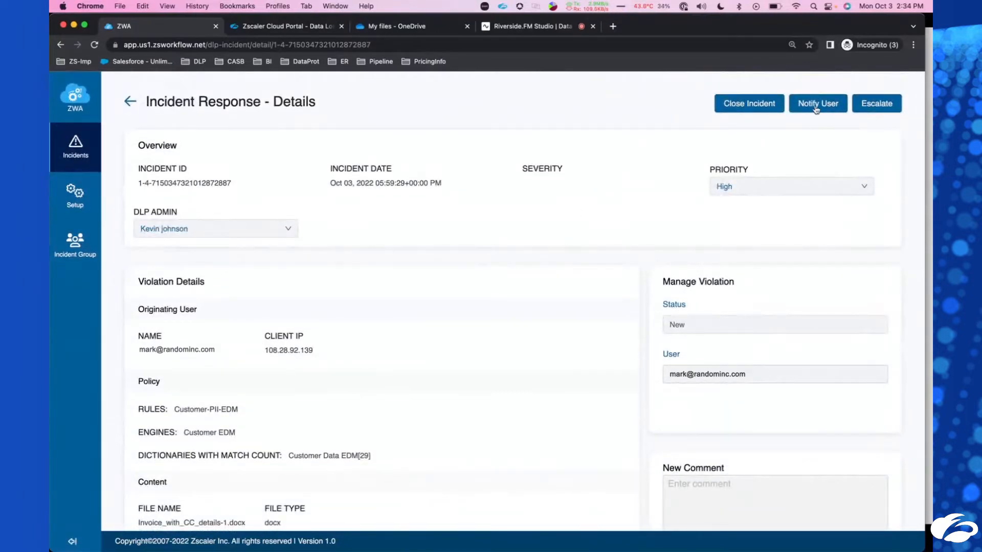
# Step: Notify the pre-filled originating user about the DLP incident and submit
pyautogui.click(817, 103)
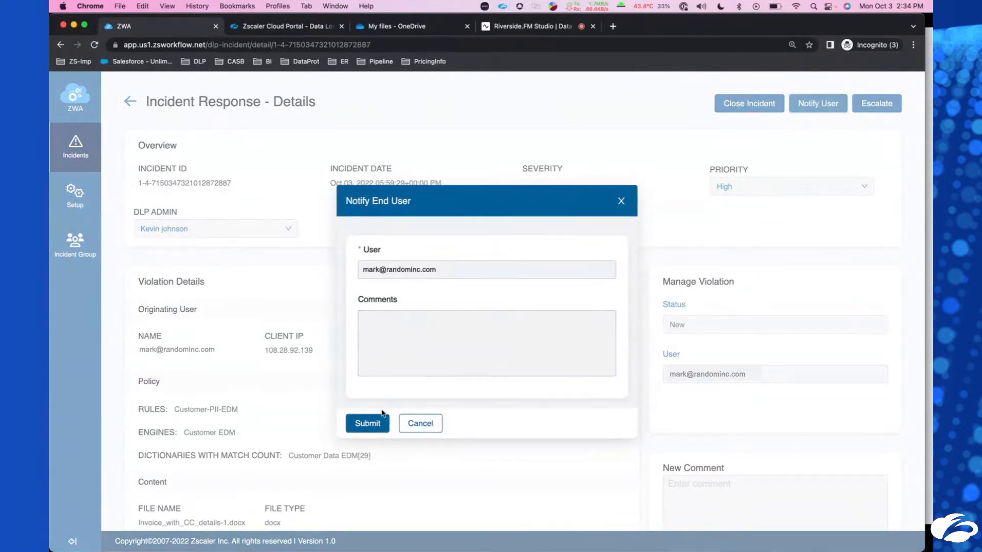
pyautogui.click(367, 423)
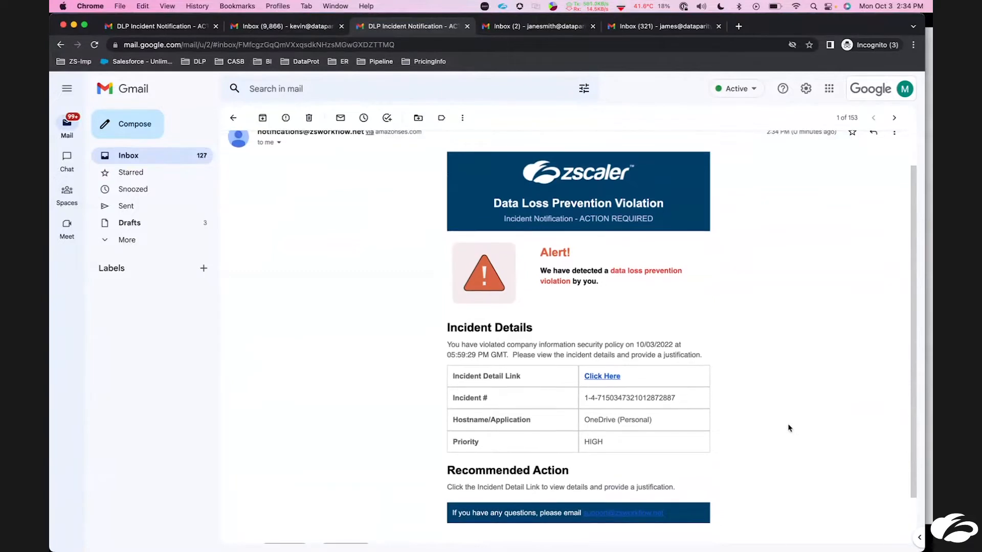
pyautogui.moveTo(682, 438)
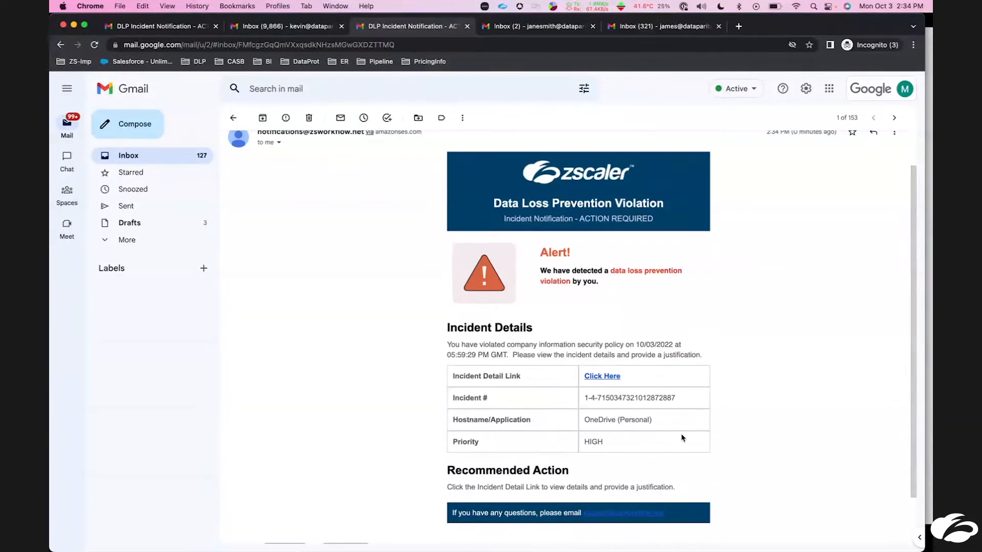
# Step: Follow the 'Click Here' incident detail link in the DLP violation email to the justification form
pyautogui.scroll(3)
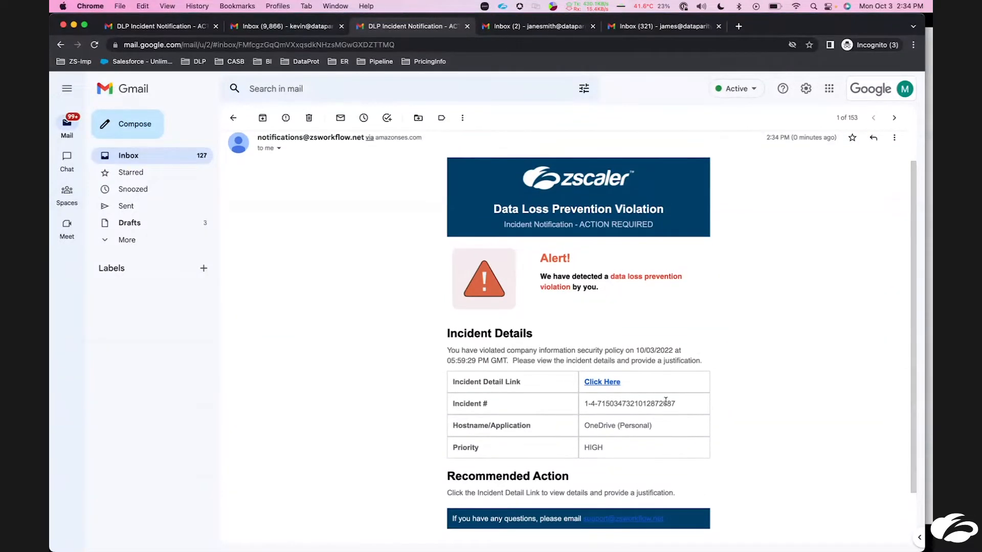
pyautogui.click(602, 381)
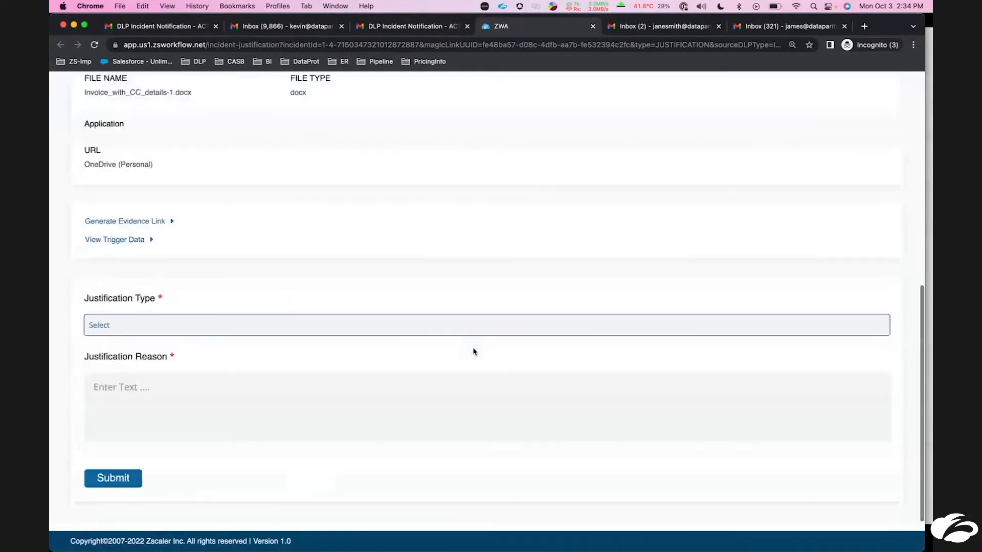
# Step: Show the matched Customer Data EDM trigger data and reach the Justification Type choices
pyautogui.scroll(3)
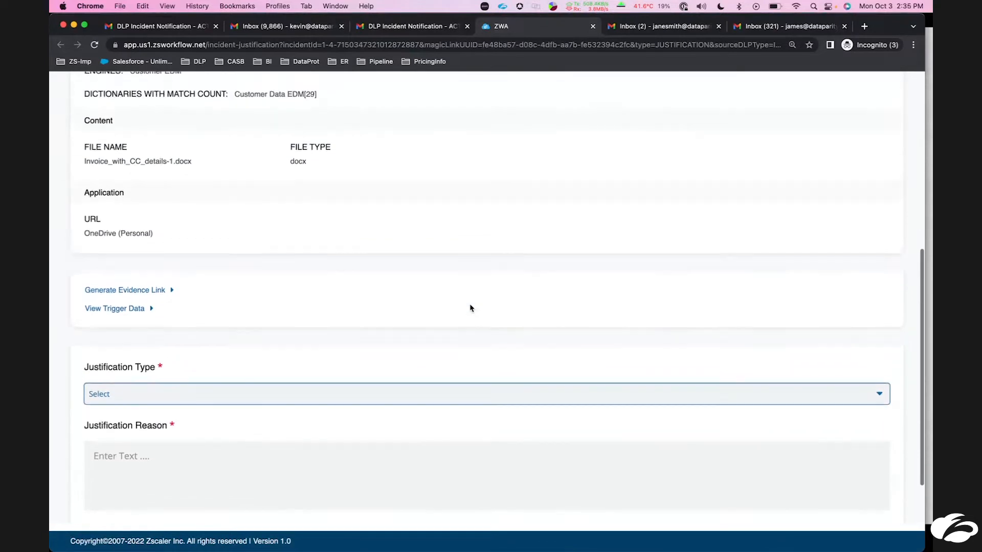
pyautogui.click(115, 309)
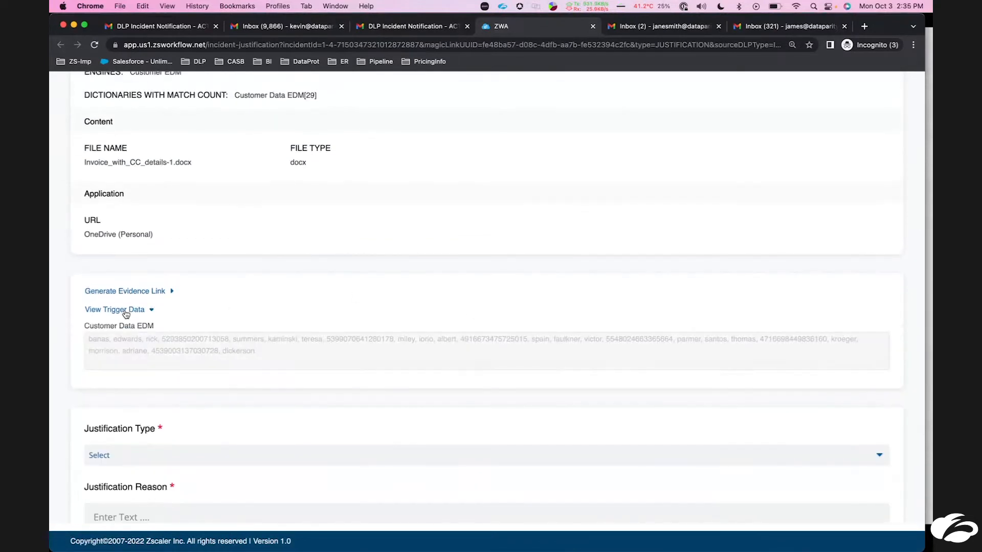
pyautogui.scroll(-3)
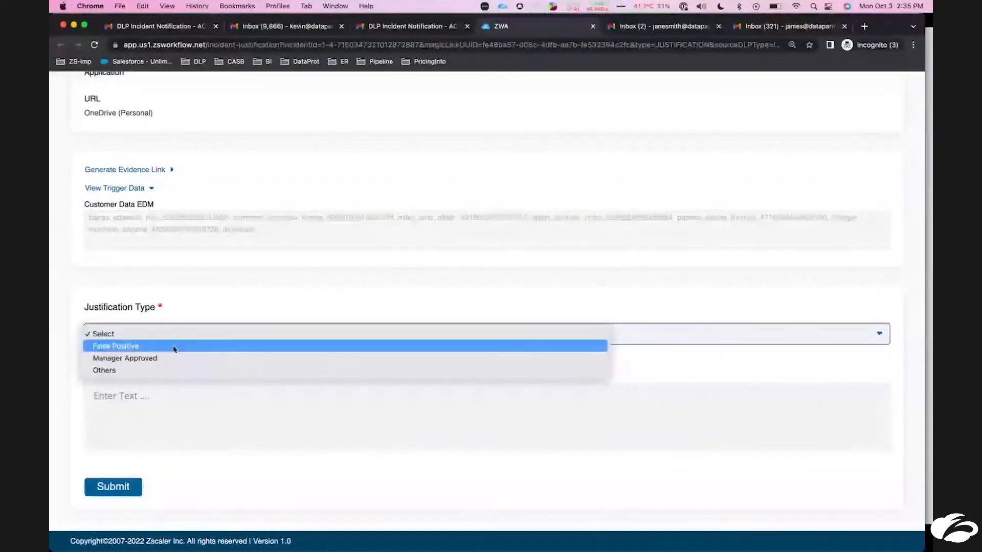
pyautogui.moveTo(166, 358)
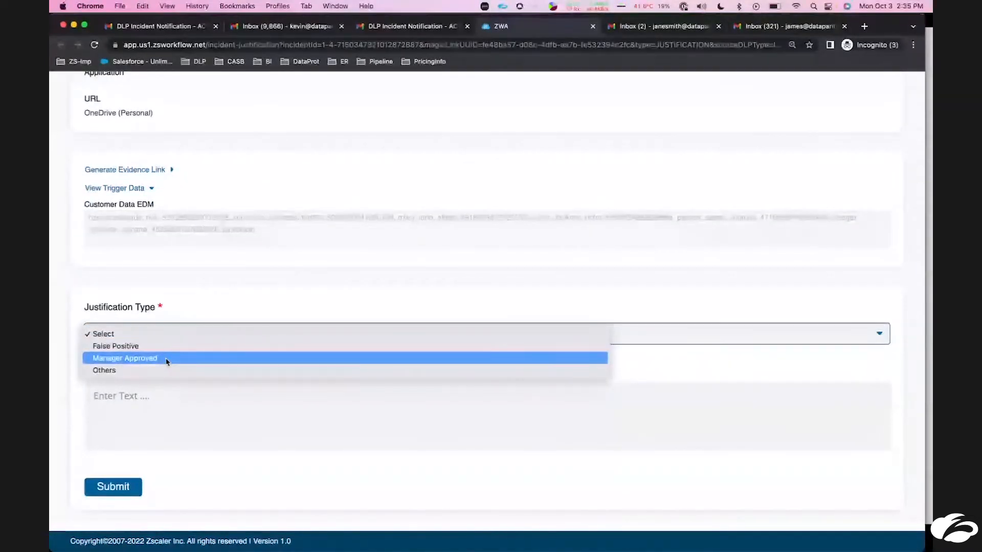
# Step: Submit a Manager Approved justification: 'My manager approved this... allowed!'
pyautogui.click(125, 358)
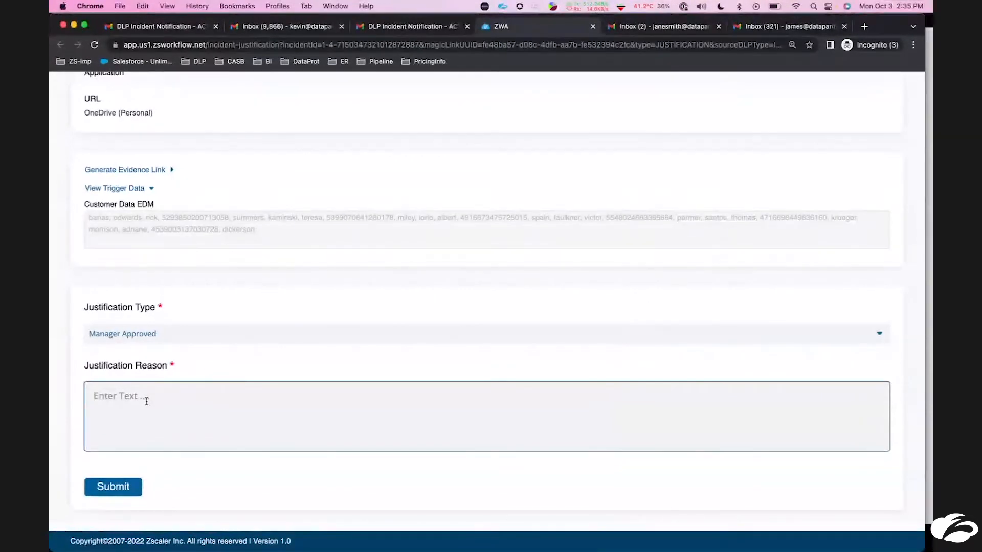
pyautogui.write('My mana')
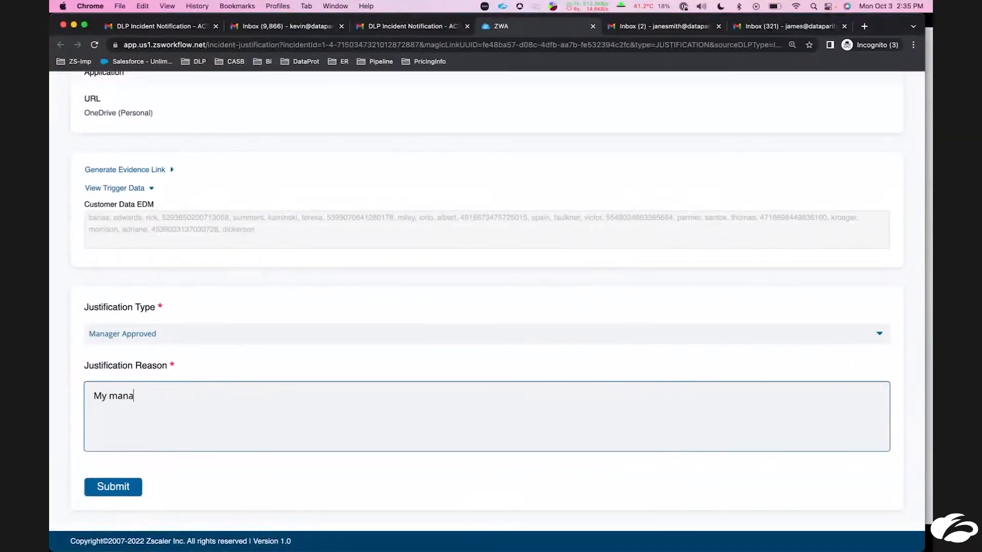
pyautogui.write('ger approve')
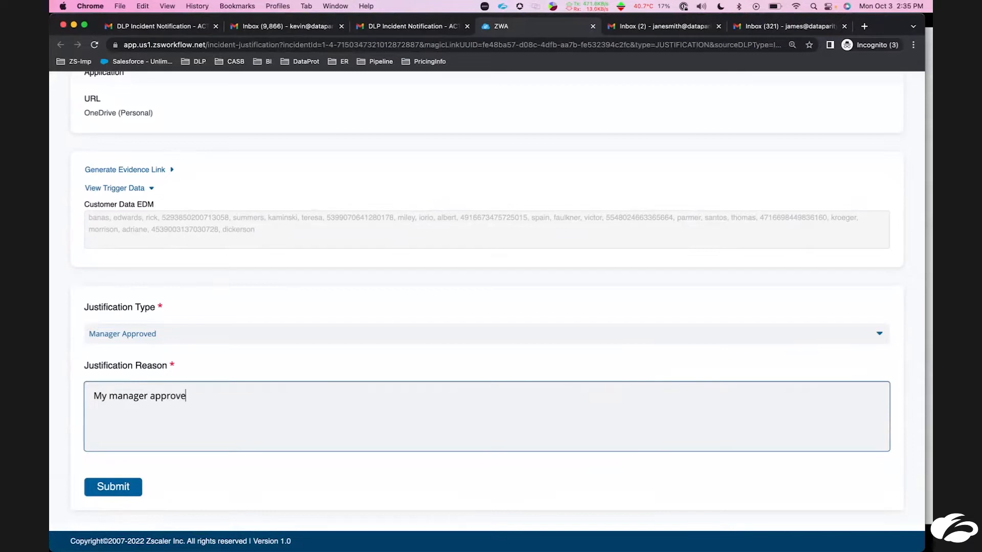
pyautogui.write('d this... thought this was a')
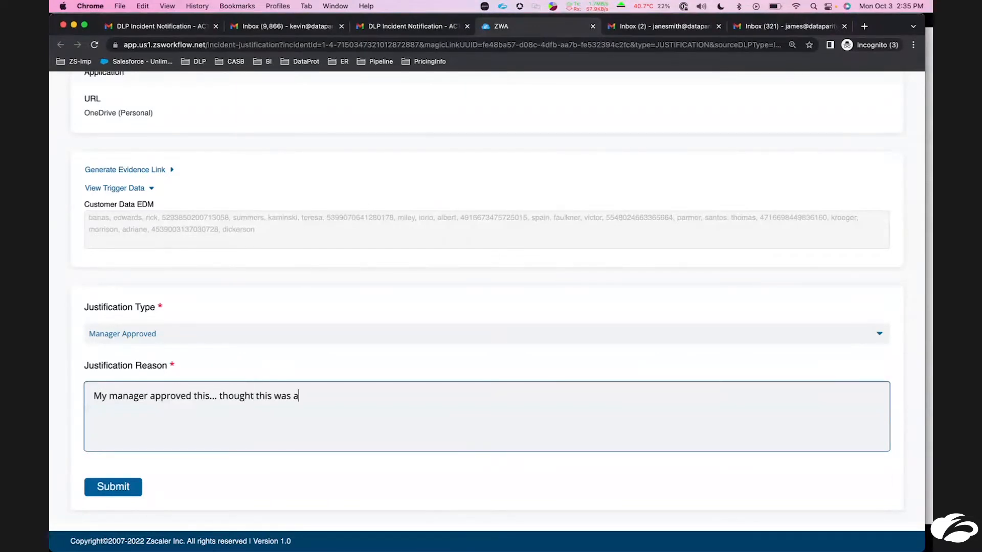
pyautogui.write('llowed!')
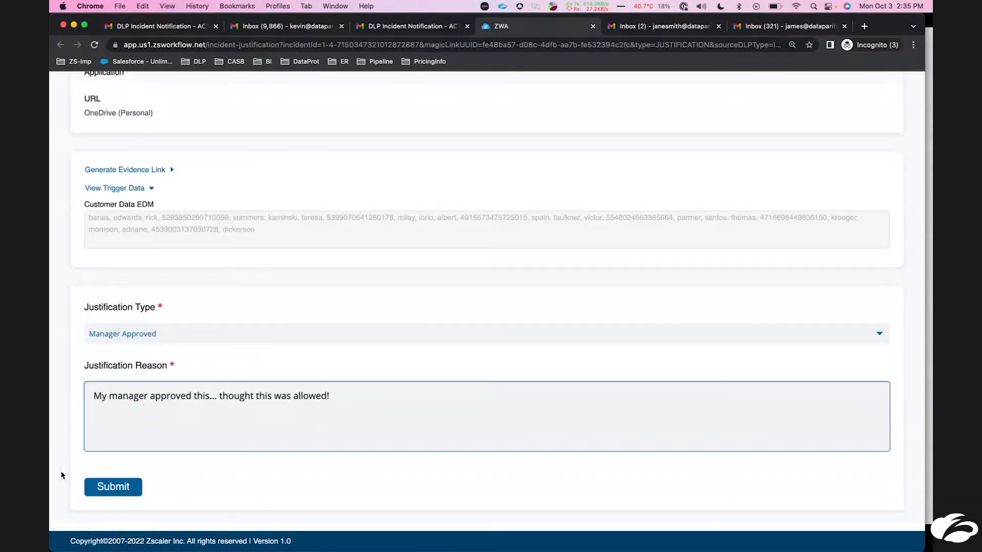
pyautogui.click(113, 487)
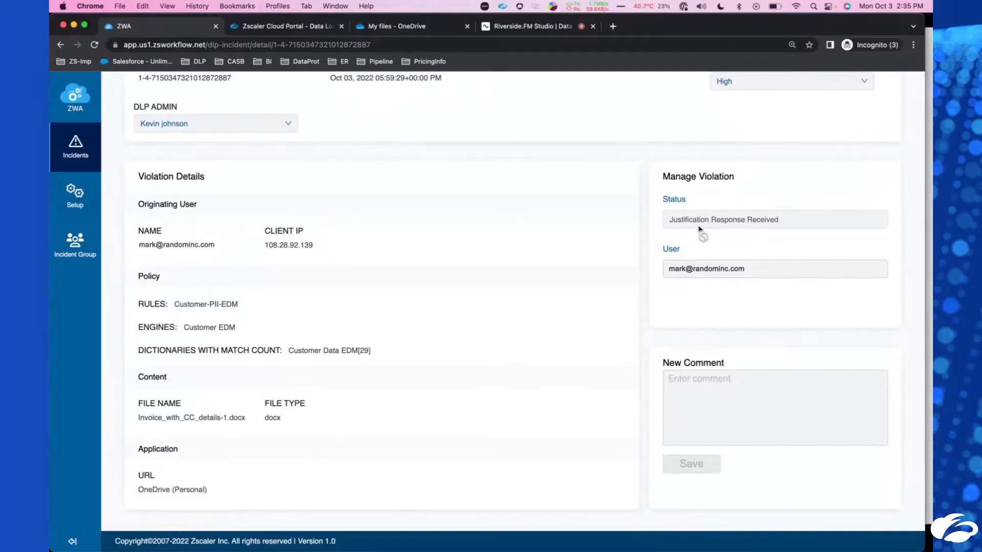
# Step: Read the Manager Approved justification under State Changes, then return to the top
pyautogui.scroll(-3)
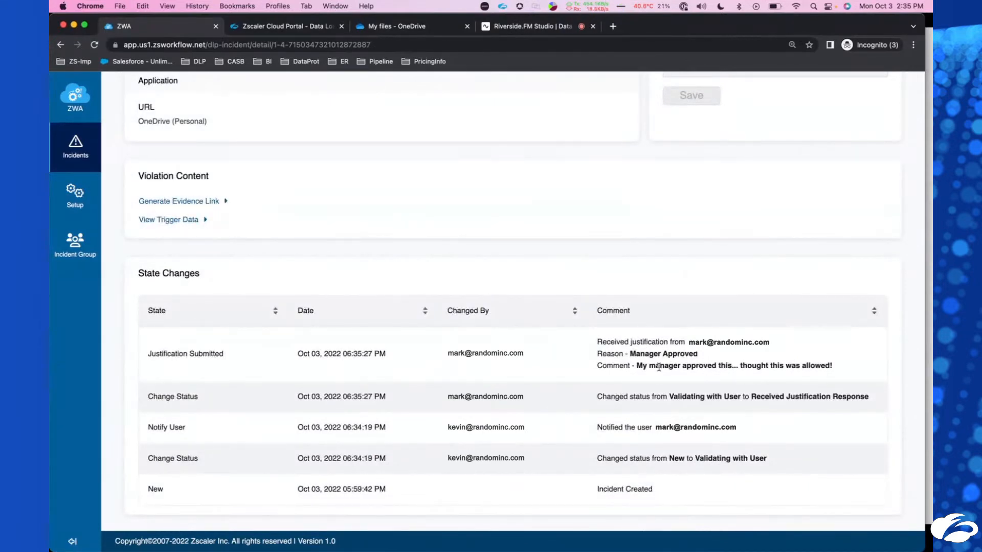
pyautogui.moveTo(697, 382)
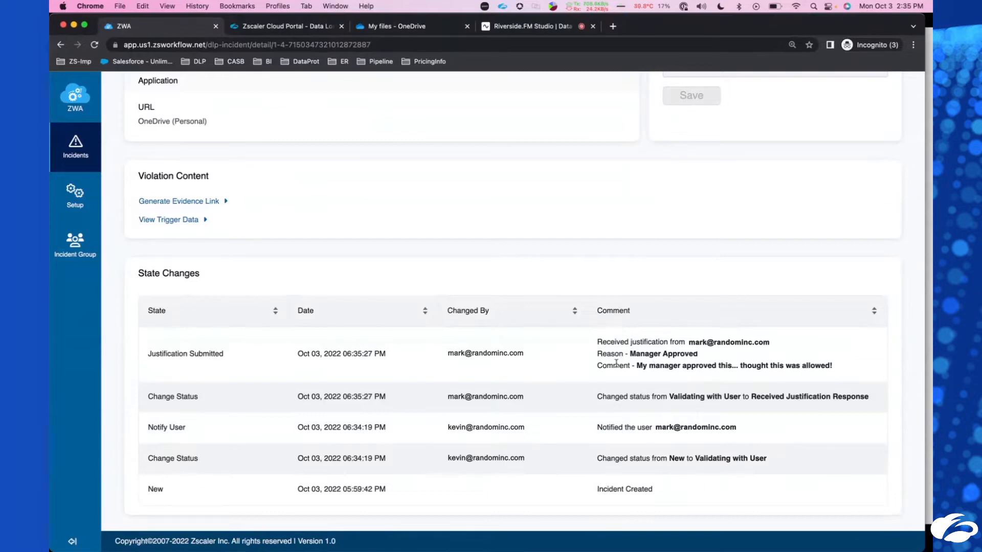
pyautogui.scroll(3)
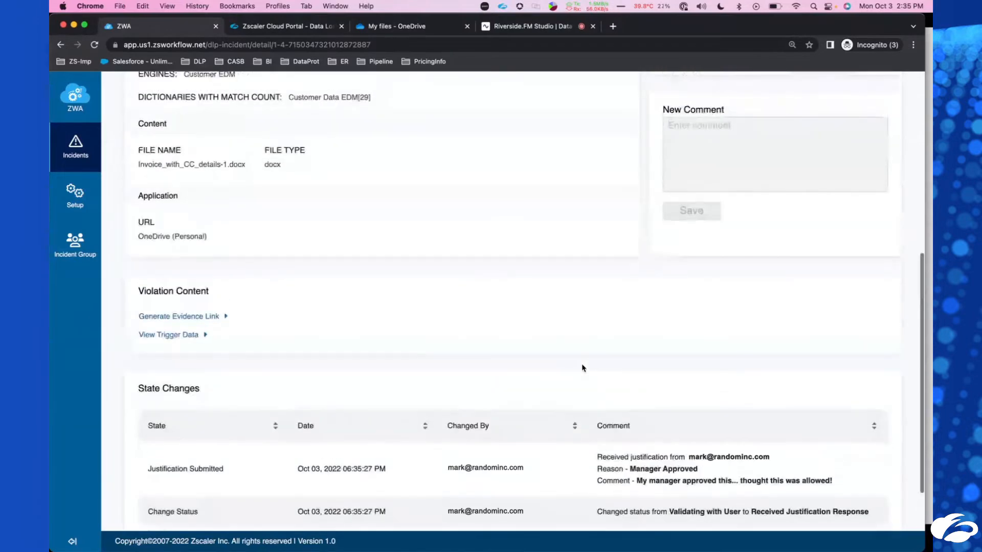
pyautogui.scroll(3)
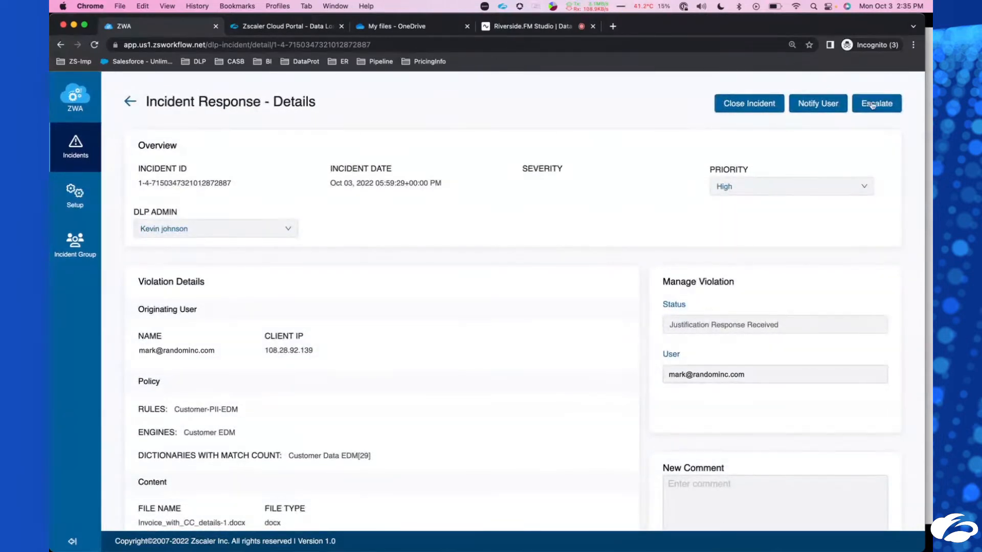
# Step: Escalate to supervisor Jane Smith with comment 'Hey Jane, ...please take a look at this incident?'
pyautogui.click(876, 103)
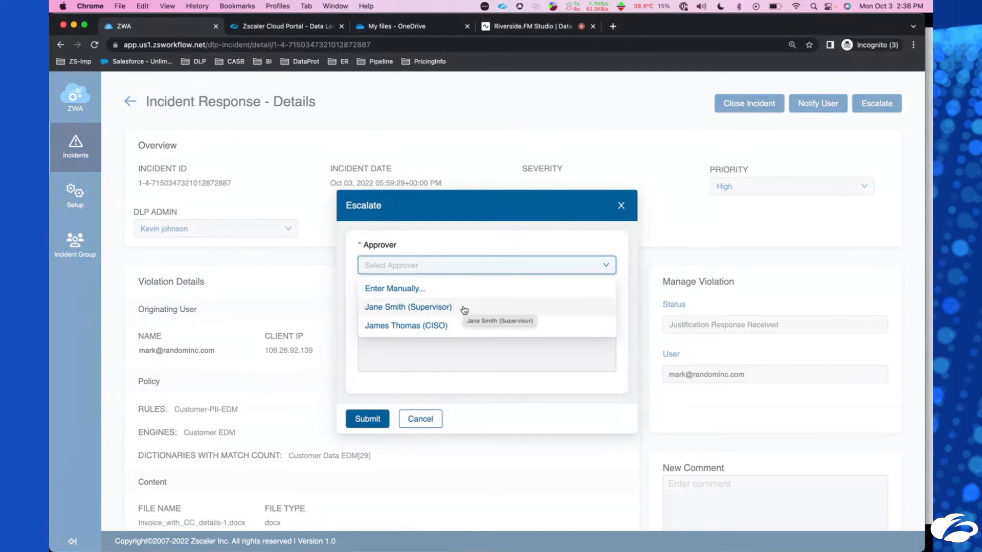
pyautogui.moveTo(462, 313)
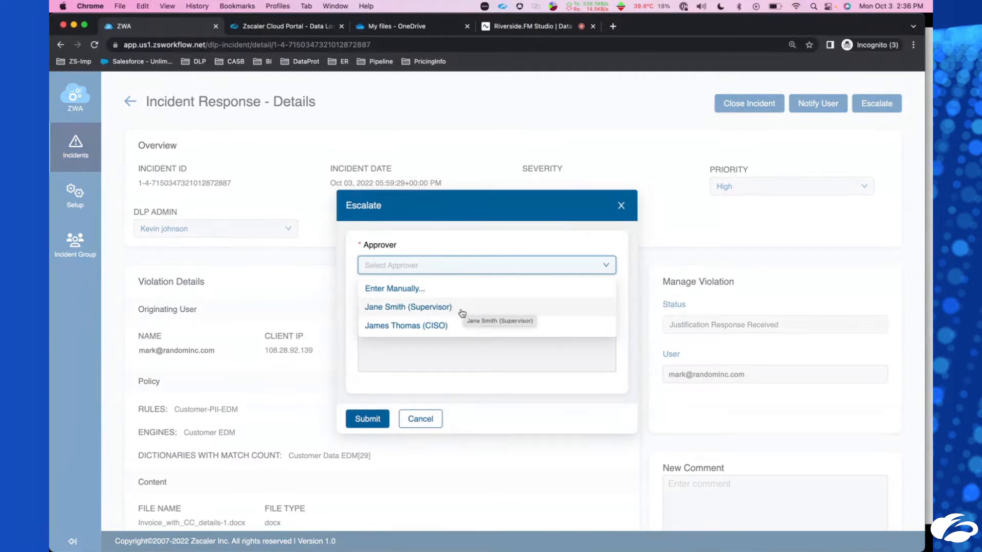
pyautogui.click(408, 307)
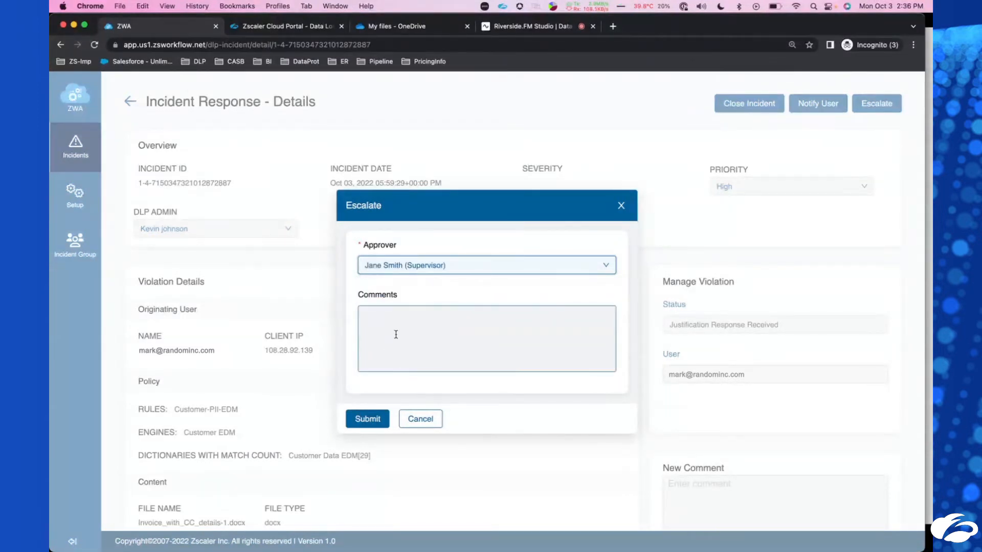
pyautogui.click(485, 338)
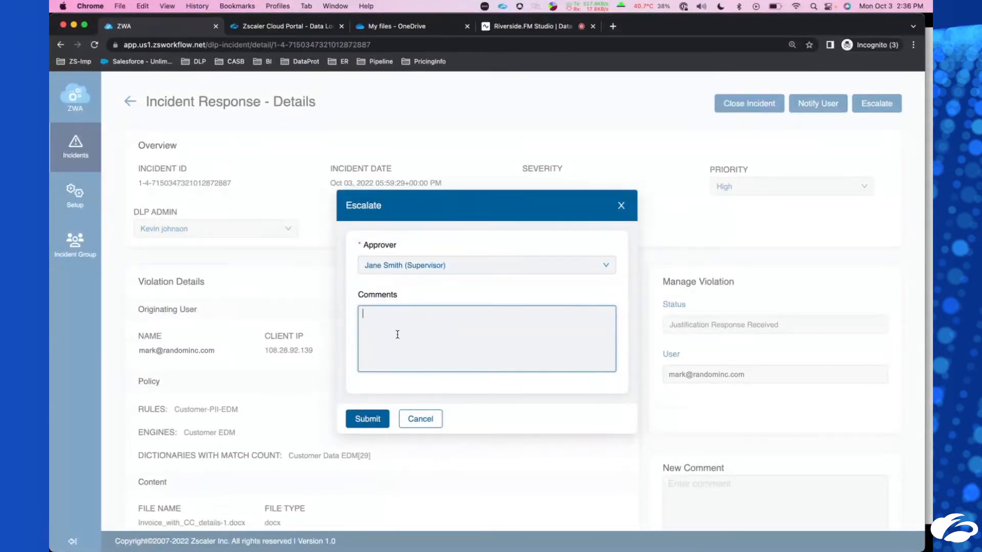
pyautogui.write('Hey Jane, j')
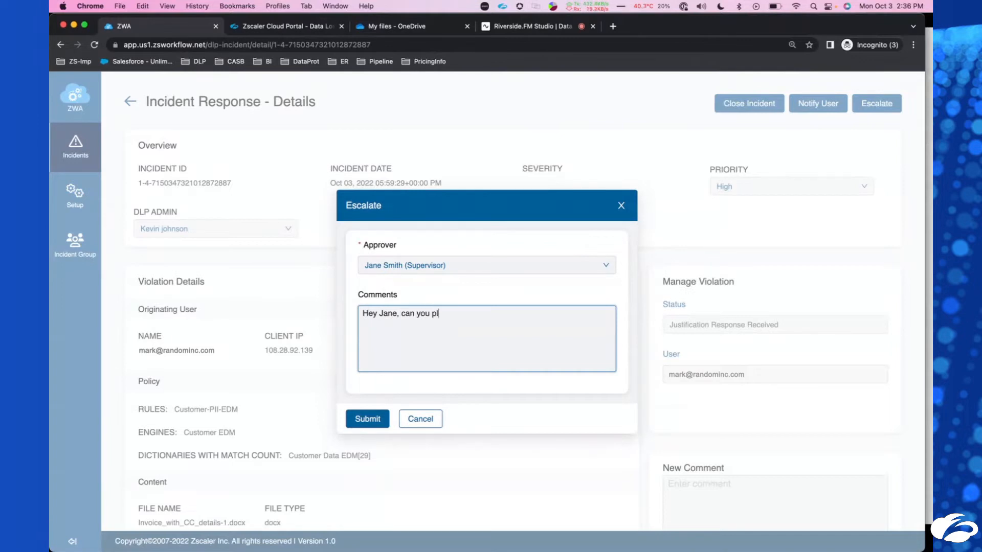
pyautogui.write('ease take a')
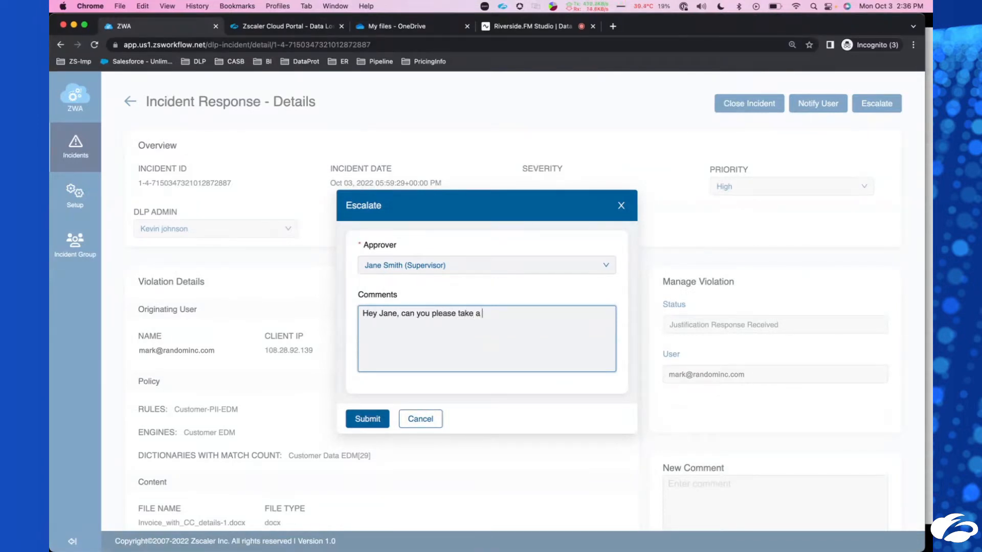
pyautogui.write('look at this inciden')
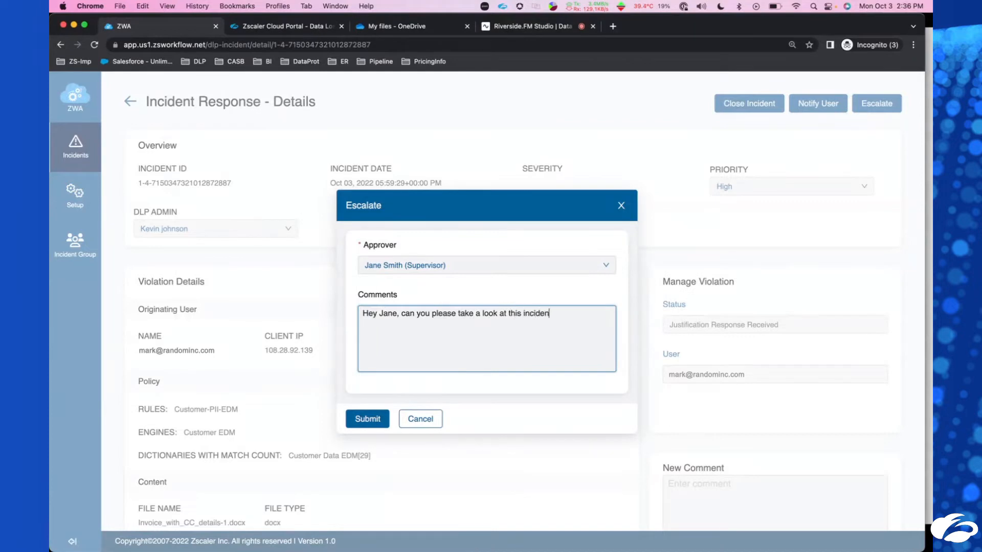
pyautogui.write('t?')
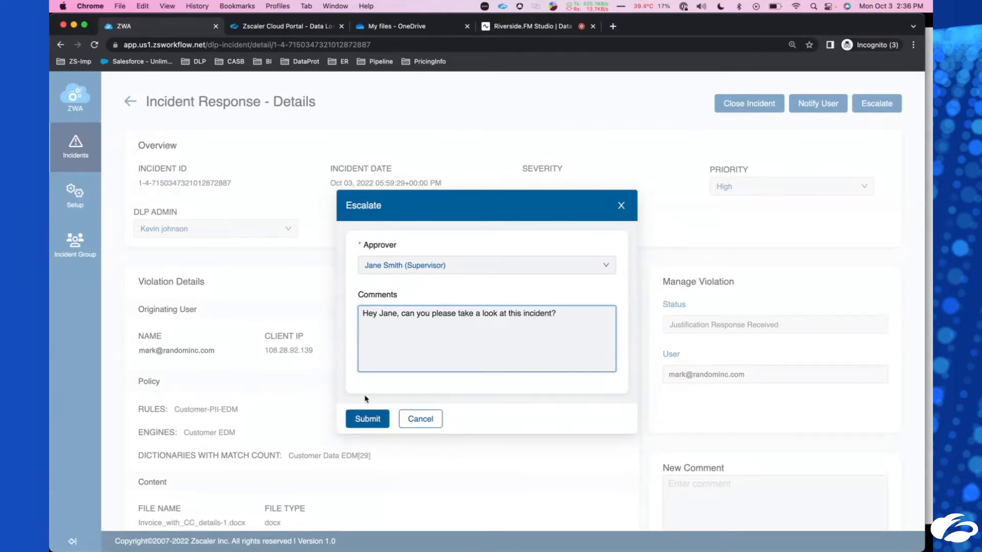
pyautogui.click(368, 419)
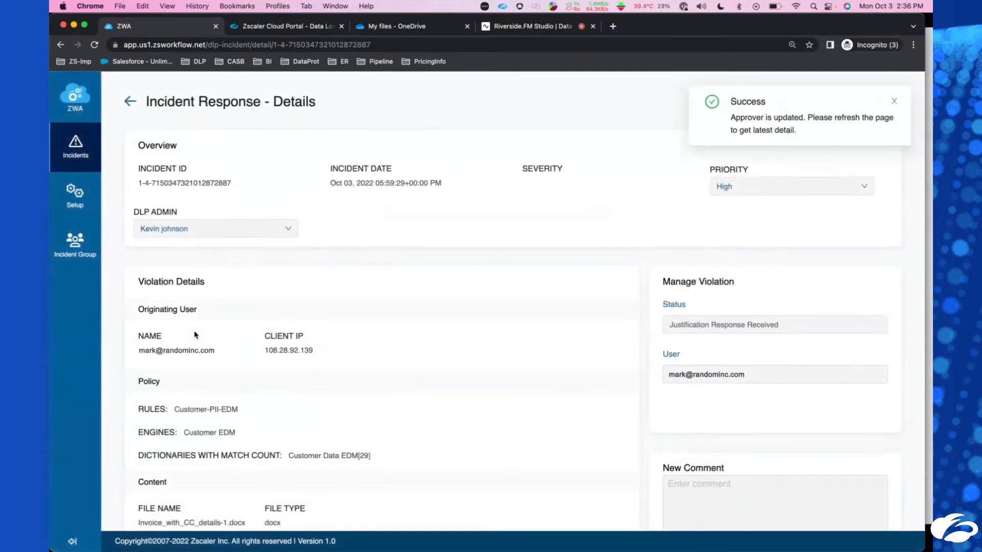
pyautogui.click(159, 26)
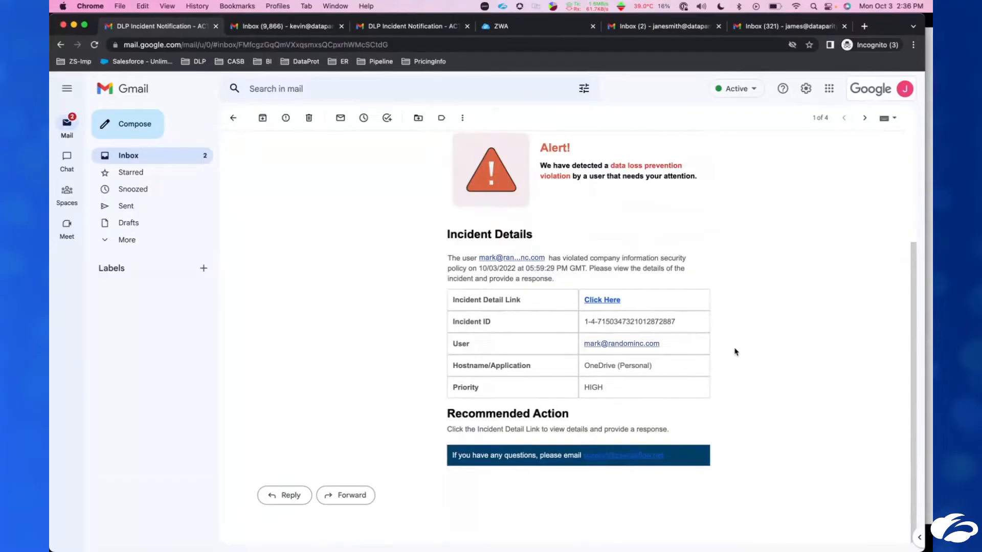
# Step: Follow the 'Click Here' incident link in the supervisor's escalation email
pyautogui.scroll(3)
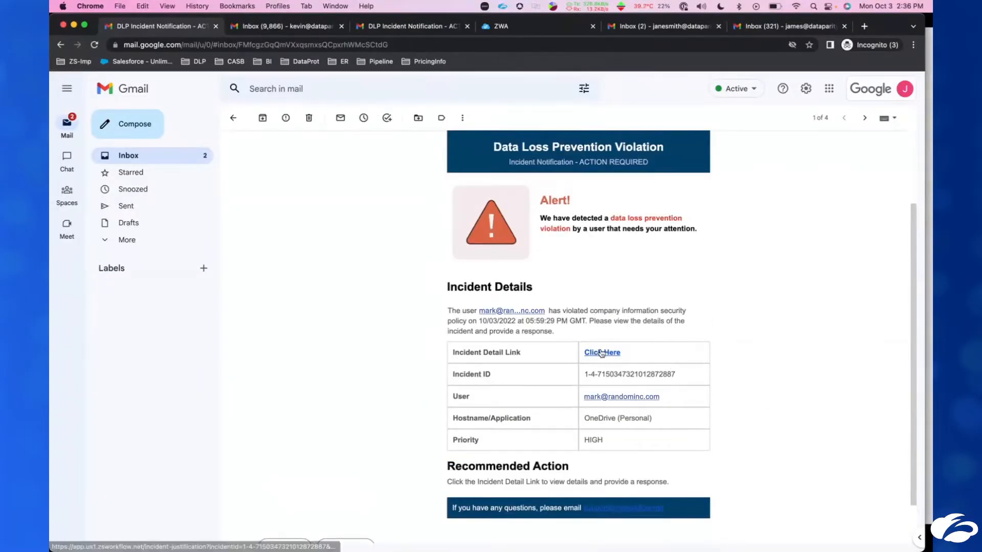
pyautogui.click(602, 352)
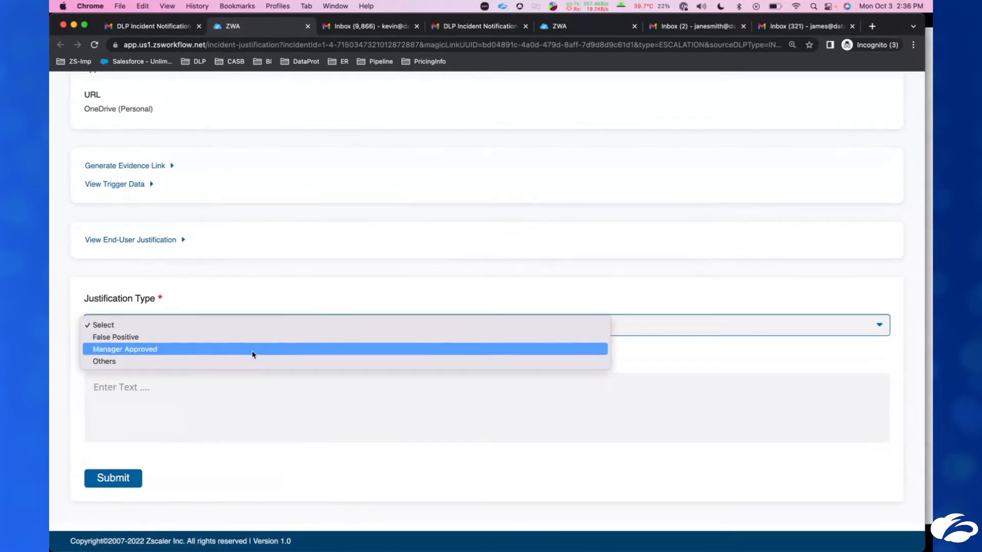
# Step: Choose Others as justification type and expand the matched Customer Data EDM trigger data
pyautogui.click(105, 361)
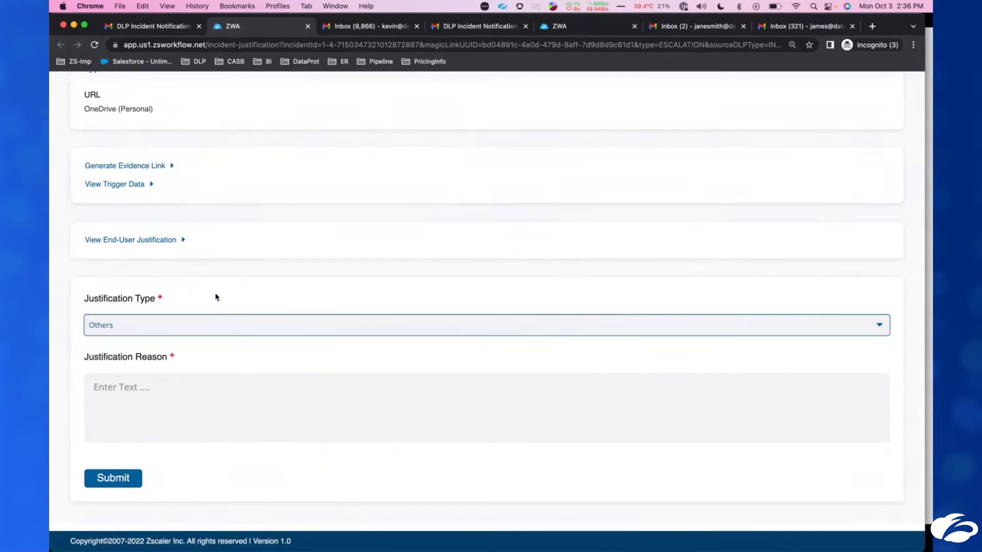
pyautogui.click(114, 183)
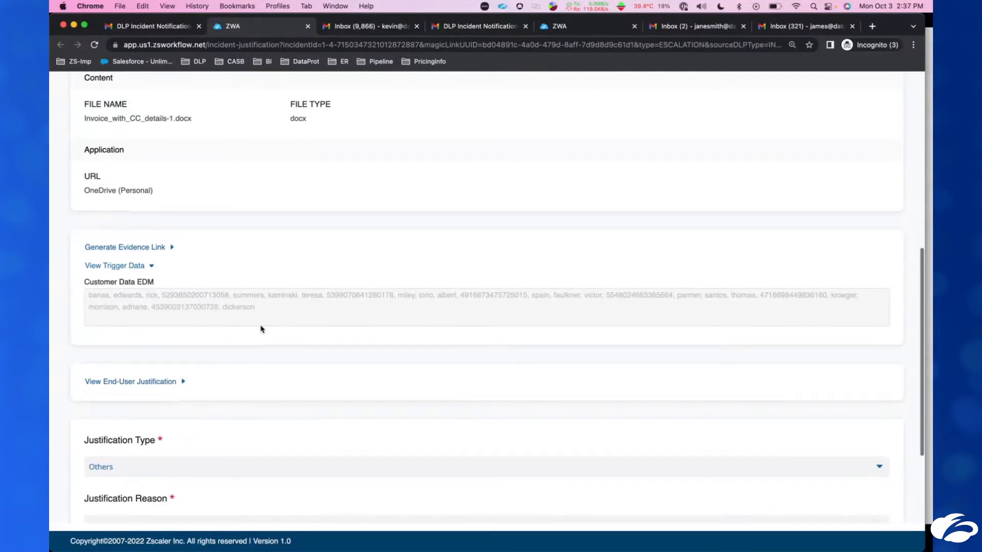
pyautogui.scroll(3)
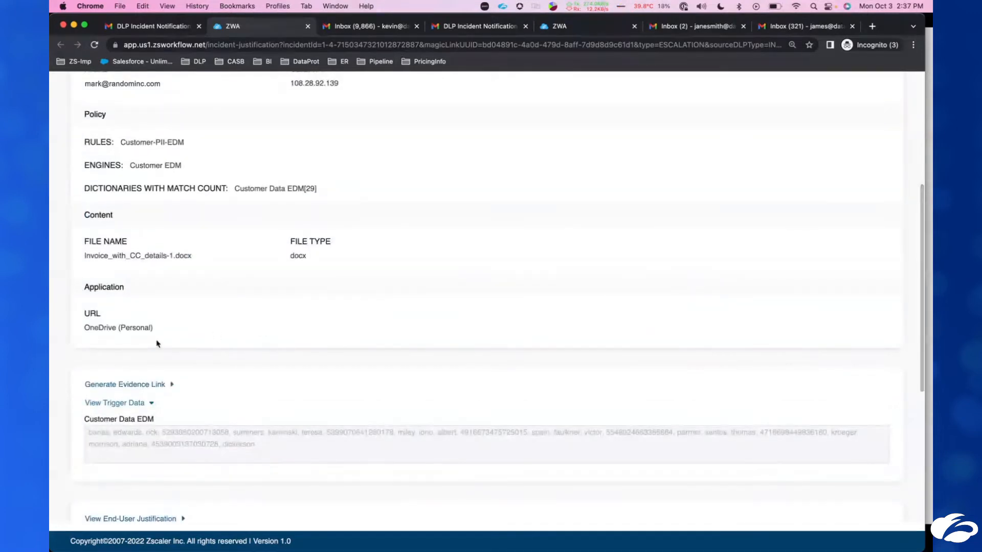
pyautogui.scroll(-3)
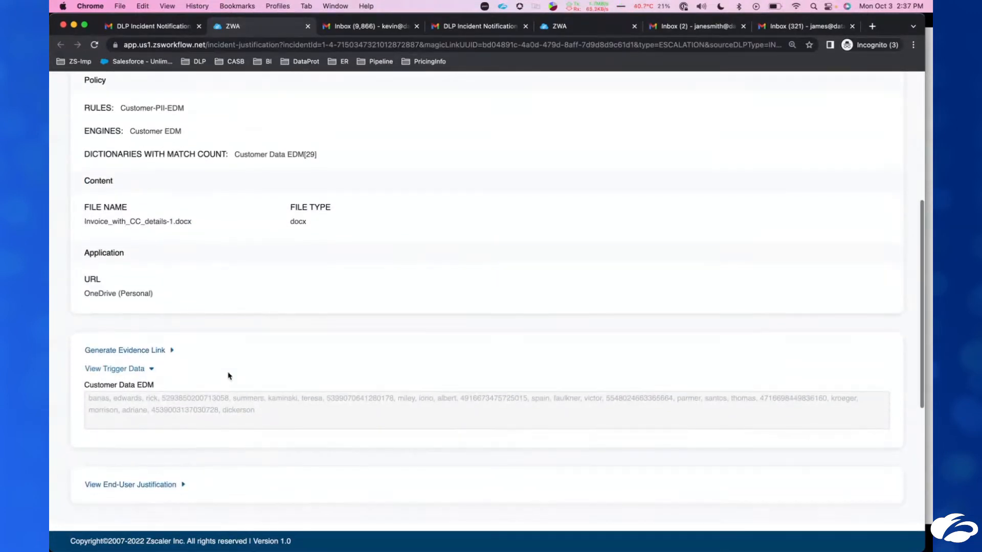
pyautogui.scroll(-3)
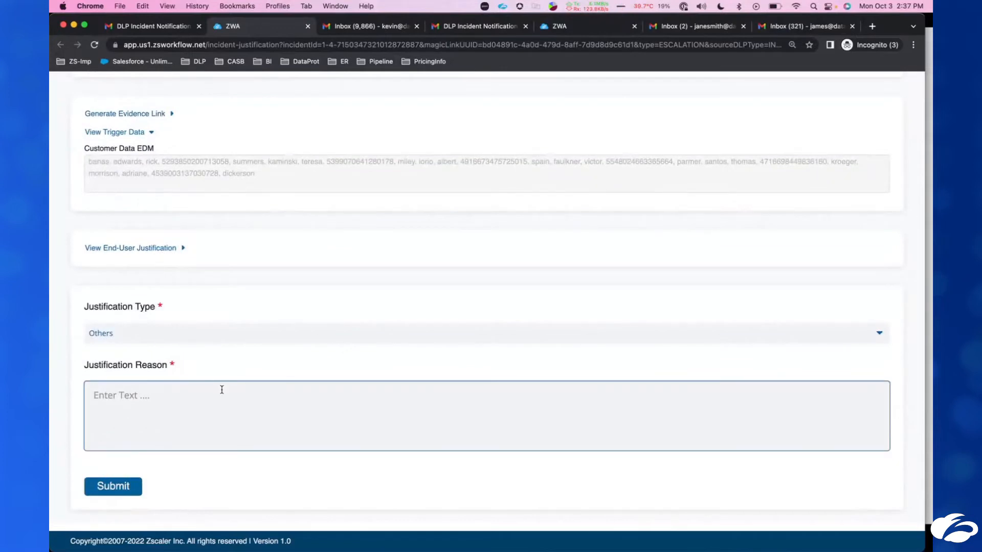
# Step: Submit the reason 'This should NOT be allowed. I recommend that we block these transactions if possible going forward!'
pyautogui.write('This should NOT be a')
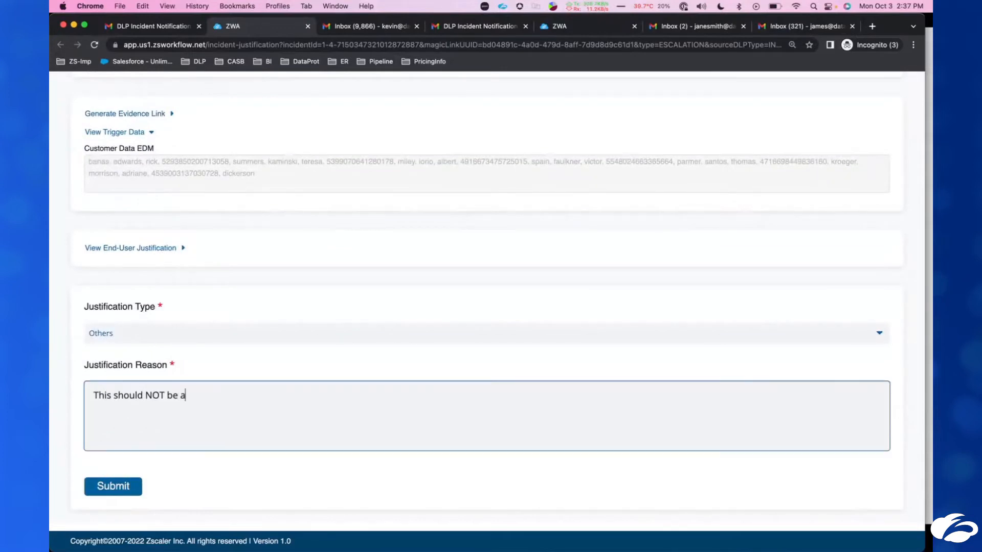
pyautogui.write('llowed.')
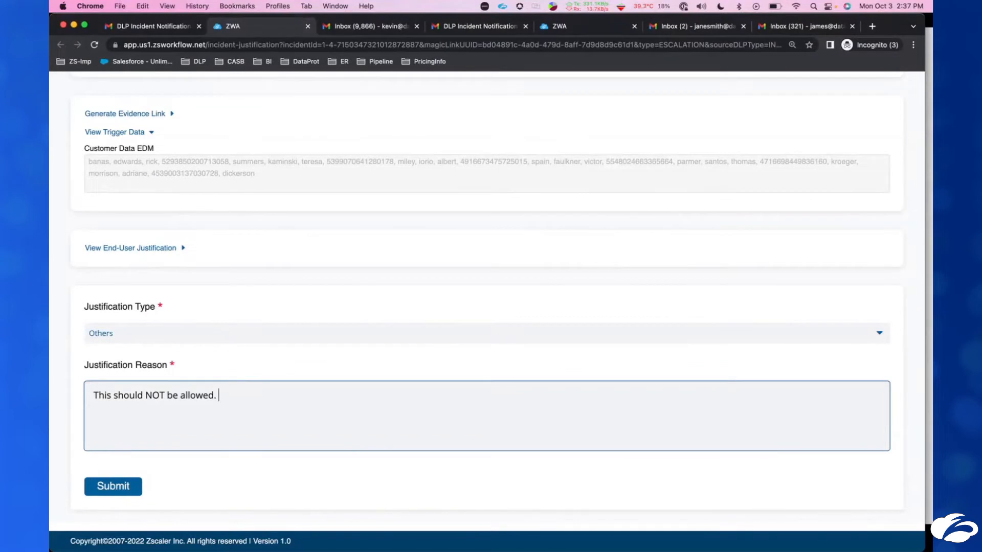
pyautogui.write('I re')
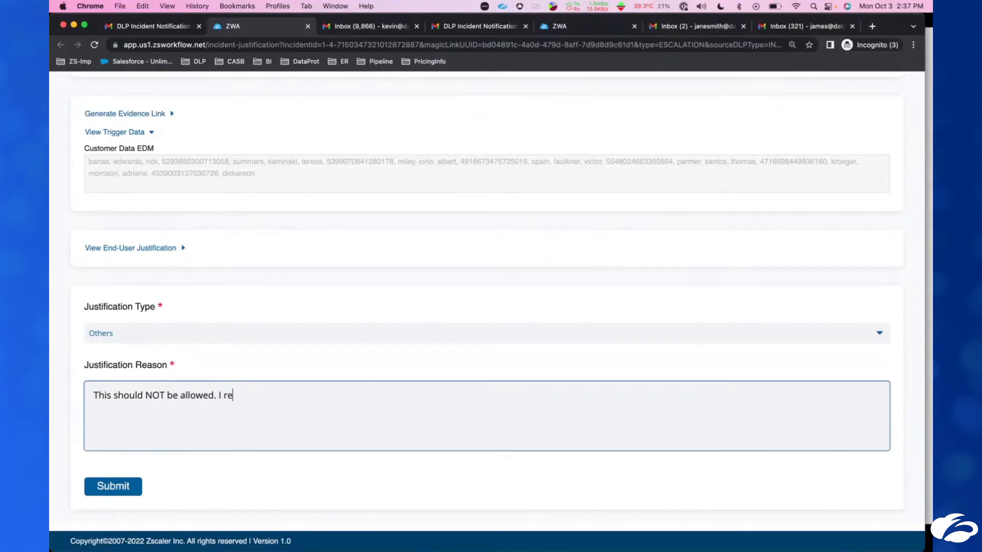
pyautogui.write('commend that we blo')
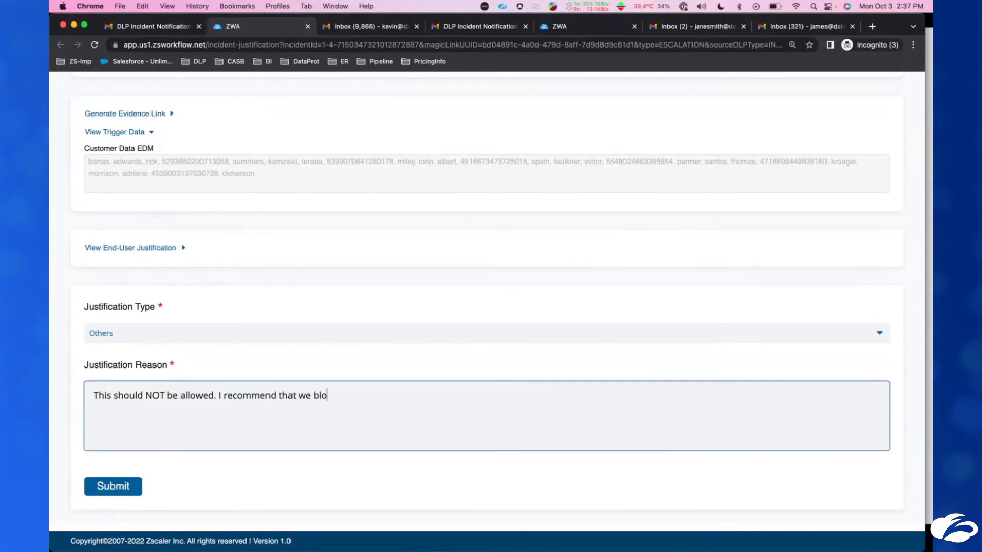
pyautogui.write('ck these tran')
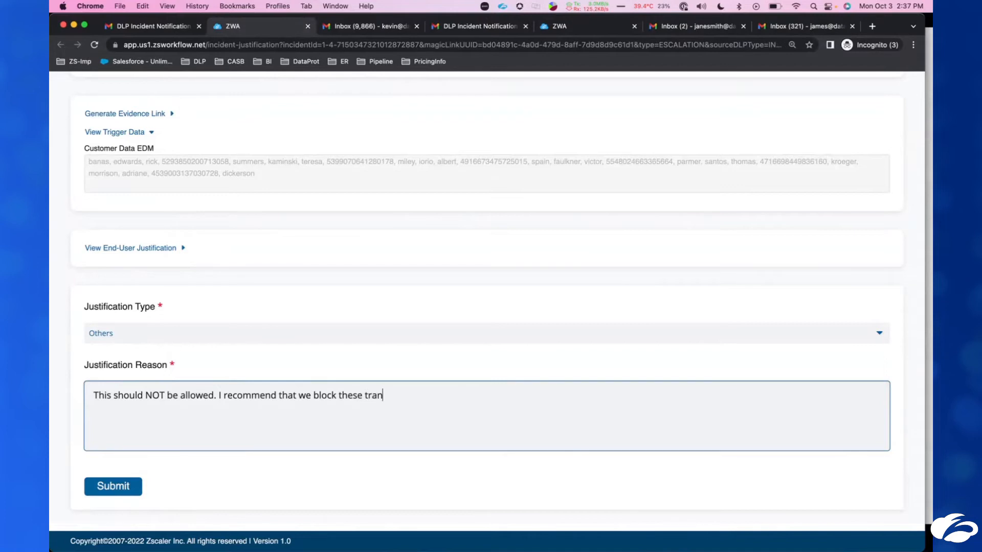
pyautogui.write('sactions if')
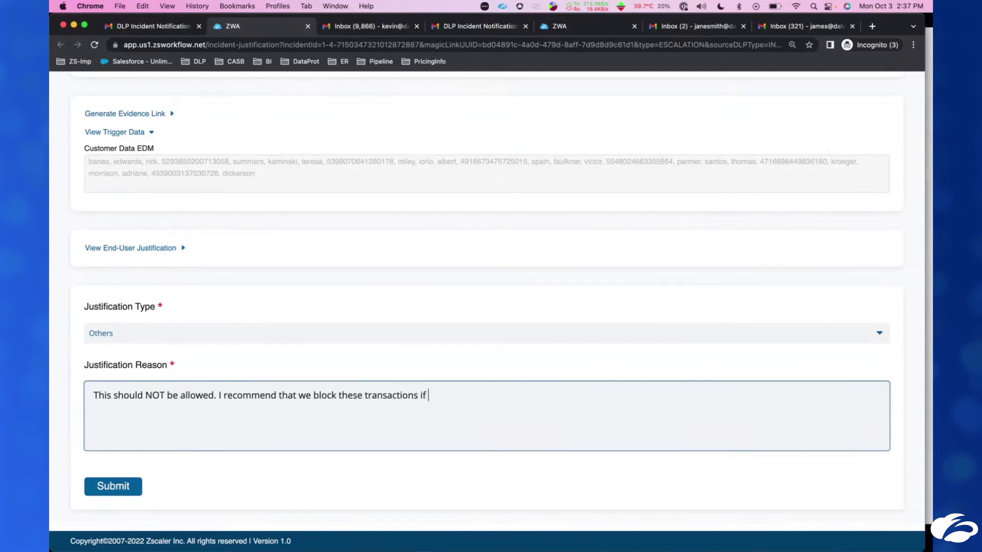
pyautogui.write('possible going')
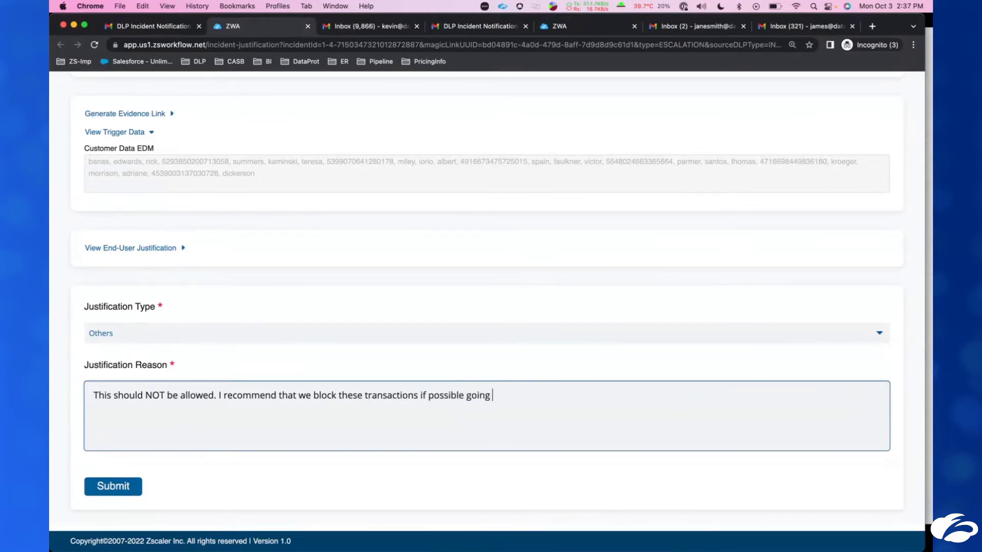
pyautogui.write('forward!')
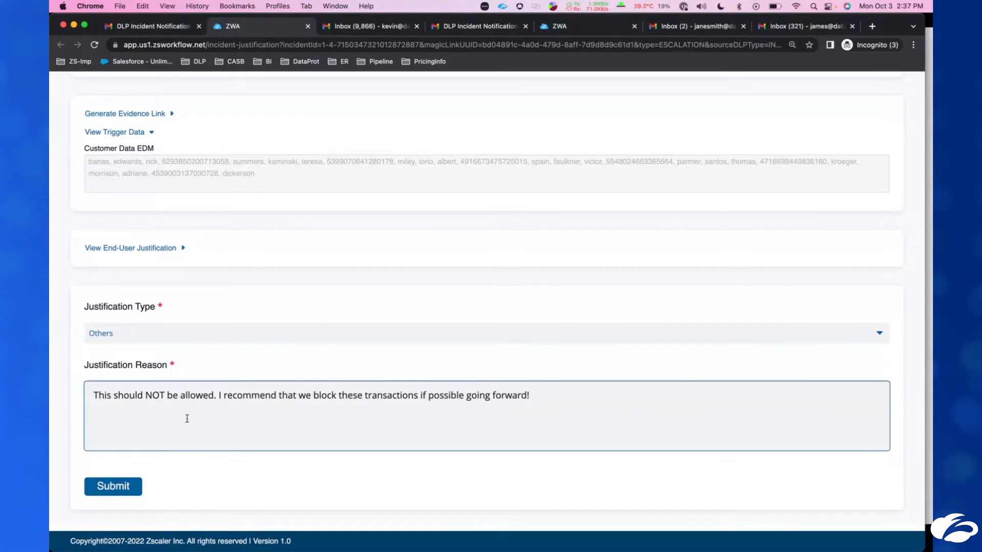
pyautogui.click(113, 486)
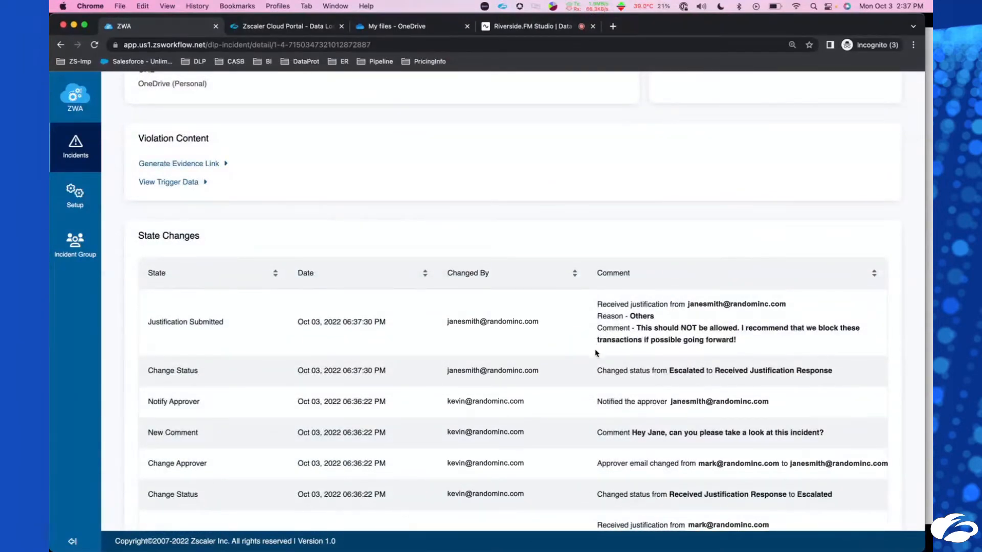
pyautogui.moveTo(646, 339)
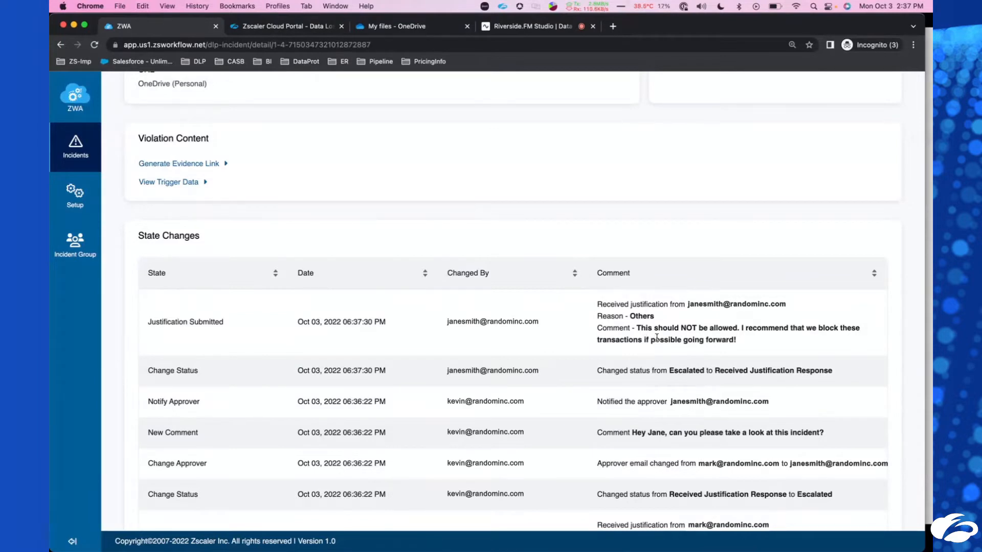
pyautogui.moveTo(614, 348)
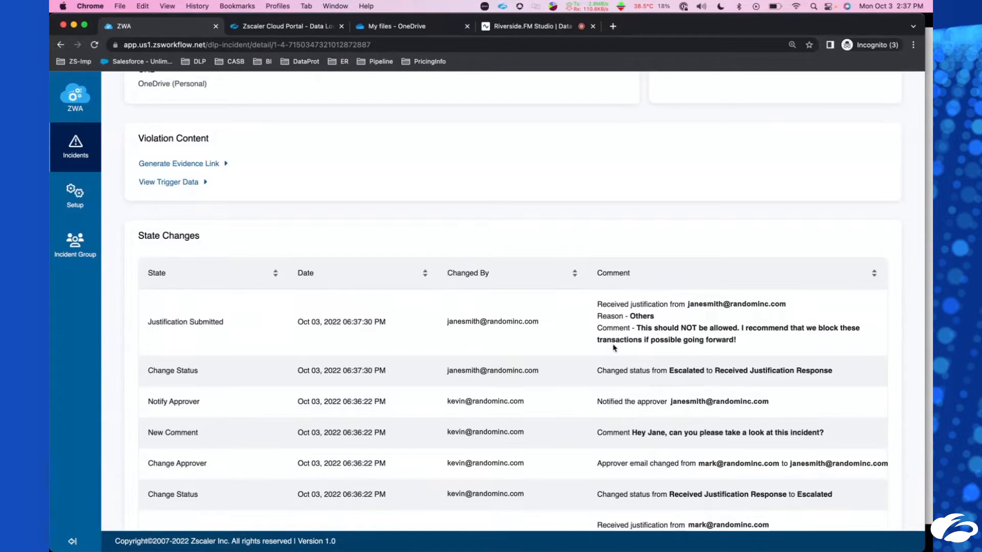
# Step: Scroll from State Changes back to the top of Incident Response - Details
pyautogui.scroll(3)
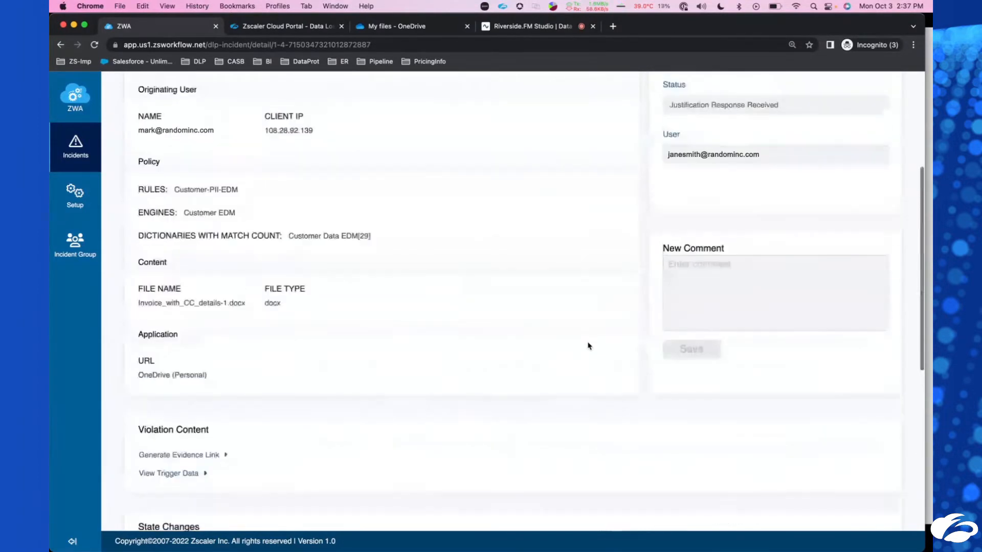
pyautogui.scroll(3)
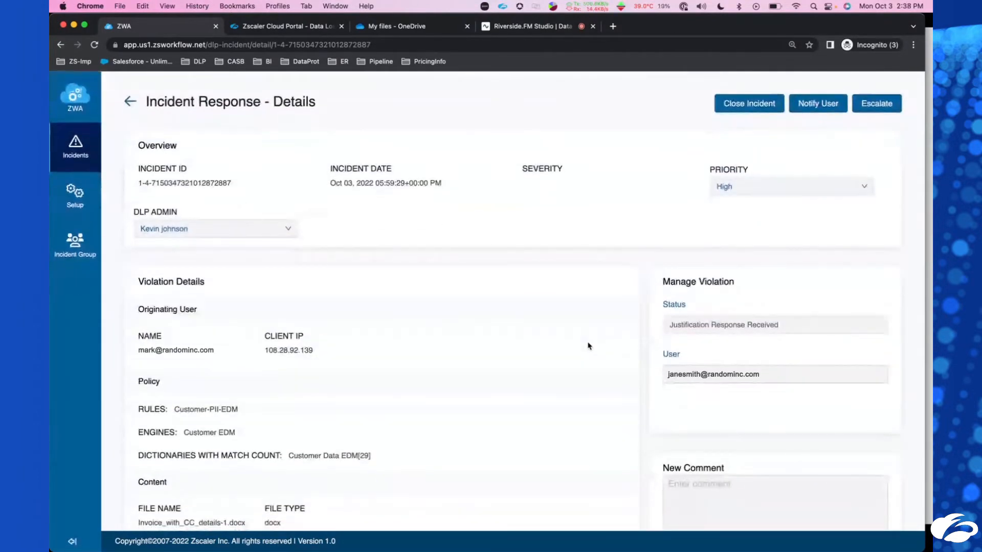
pyautogui.moveTo(587, 292)
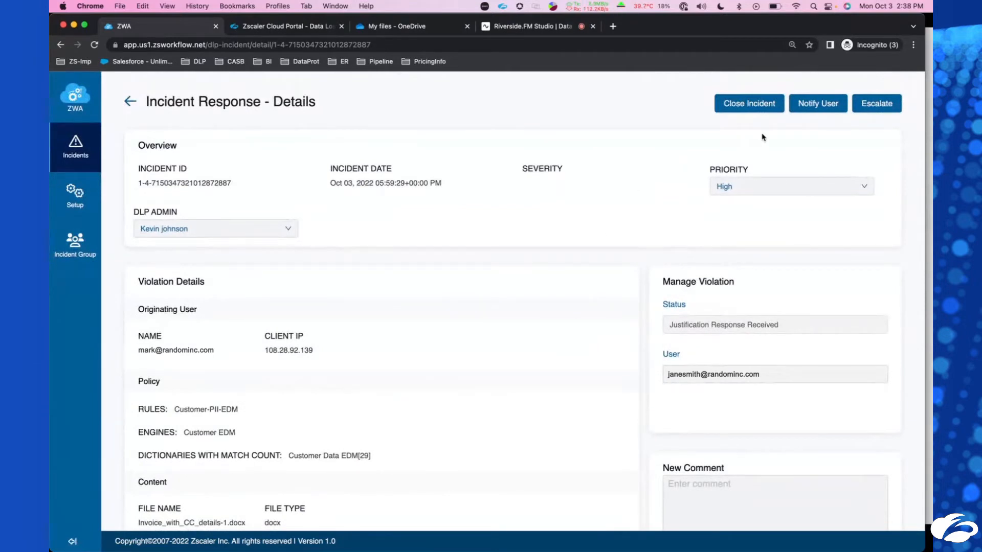
pyautogui.moveTo(876, 104)
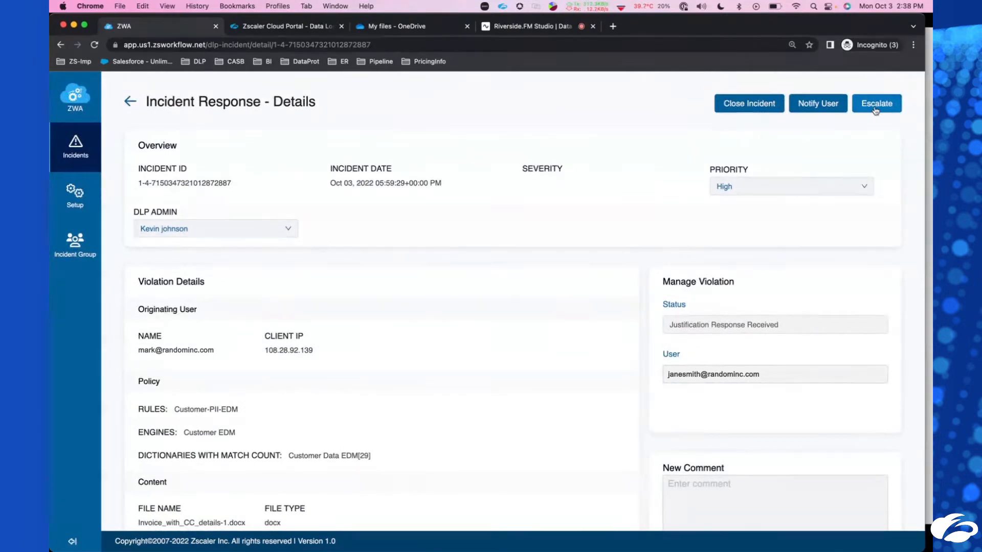
# Step: Escalate to the CISO with a comment saying the transaction should be blocked and asking for approval
pyautogui.click(876, 104)
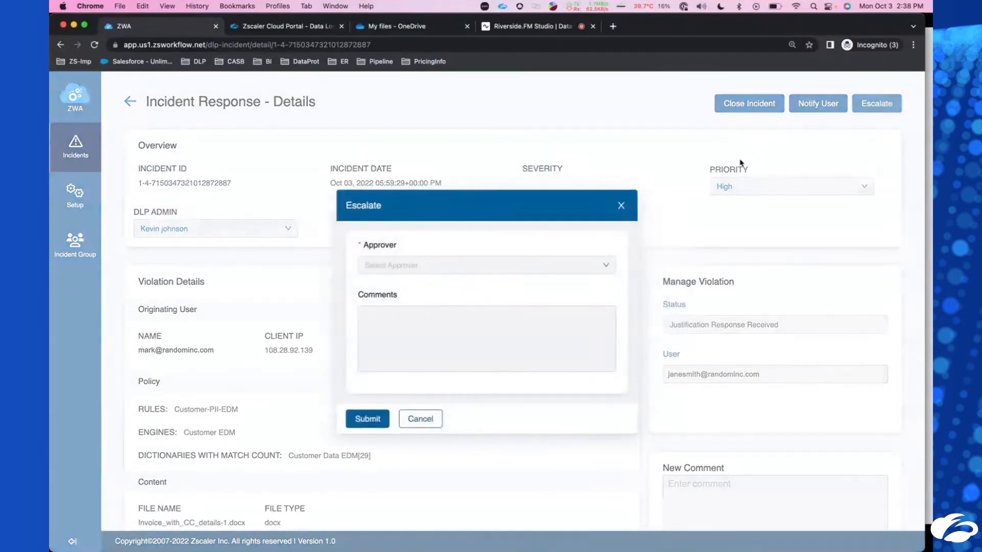
pyautogui.click(485, 265)
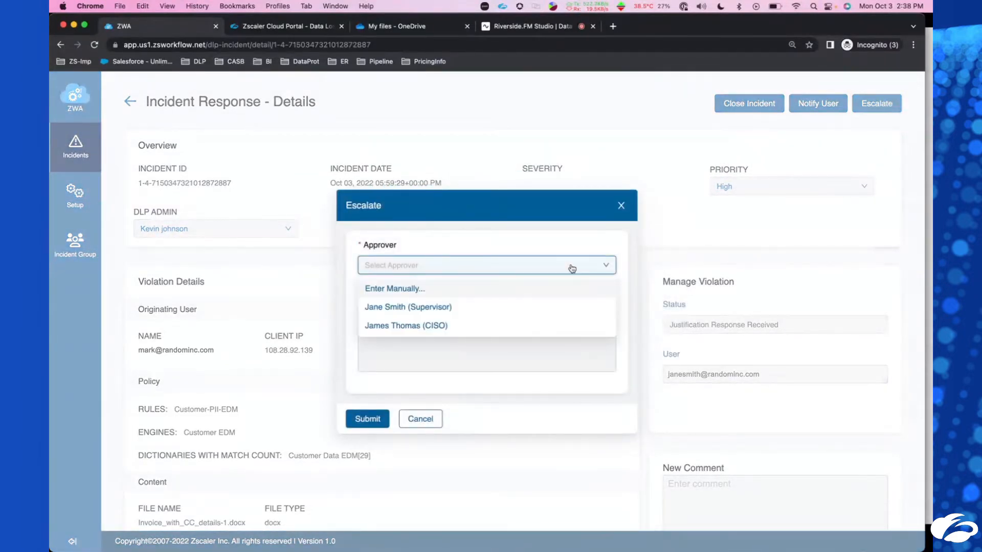
pyautogui.click(405, 326)
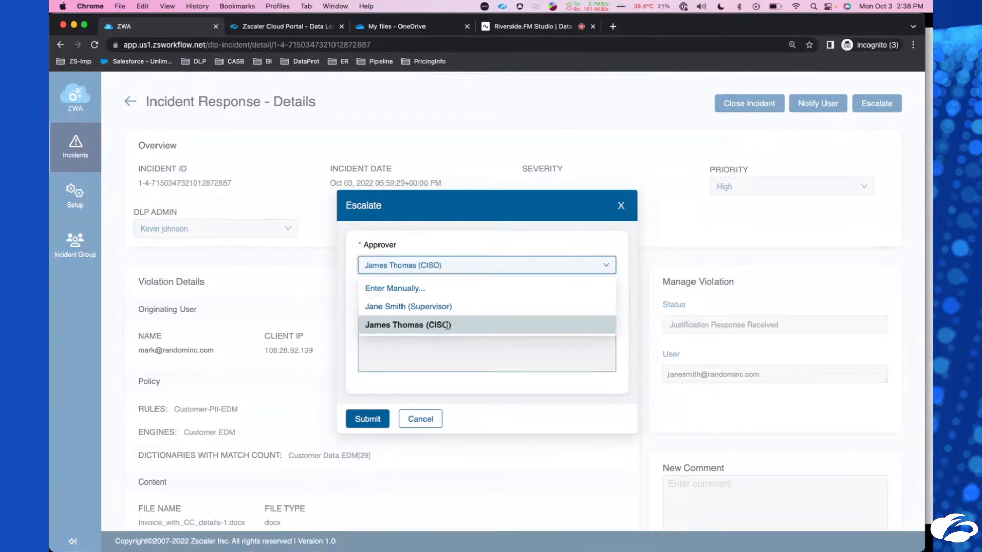
pyautogui.click(409, 325)
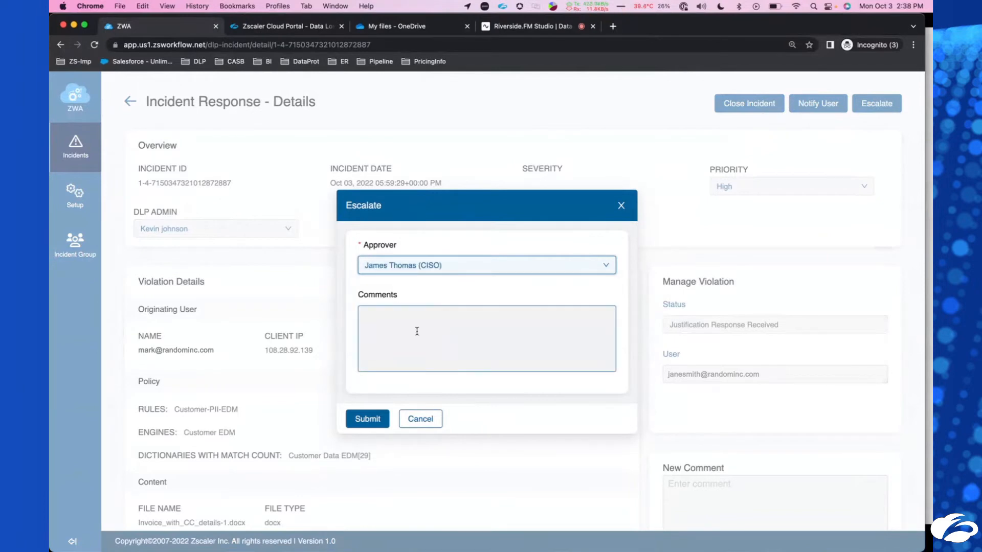
pyautogui.write('THis ist')
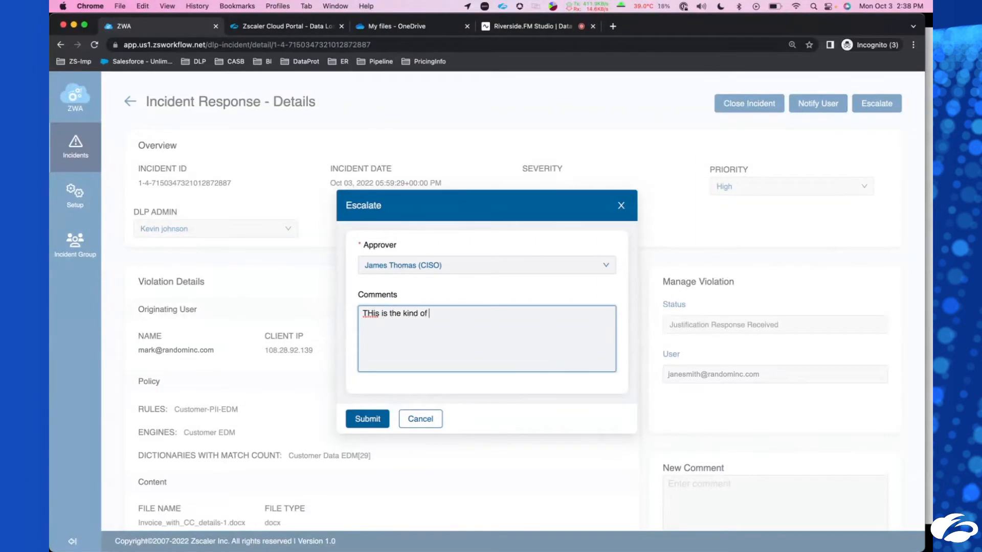
pyautogui.write('transaction')
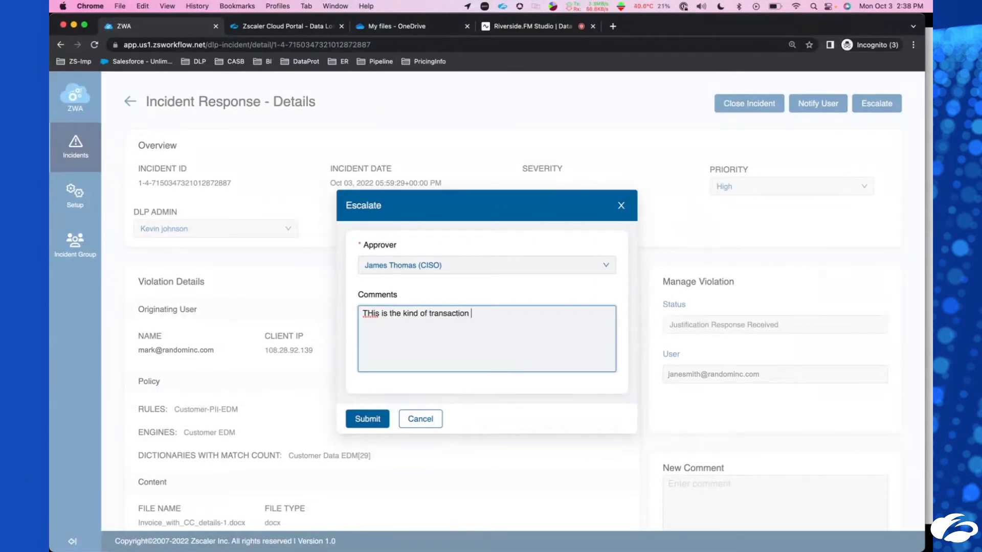
pyautogui.write('that need to be')
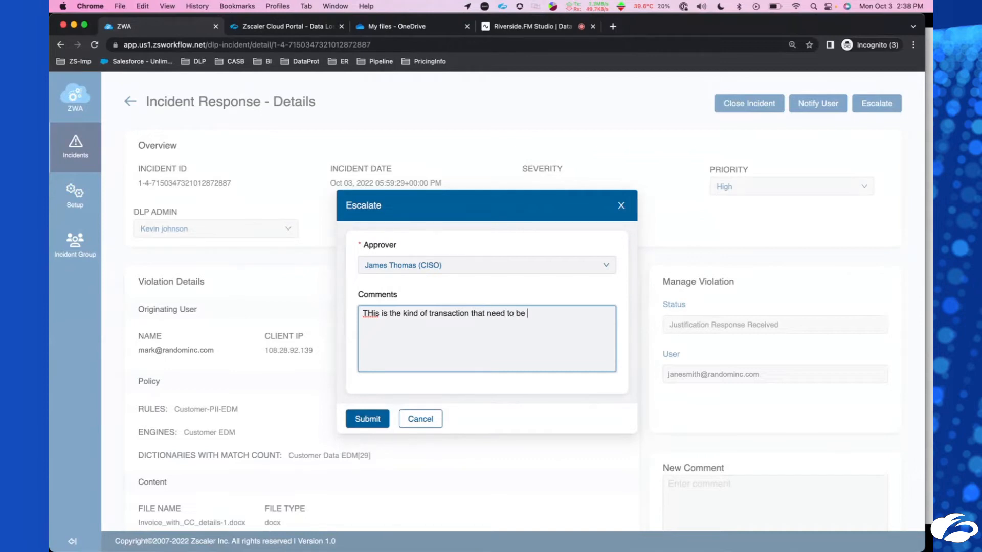
pyautogui.write('blocked. S')
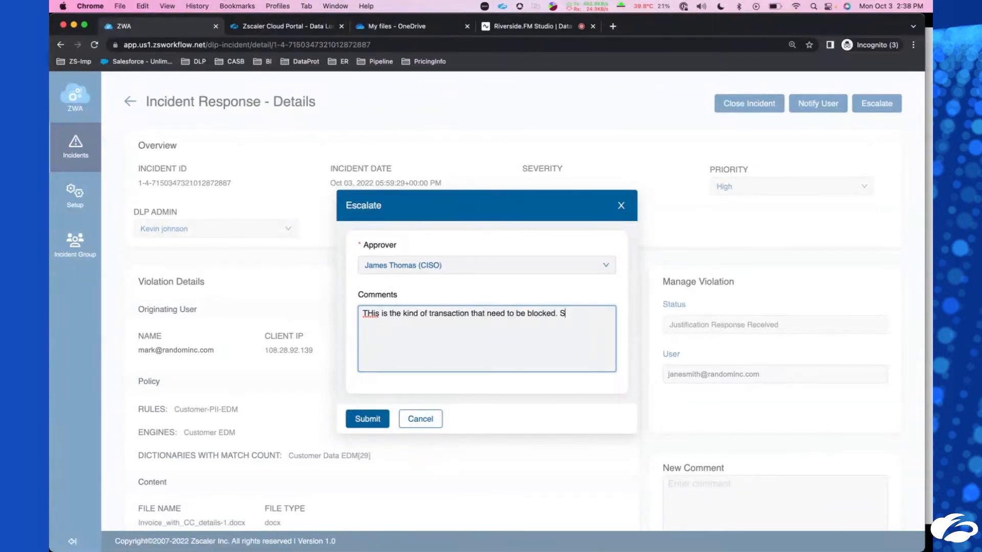
pyautogui.write('Do I have the appr')
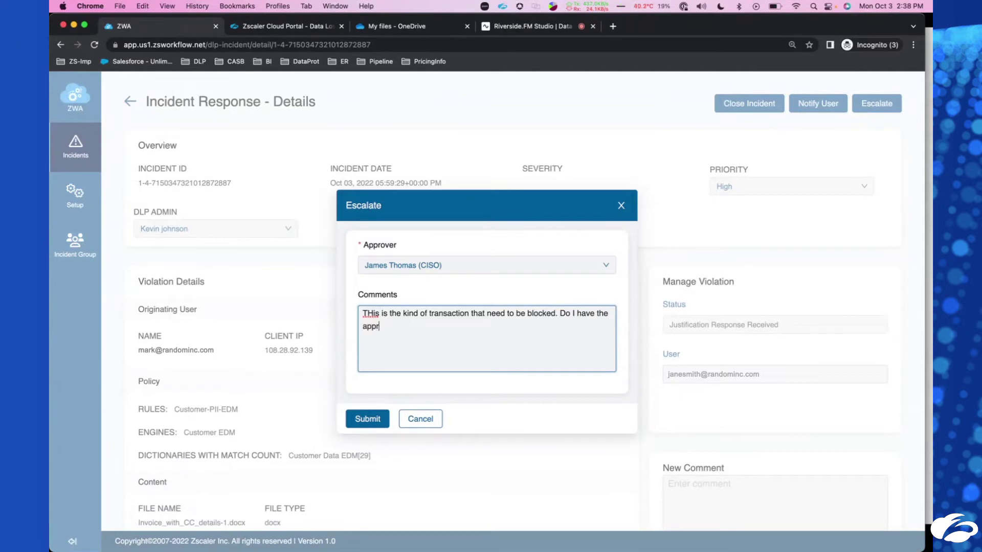
pyautogui.write('oval to')
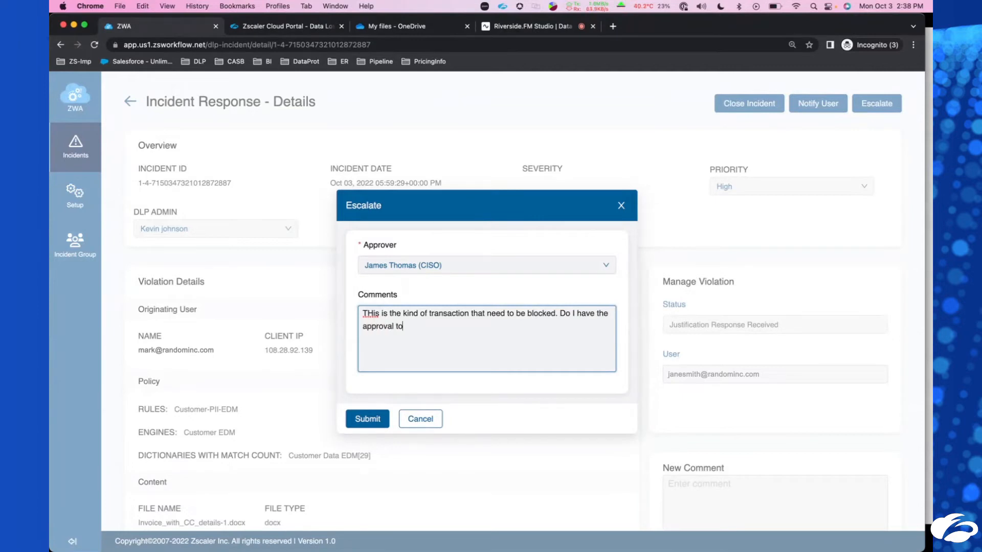
pyautogui.write('do so?')
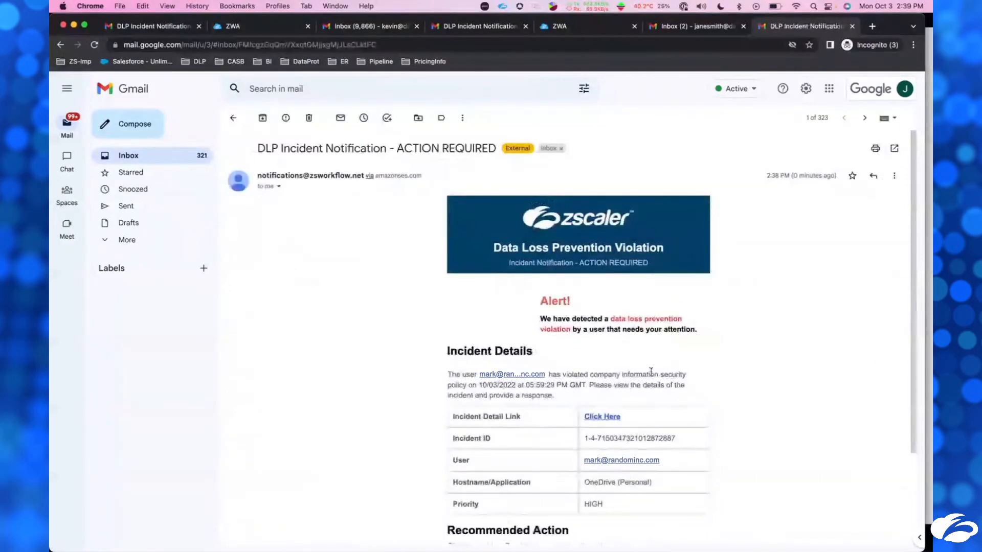
# Step: Scroll the DLP Incident Notification email down to its Incident Details table
pyautogui.scroll(-3)
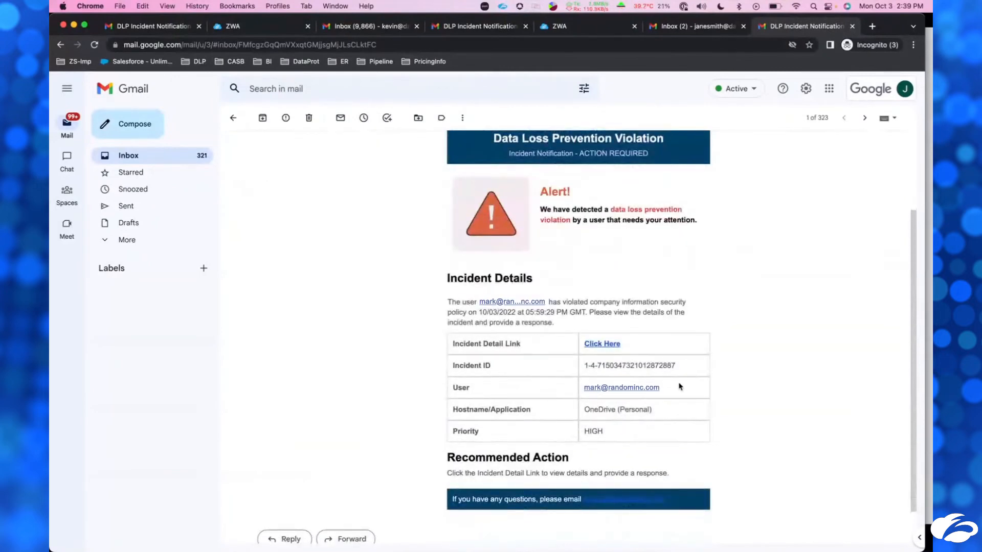
pyautogui.moveTo(602, 345)
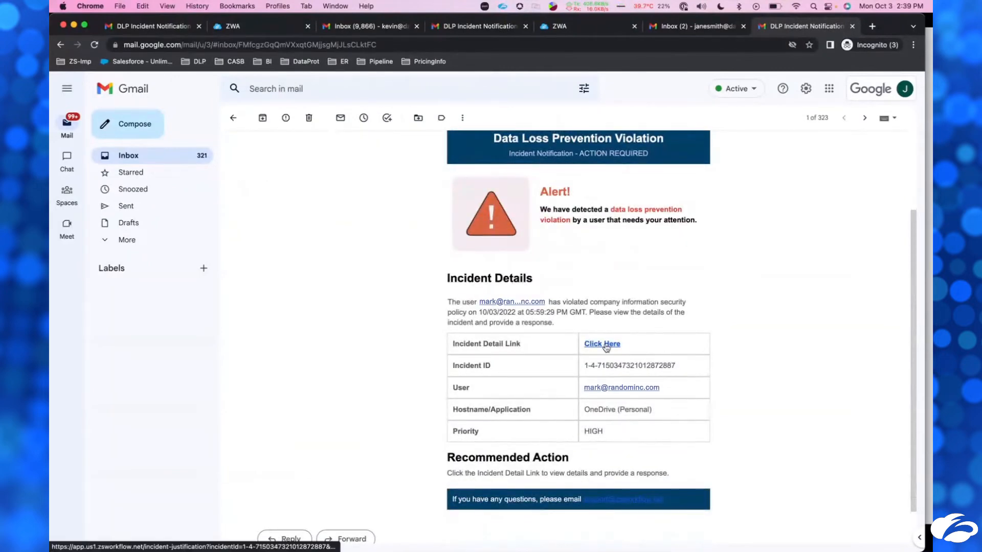
# Step: View the incident justification page and reveal the matched customer PII trigger data
pyautogui.click(601, 344)
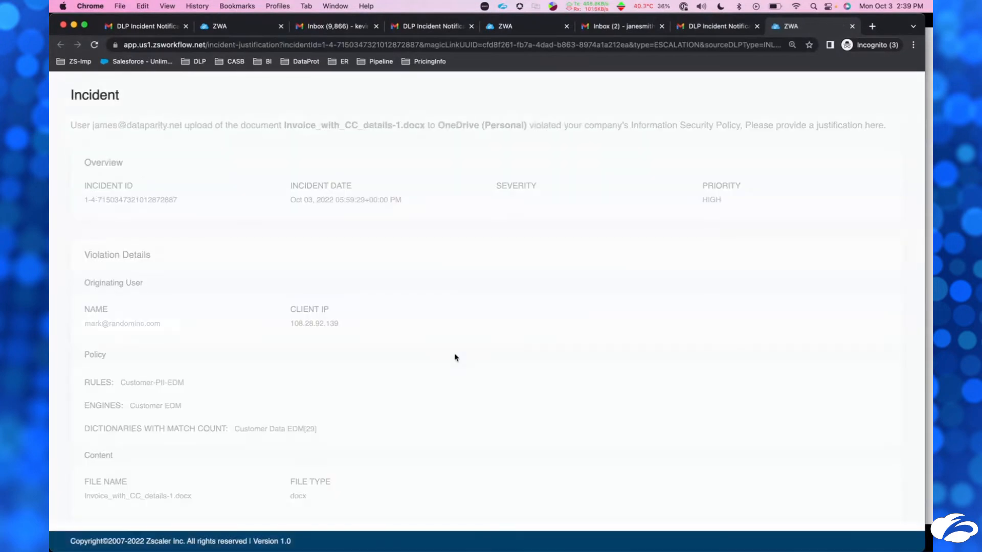
pyautogui.scroll(-3)
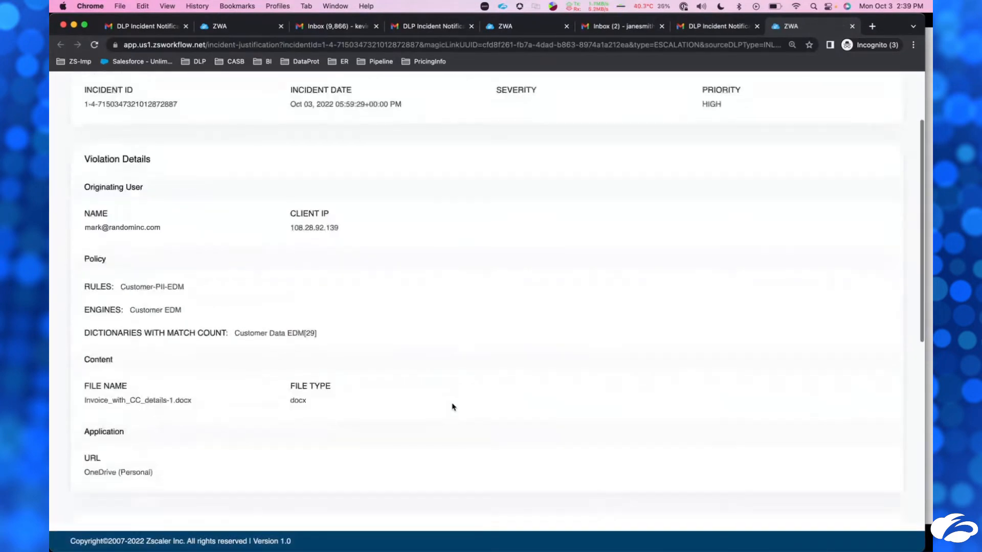
pyautogui.scroll(-3)
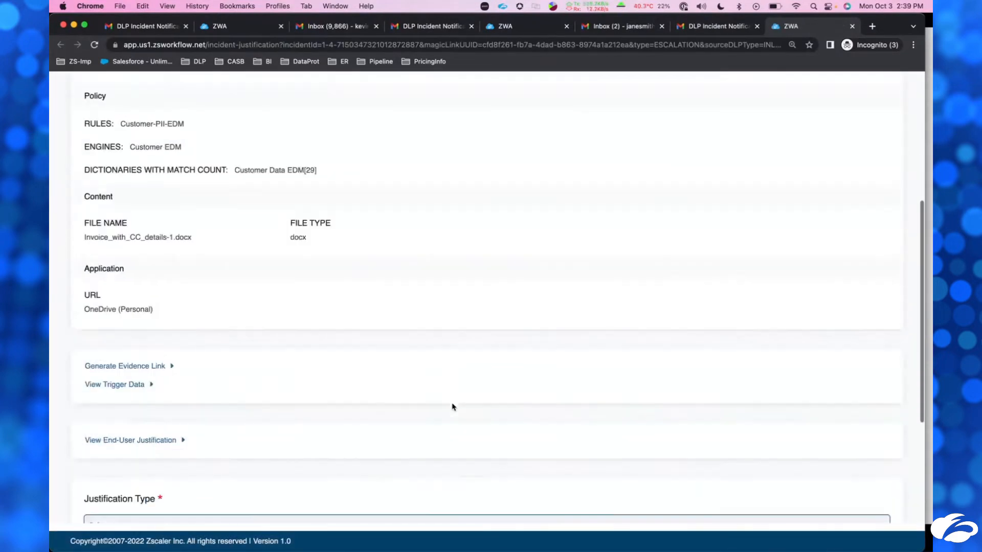
pyautogui.scroll(-3)
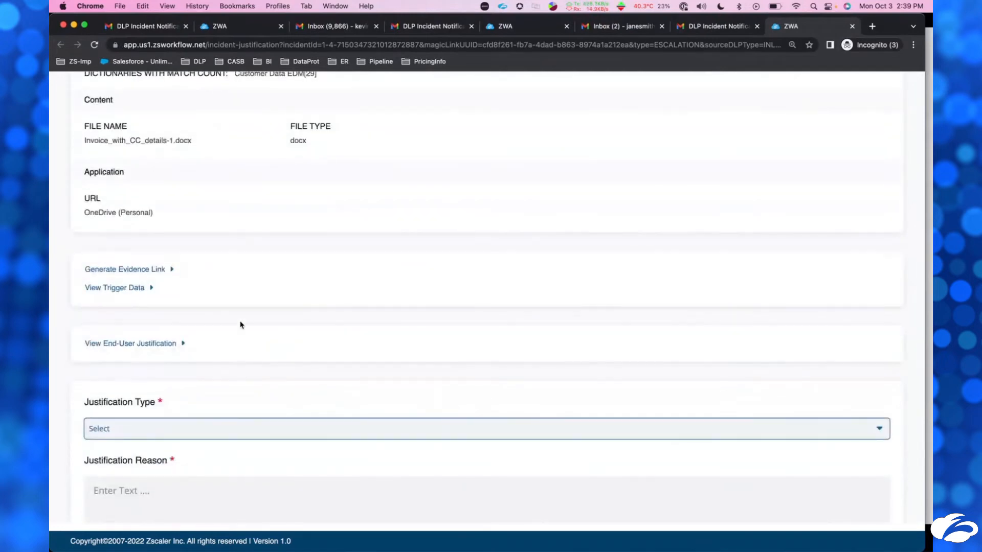
pyautogui.click(114, 288)
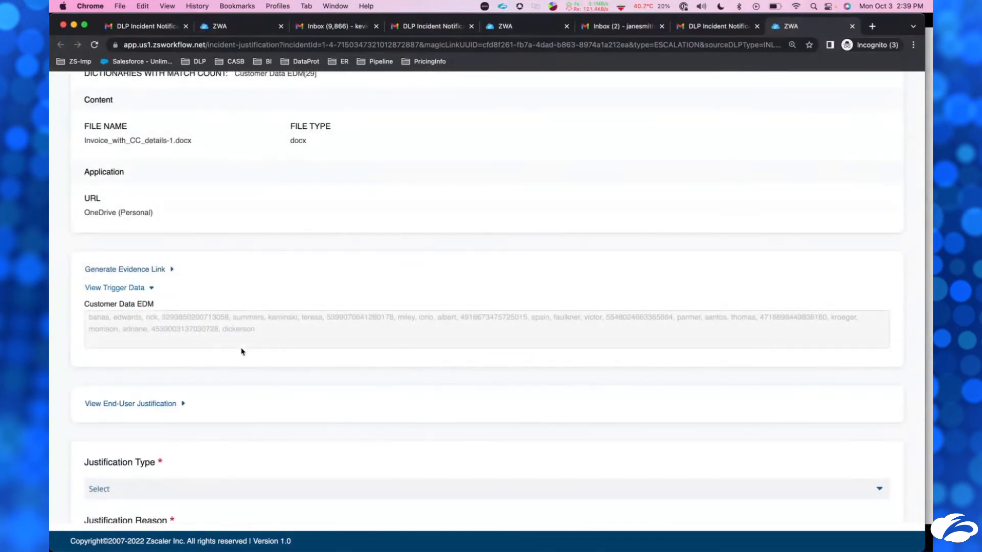
pyautogui.scroll(-3)
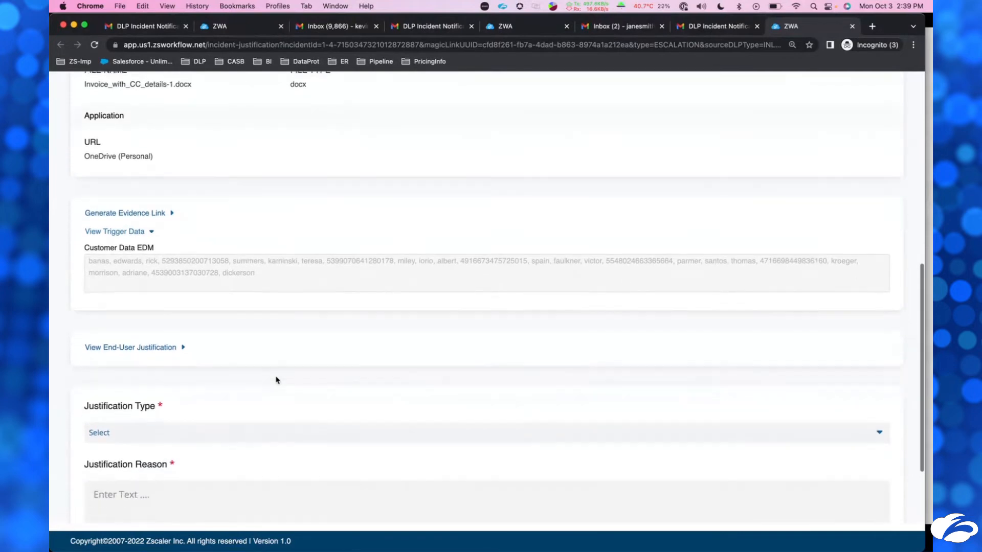
pyautogui.moveTo(188, 285)
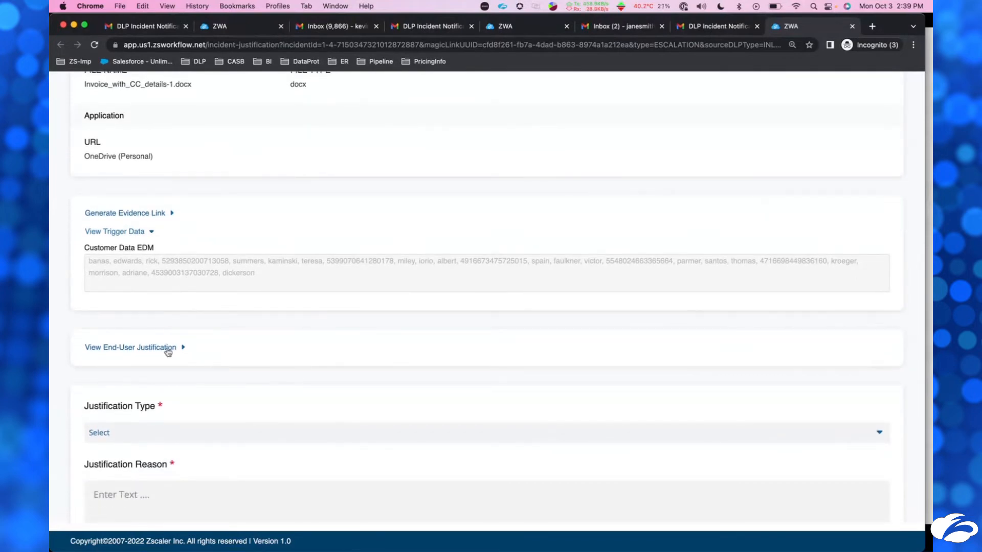
# Step: Reveal the end user's submitted justification recommending blocking
pyautogui.click(130, 347)
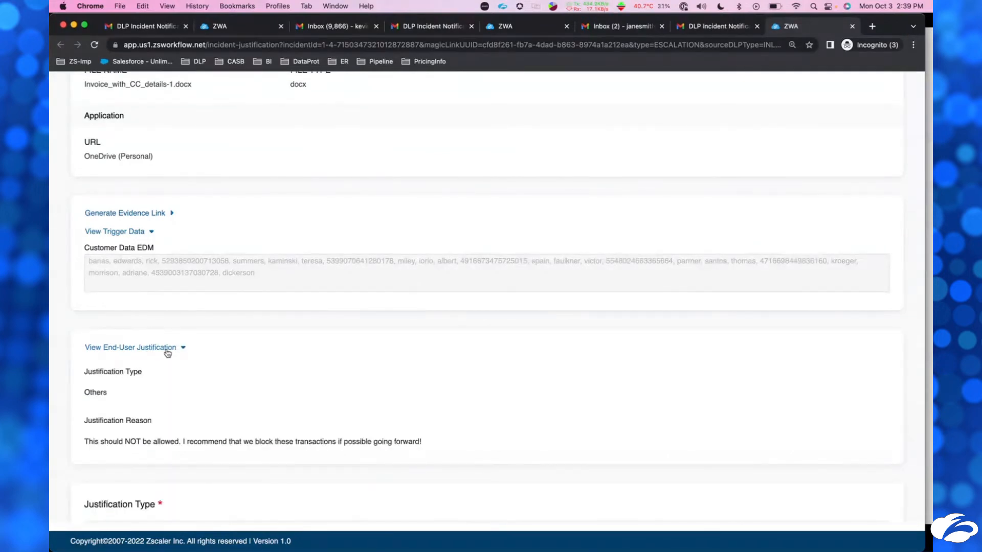
pyautogui.scroll(-3)
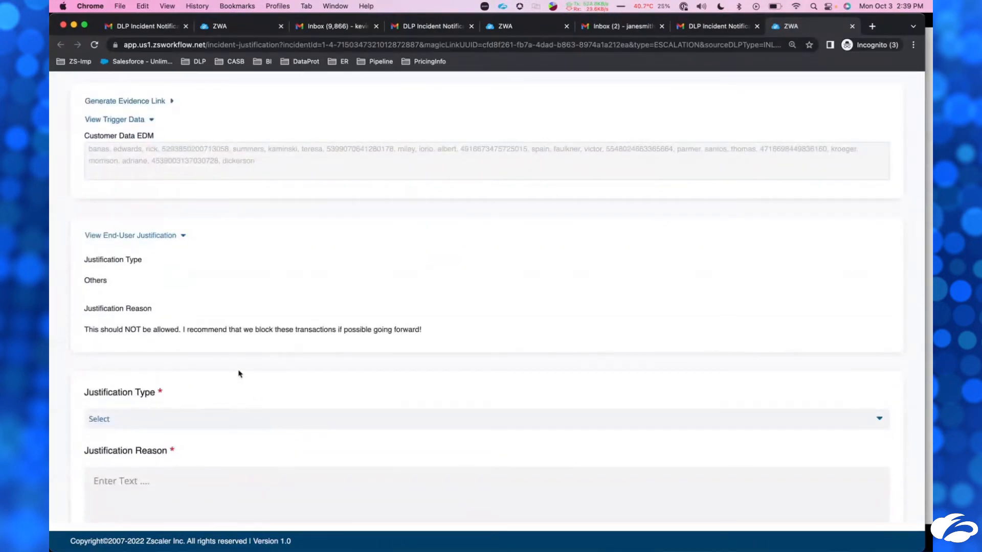
pyautogui.moveTo(190, 349)
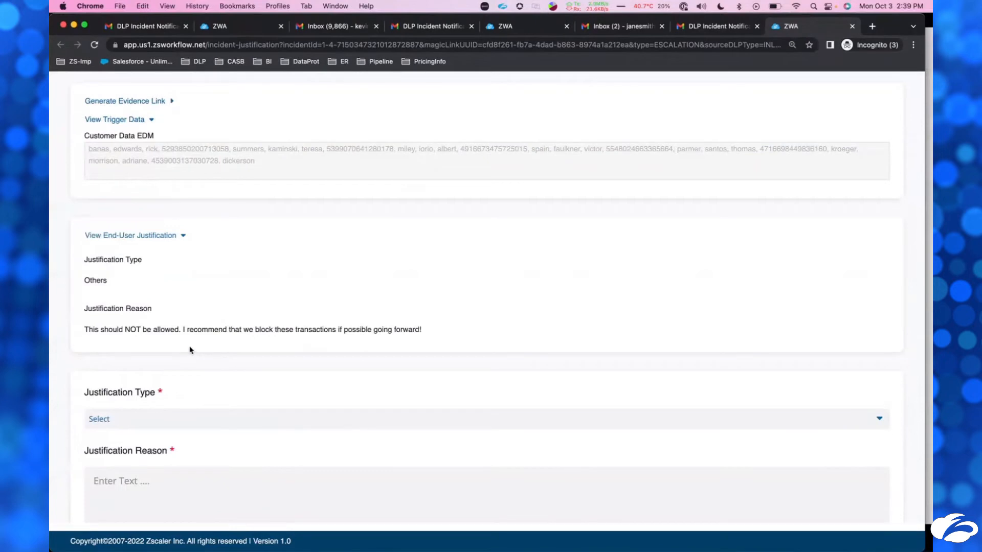
pyautogui.moveTo(301, 380)
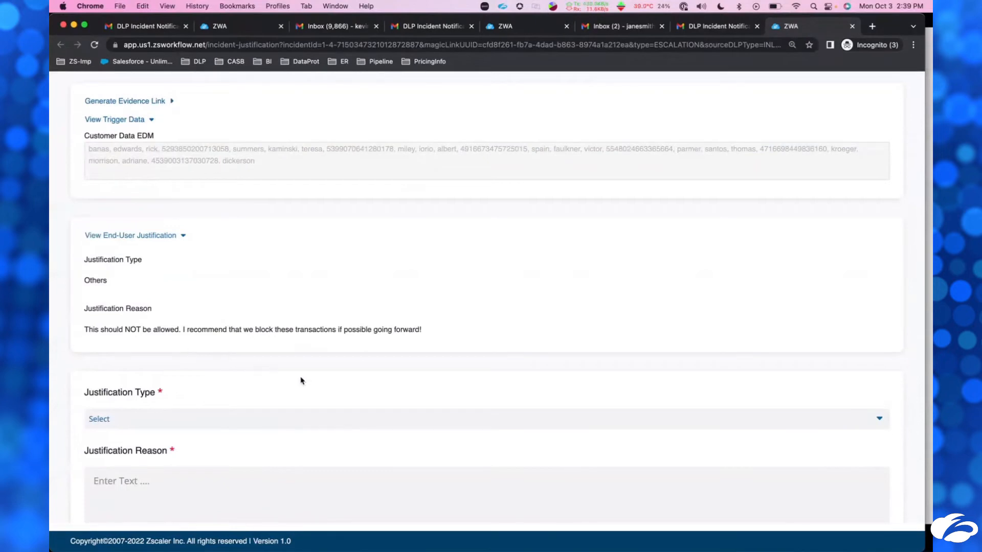
pyautogui.scroll(-3)
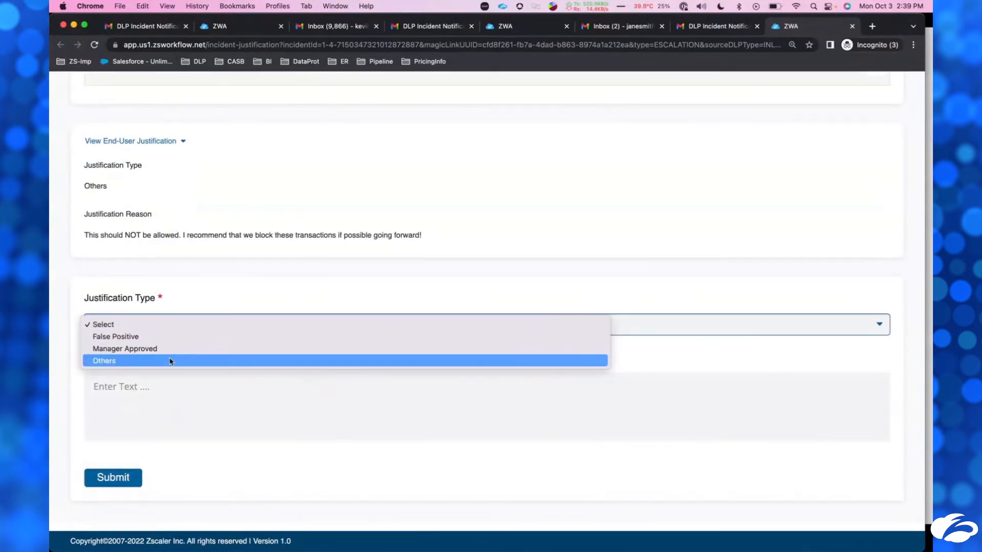
# Step: Submit an Others response "Let's block these, thank you!" and return to the ZIA admin portal
pyautogui.click(104, 361)
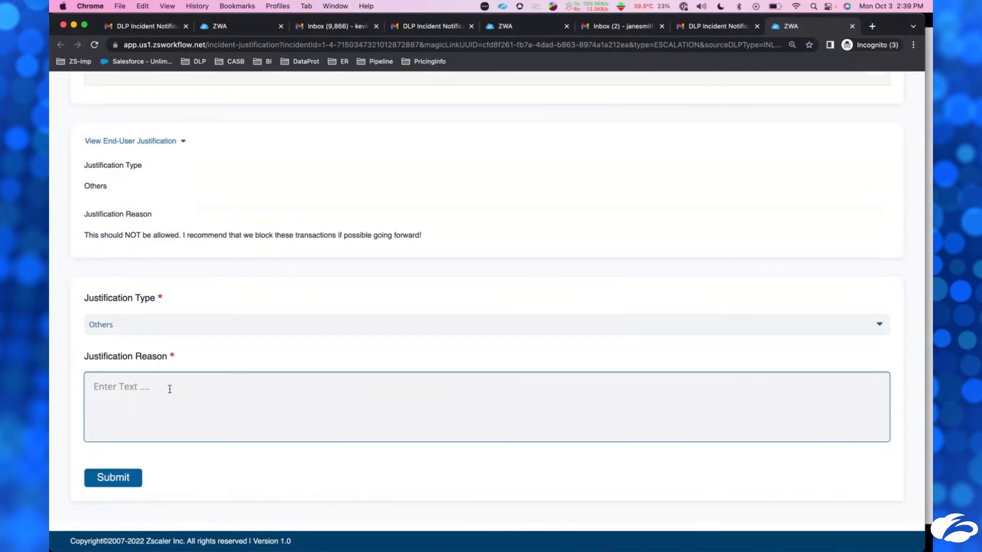
pyautogui.write("Let's block thes")
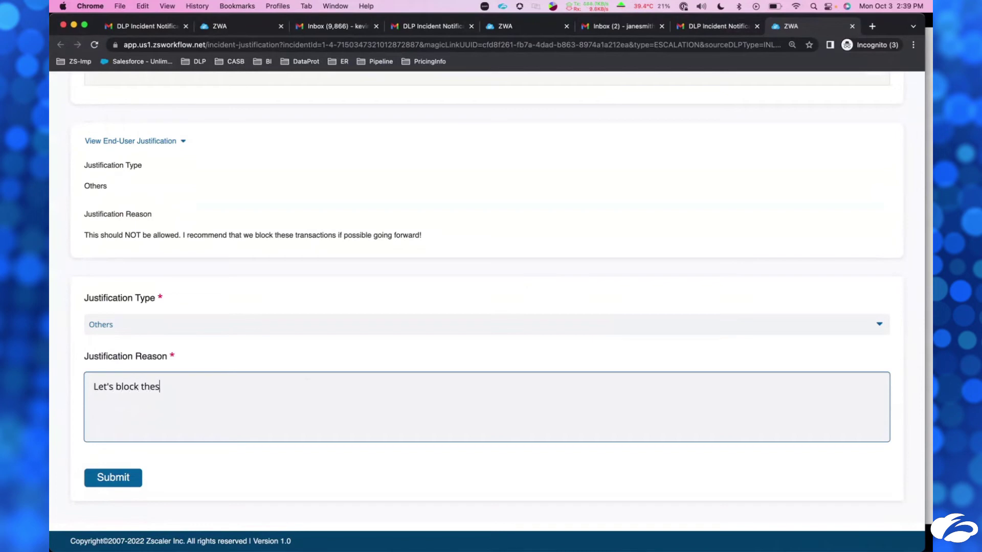
pyautogui.write('e, thank you!')
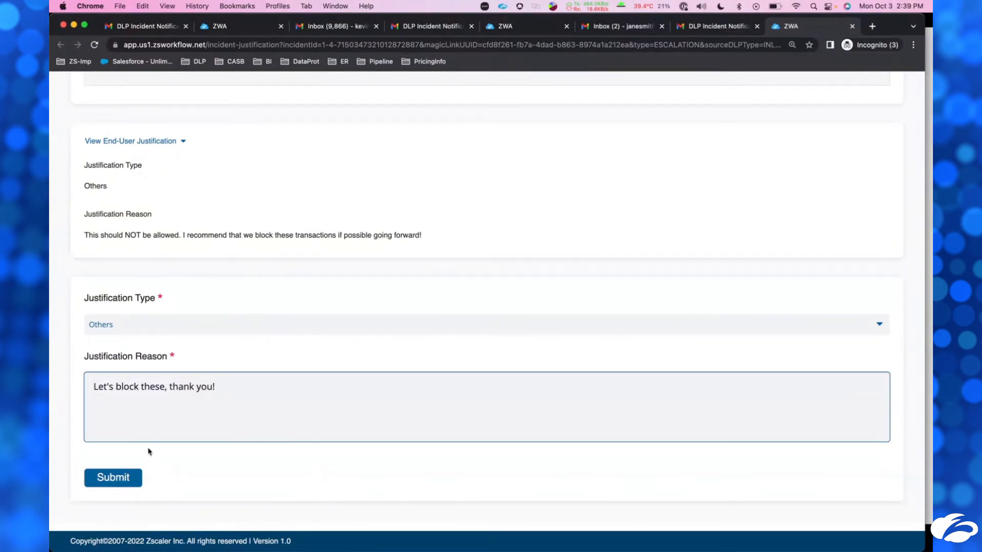
pyautogui.click(112, 478)
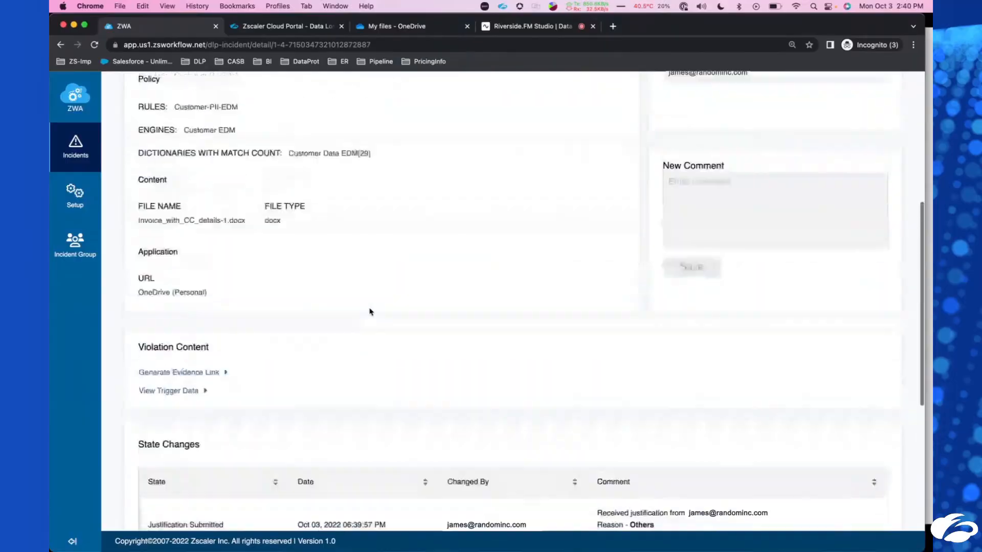
pyautogui.scroll(3)
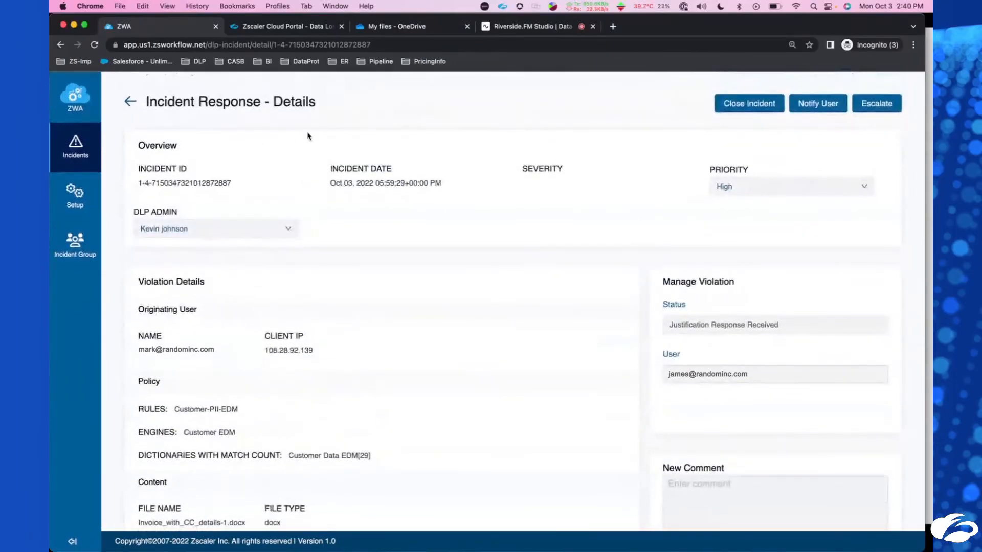
pyautogui.click(285, 26)
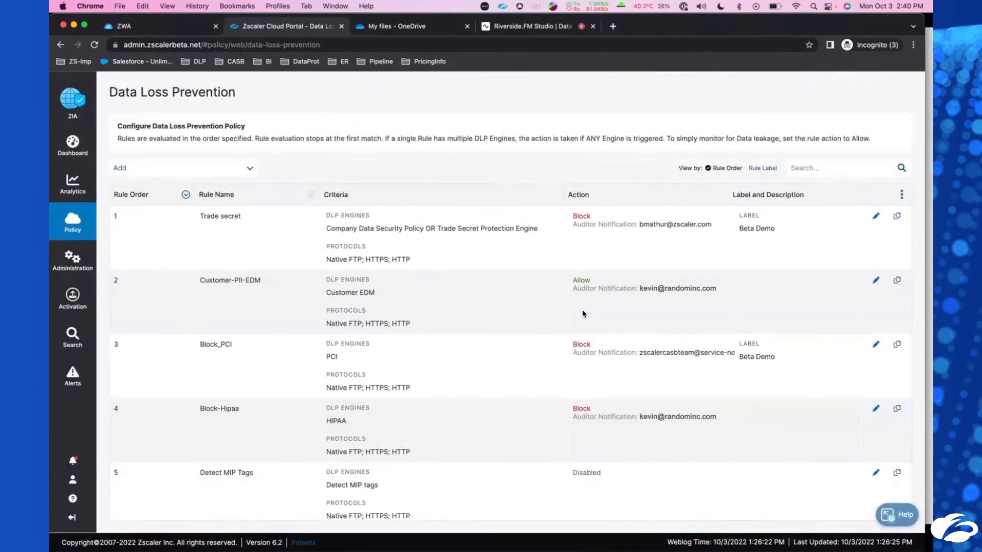
pyautogui.moveTo(341, 310)
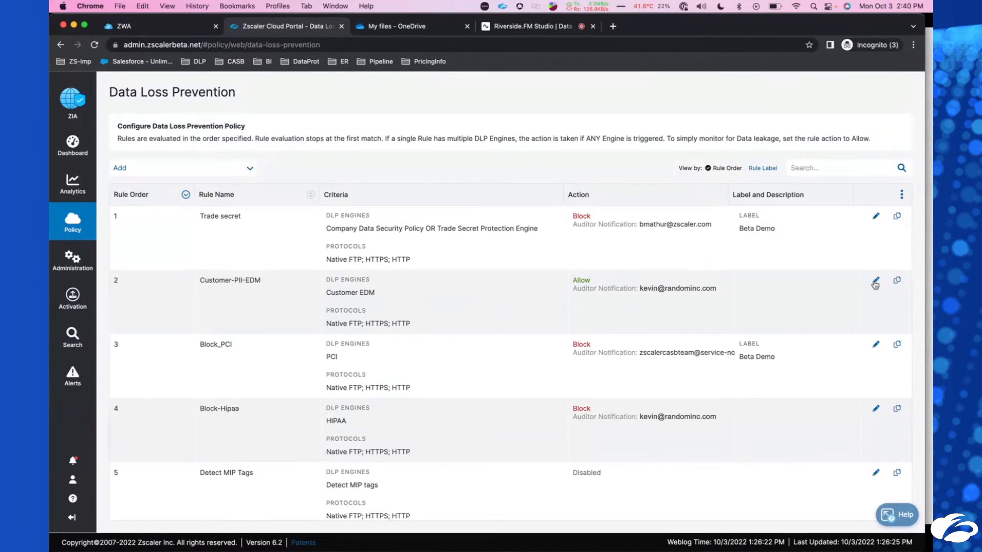
# Step: Edit the Customer-PII-EDM DLP rule so Data Traffic action is Block, and save it
pyautogui.click(876, 283)
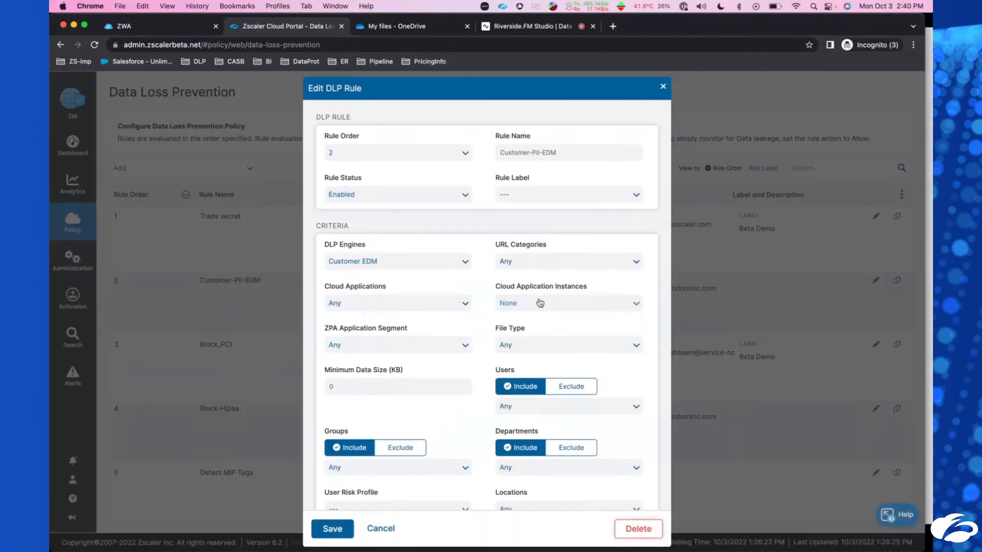
pyautogui.scroll(-3)
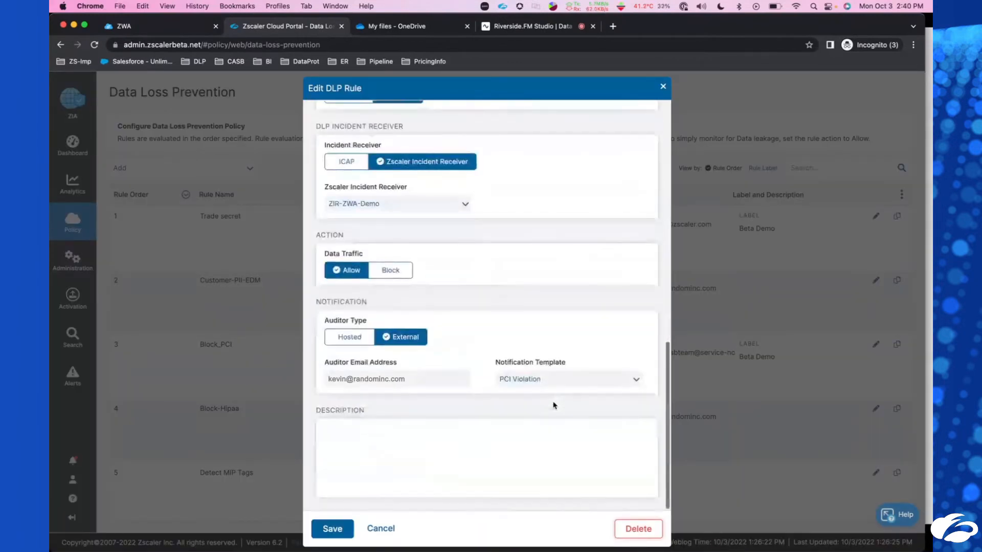
pyautogui.click(389, 270)
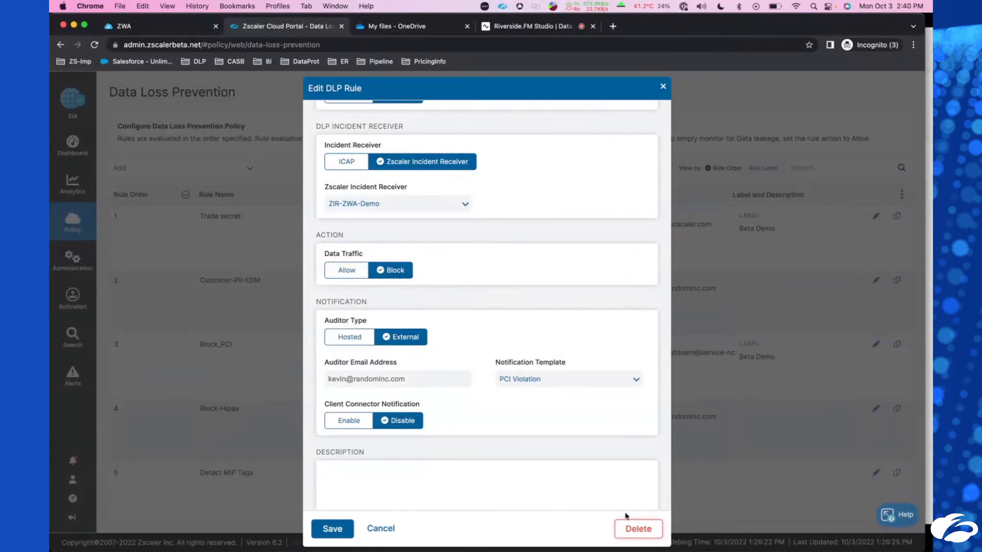
pyautogui.click(332, 529)
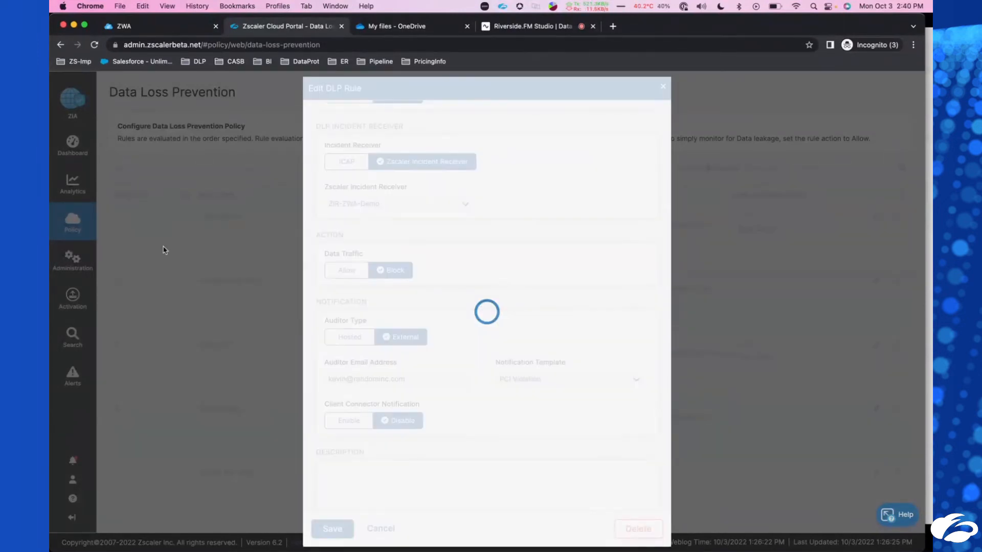
# Step: Activate the pending change so Customer-PII-EDM is enforced as Block
pyautogui.click(332, 528)
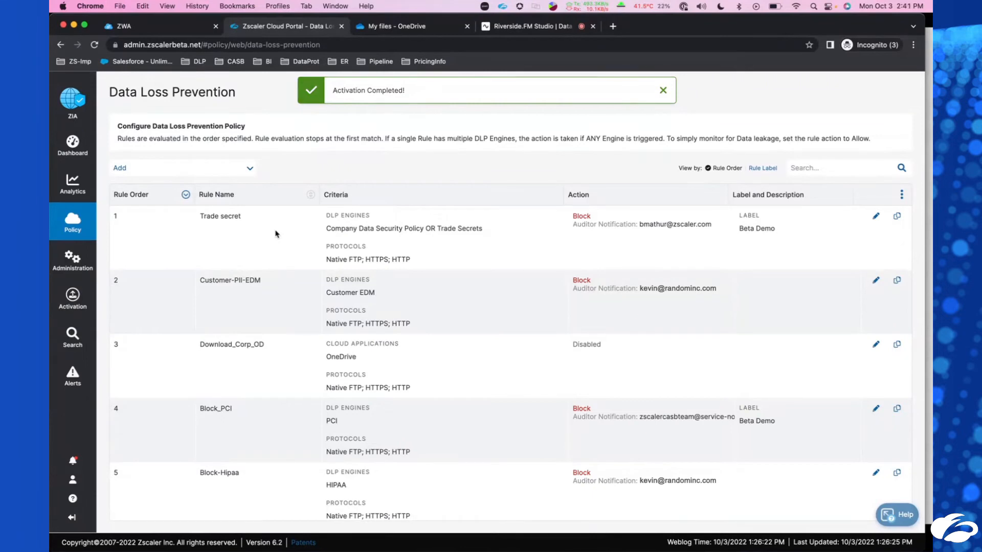
pyautogui.click(661, 90)
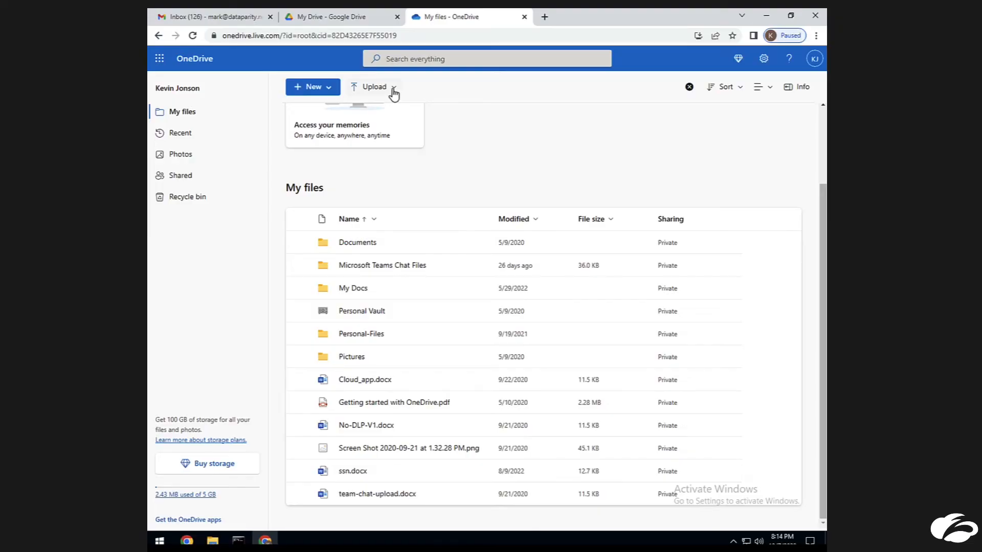
pyautogui.moveTo(380, 111)
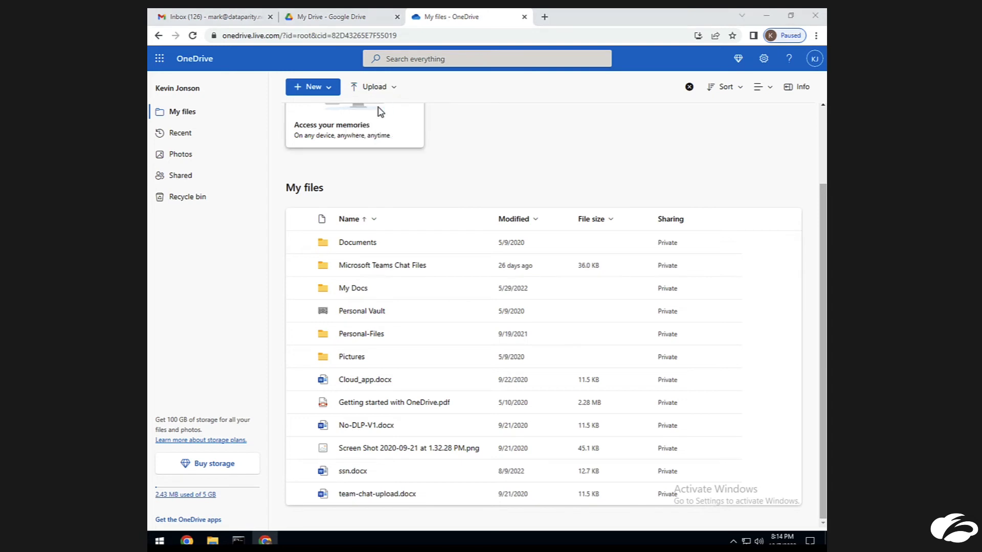